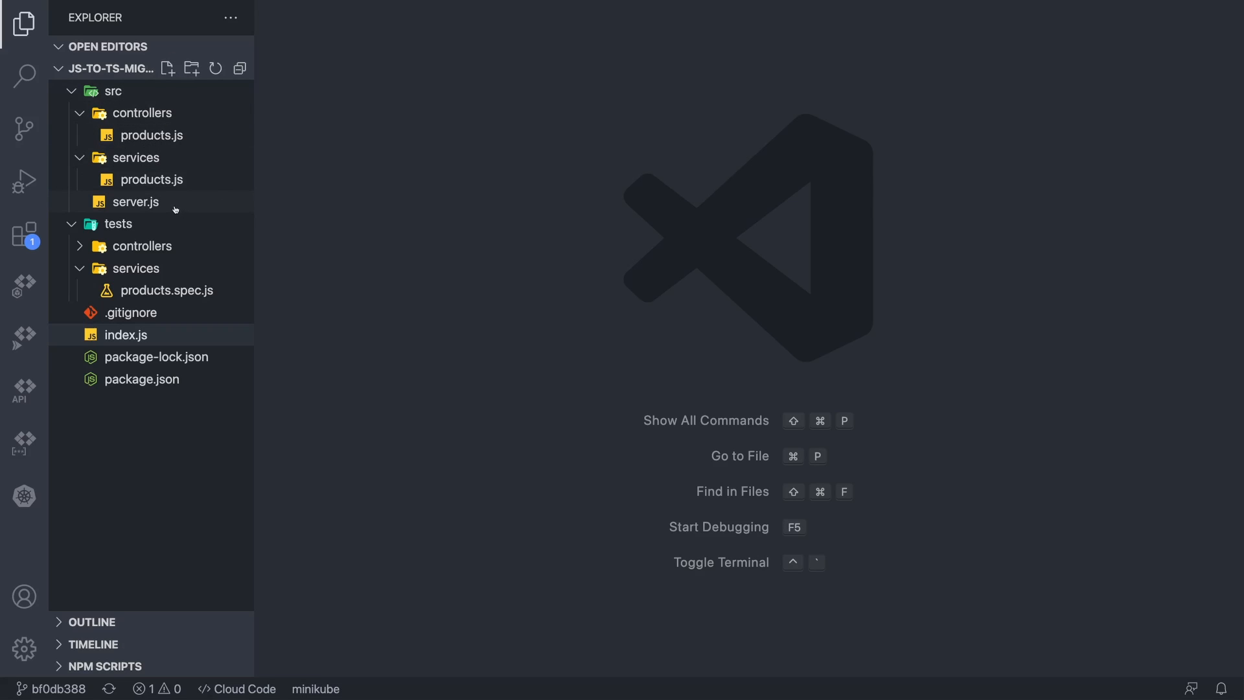
pyautogui.moveTo(125, 334)
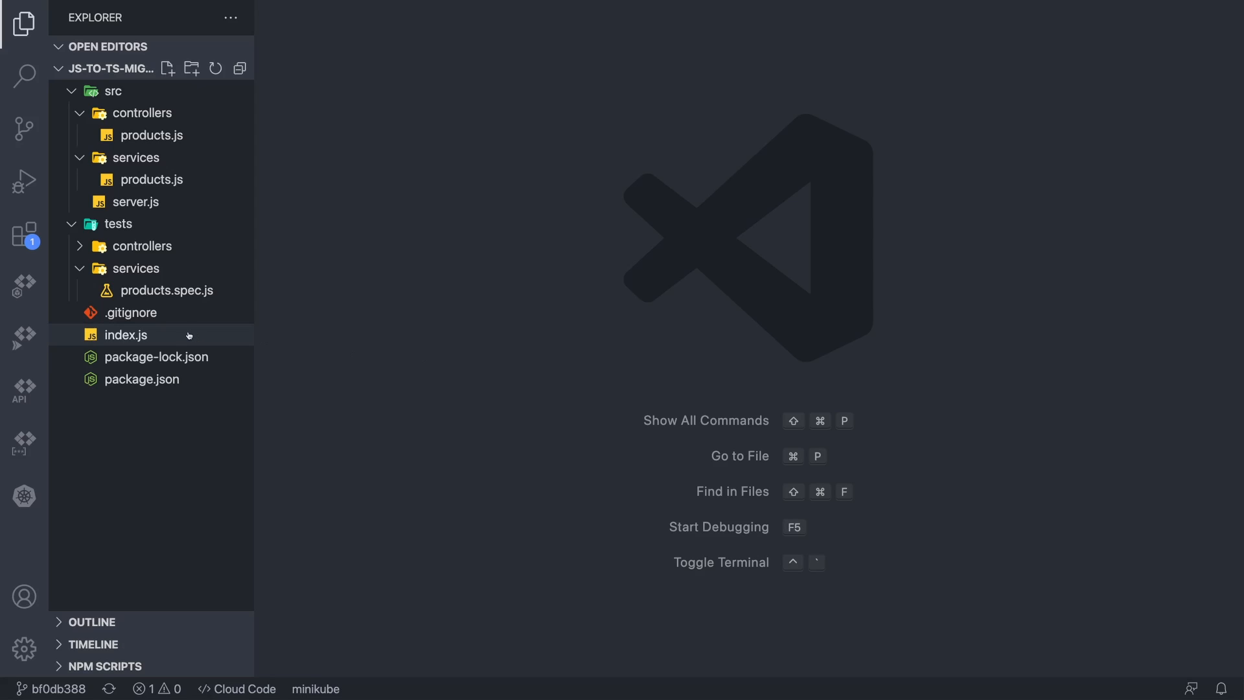
# Review index.js and server.js, noting the koaBody usage in the server code.
pyautogui.doubleClick(124, 335)
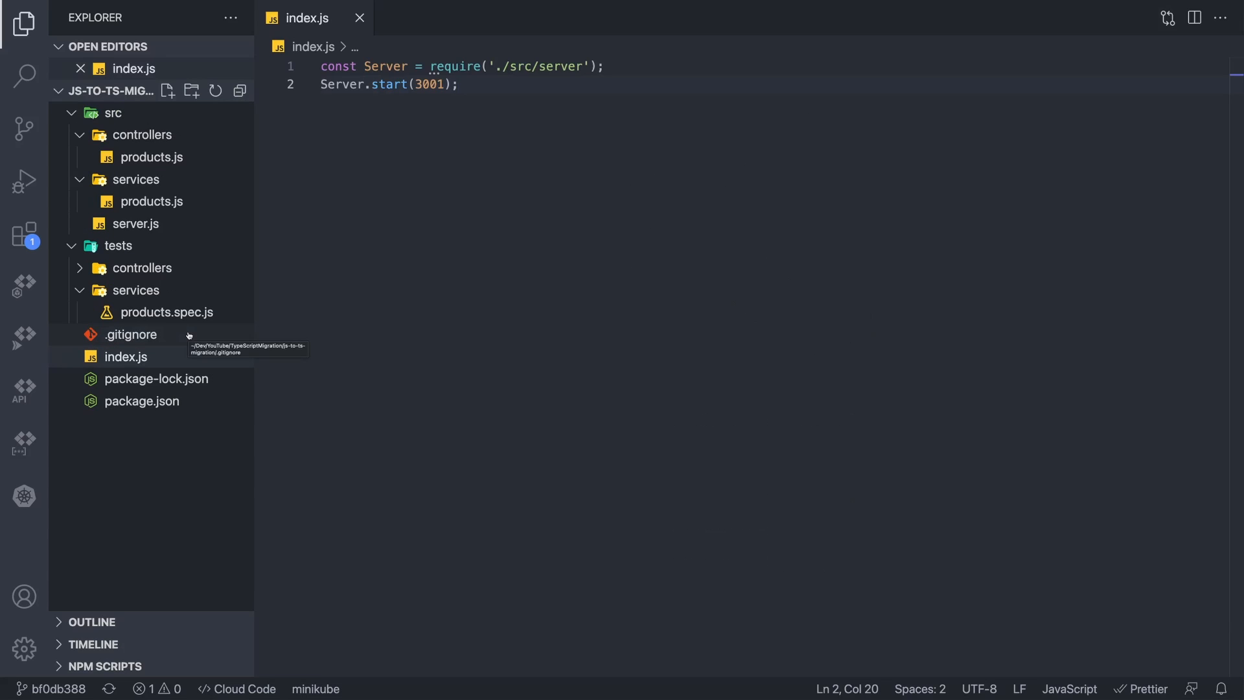
pyautogui.click(459, 85)
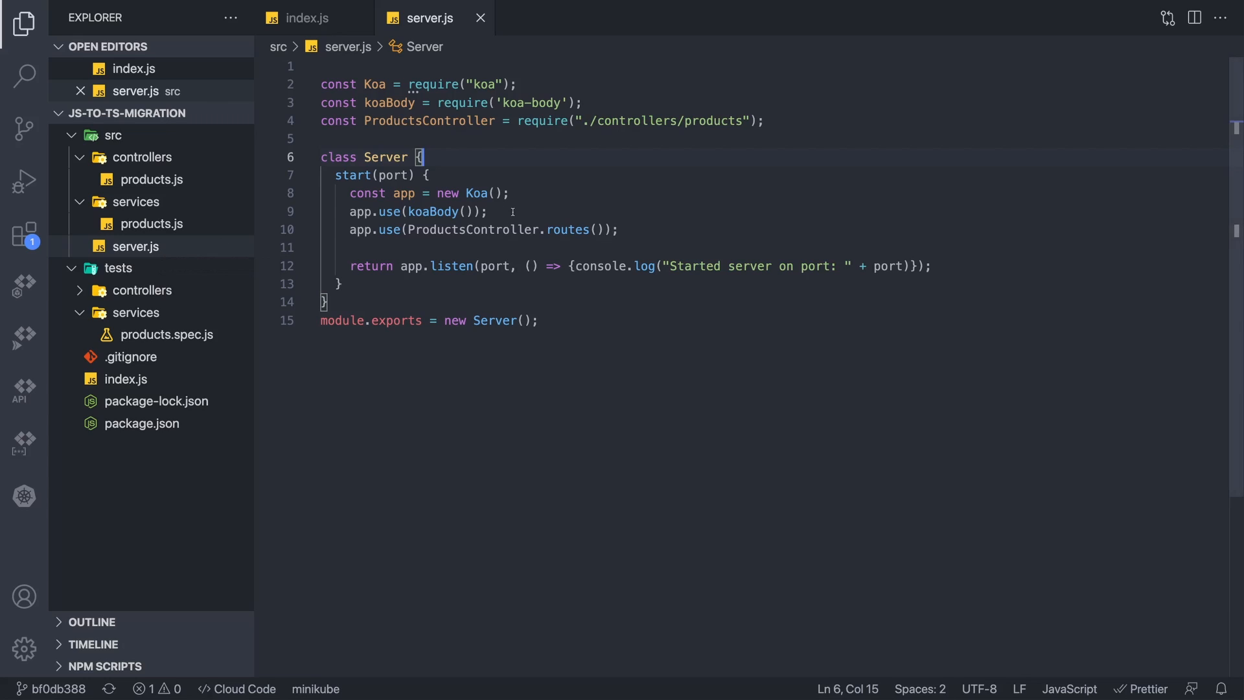
pyautogui.doubleClick(433, 211)
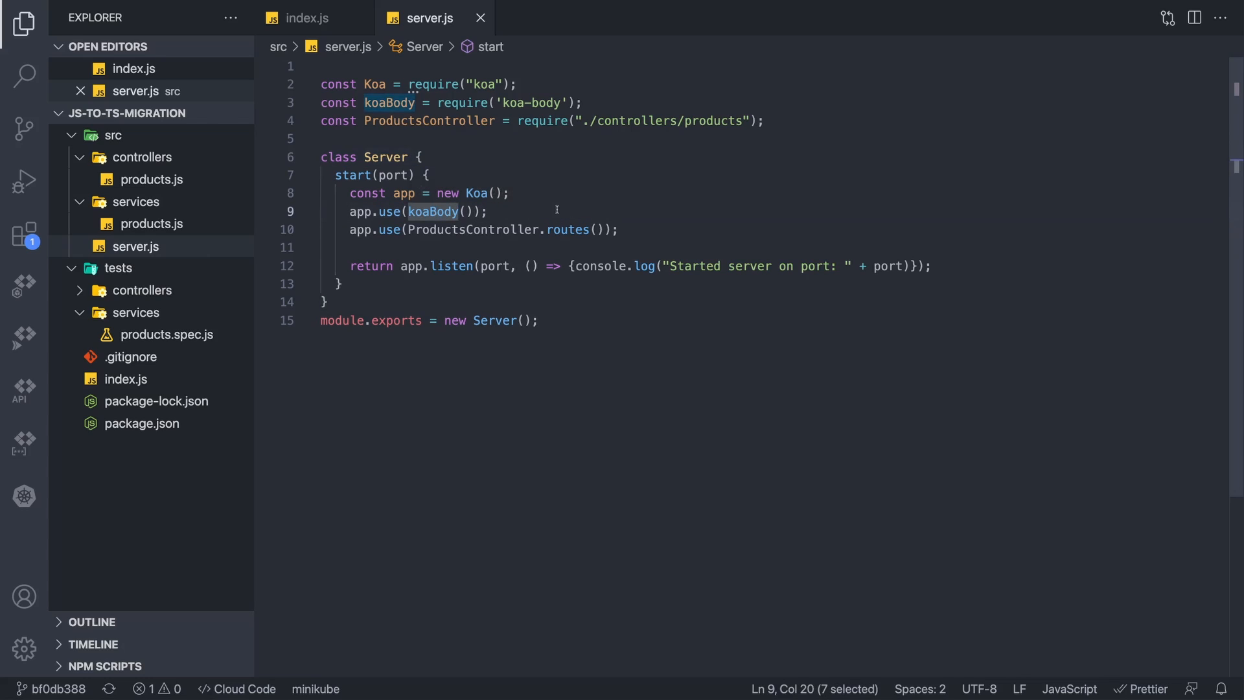
pyautogui.doubleClick(472, 230)
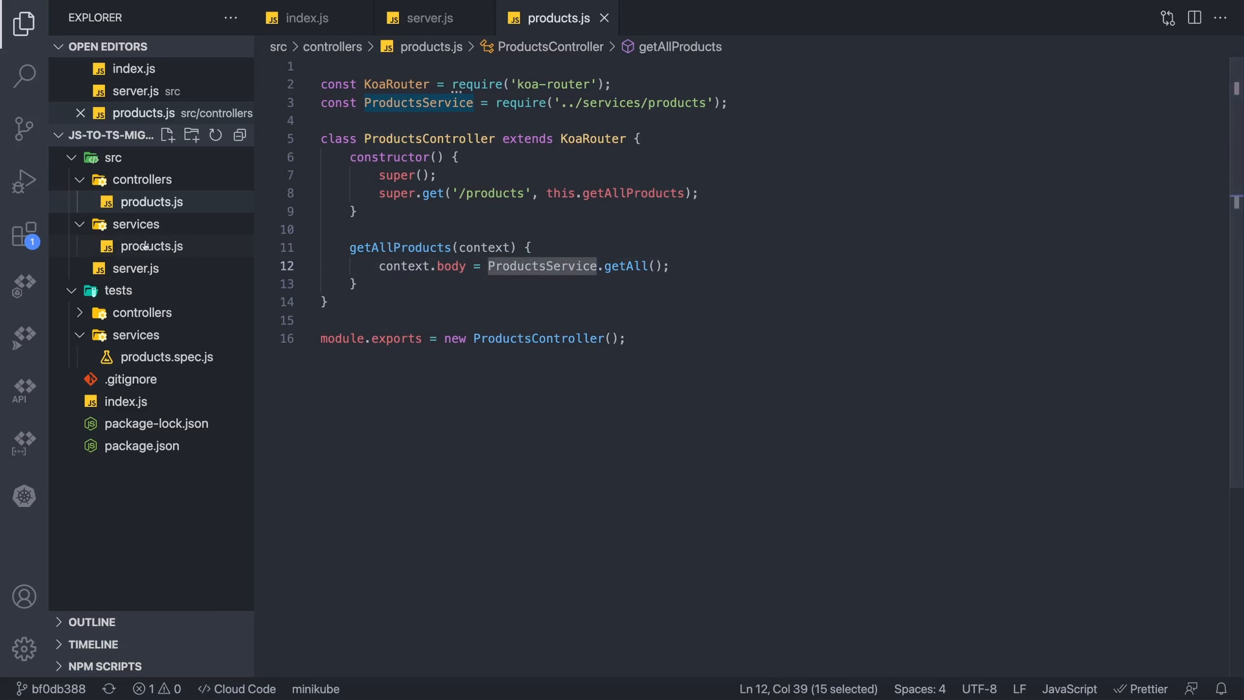
# Review the products service file and its uuid package import.
pyautogui.click(150, 246)
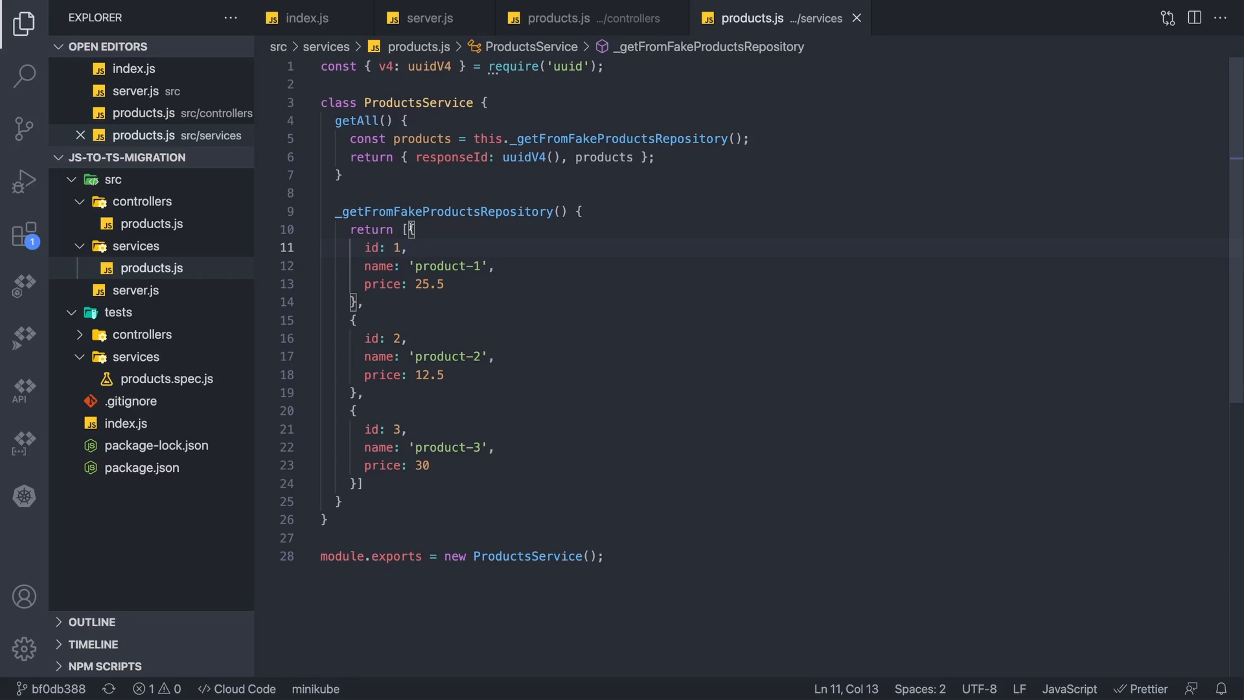
pyautogui.moveTo(405, 480)
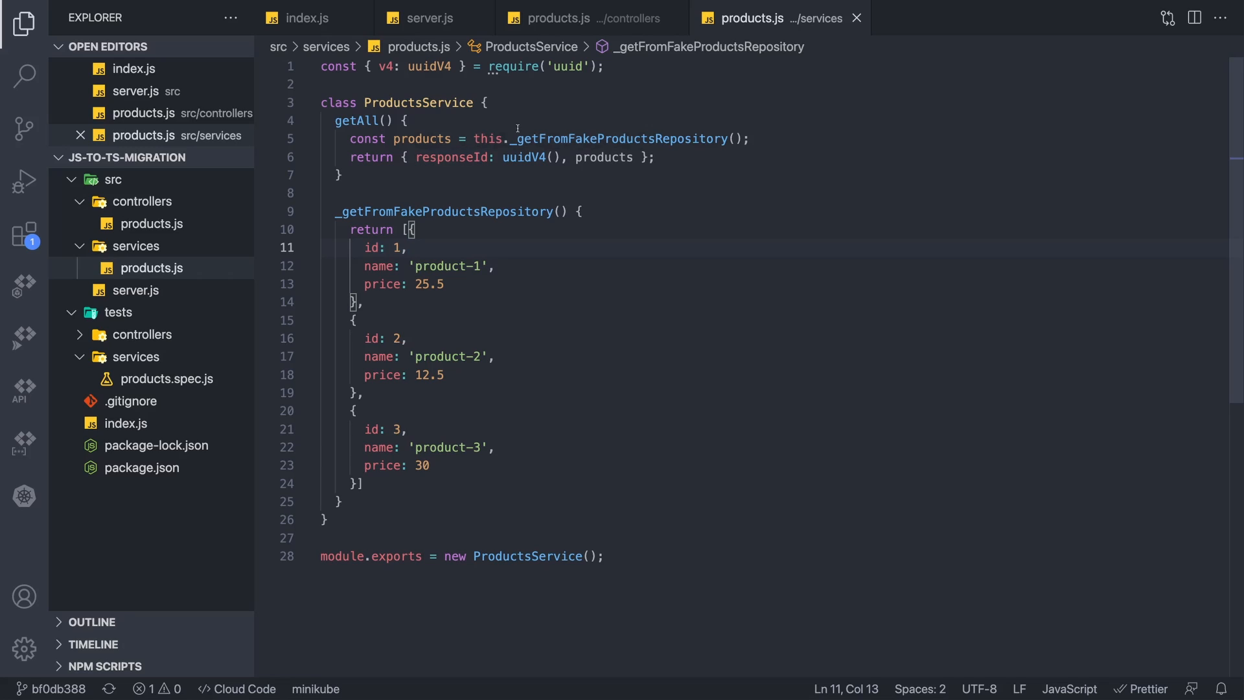
pyautogui.doubleClick(567, 67)
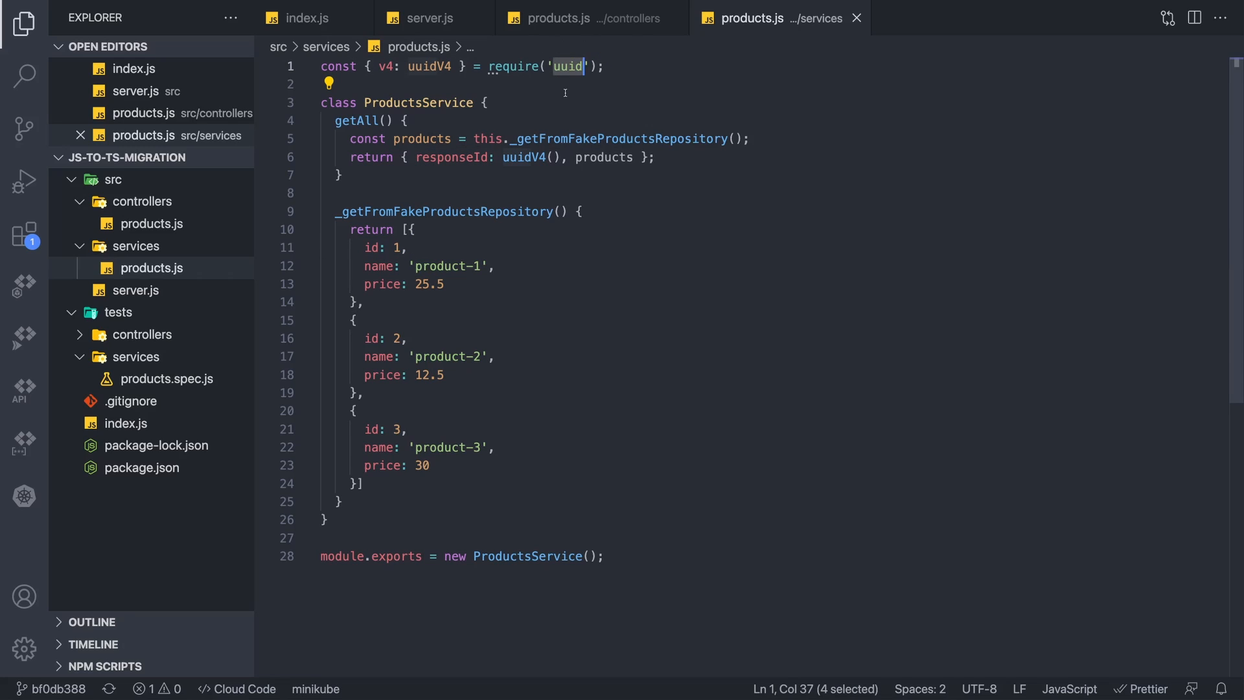
pyautogui.moveTo(452, 157)
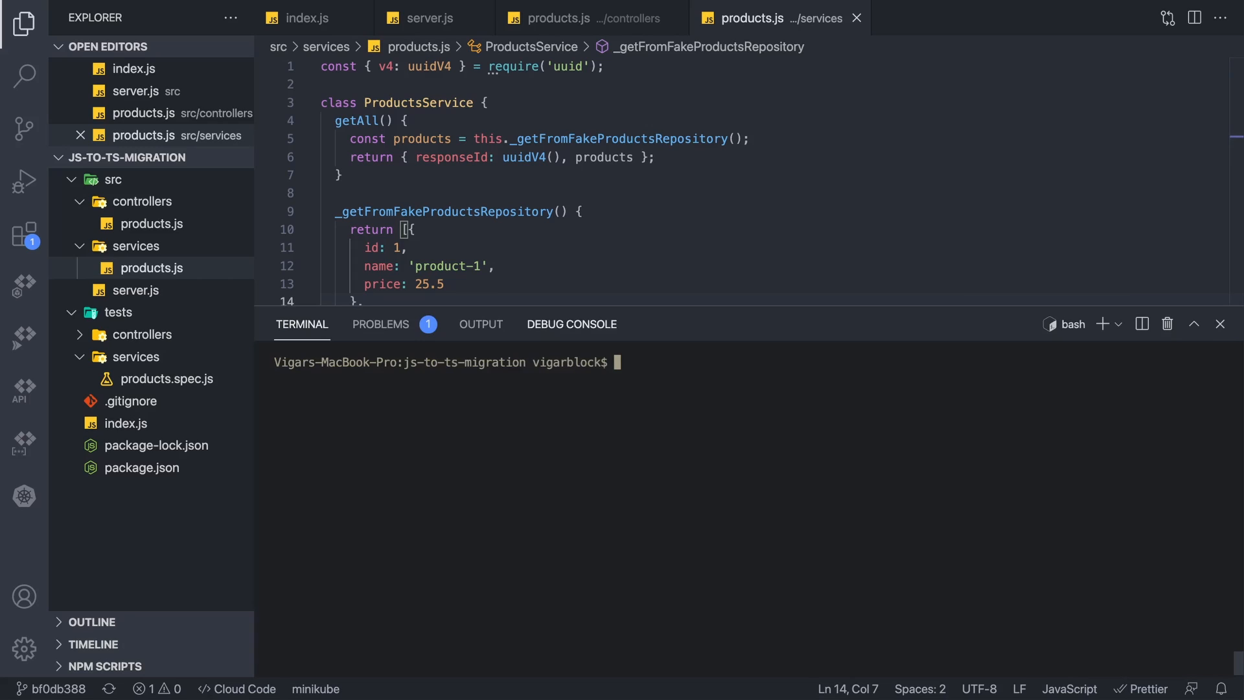
# Run npx typescript --init in the terminal to generate a default tsconfig.json.
pyautogui.write('npx type')
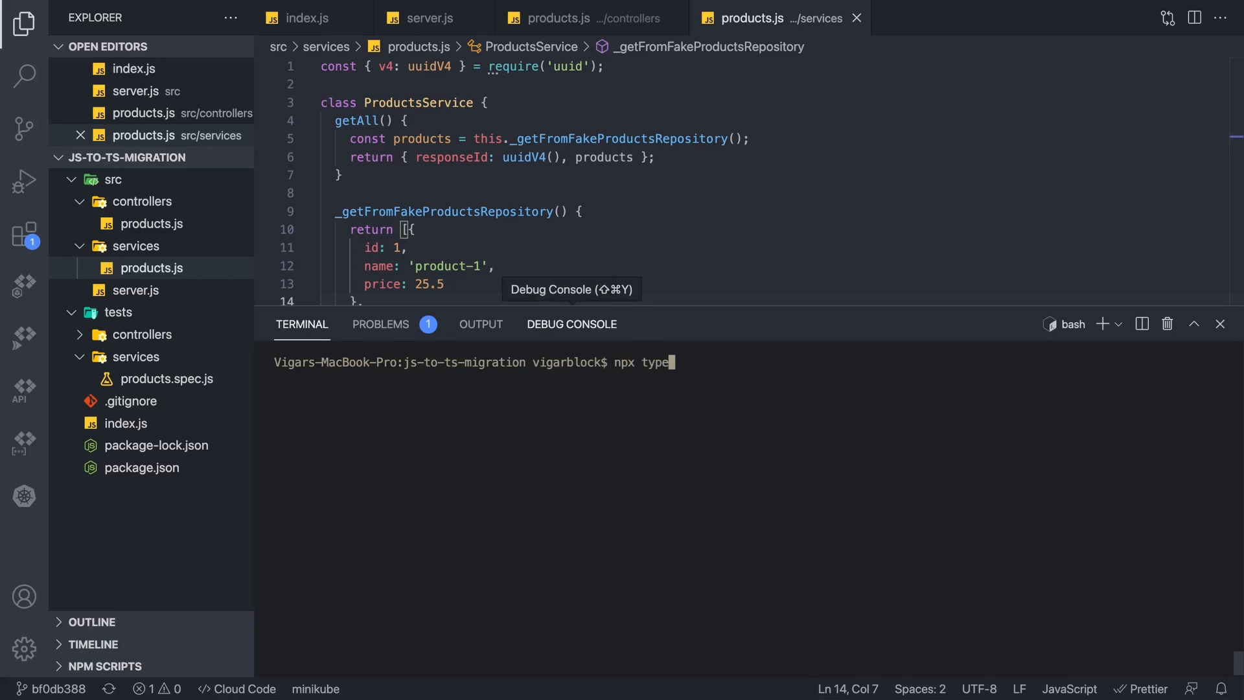
pyautogui.write('scrip')
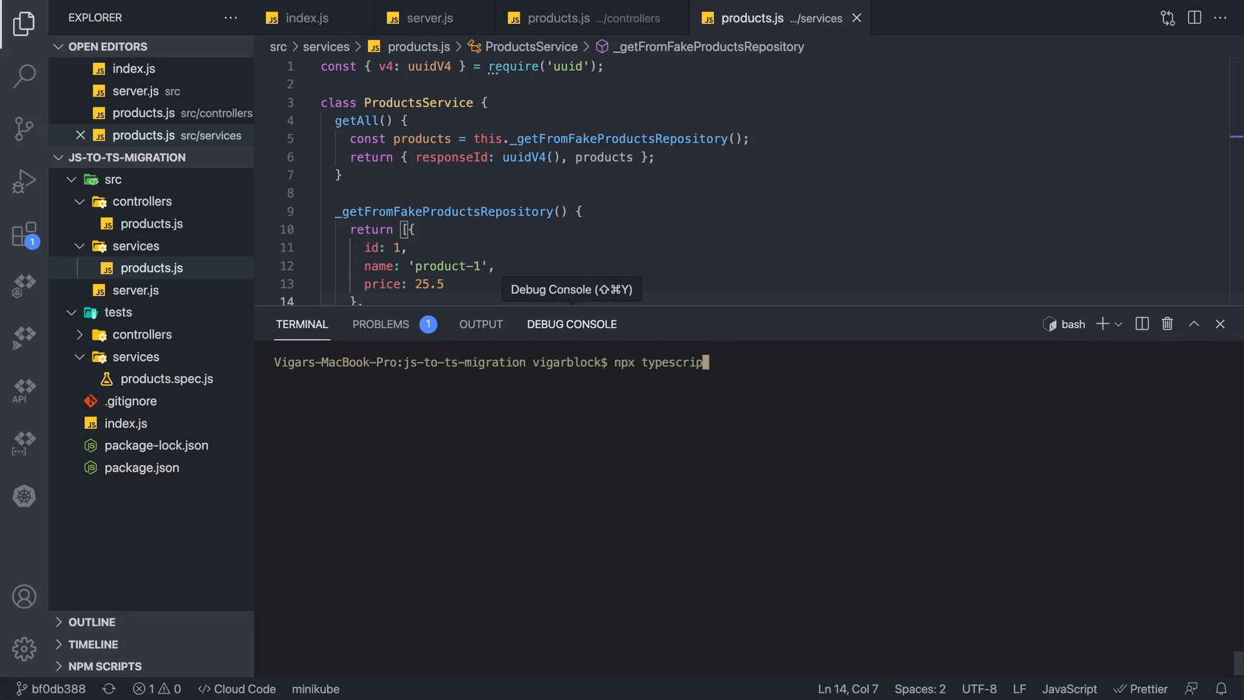
pyautogui.write('--init')
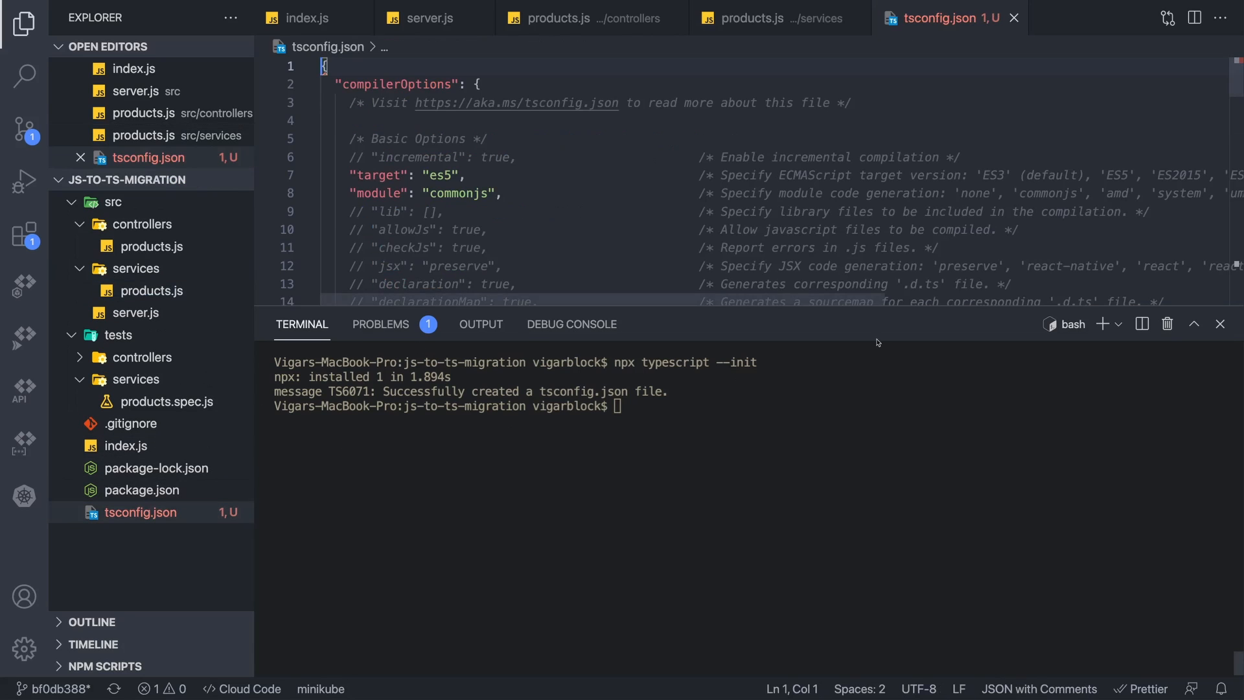
# Set outDir to ./dist in tsconfig.json.
pyautogui.click(1221, 324)
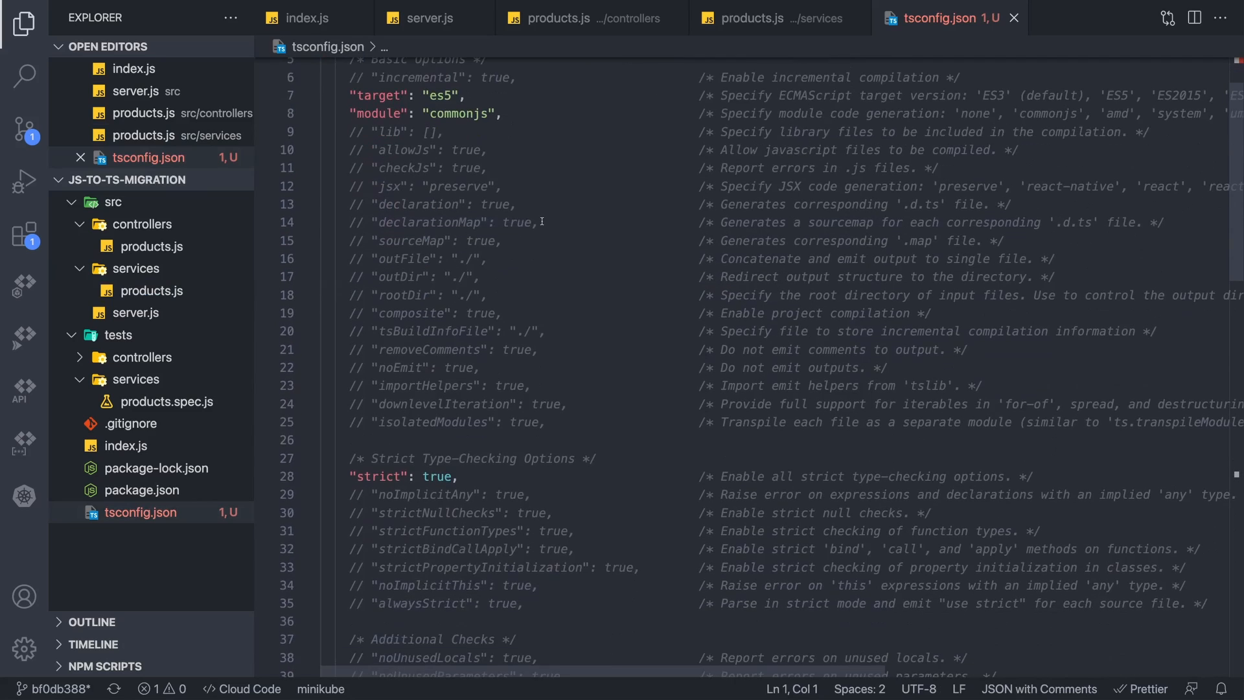
pyautogui.scroll(-3)
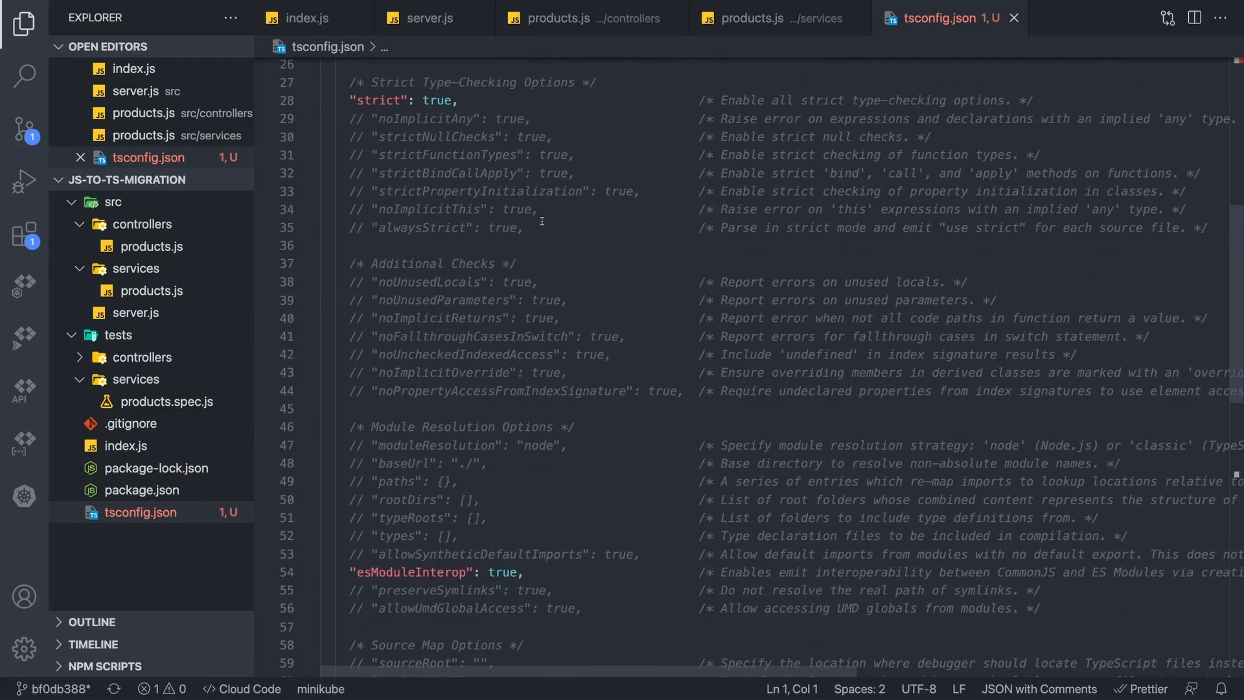
pyautogui.scroll(-3)
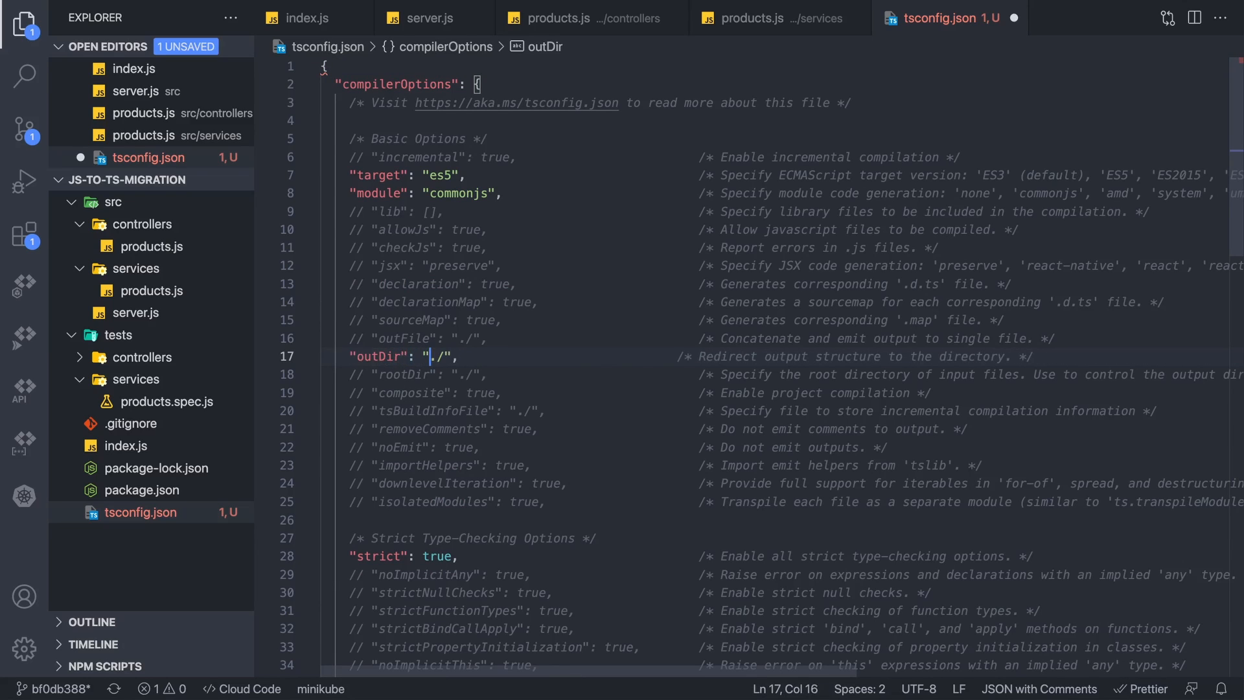
pyautogui.write('dist')
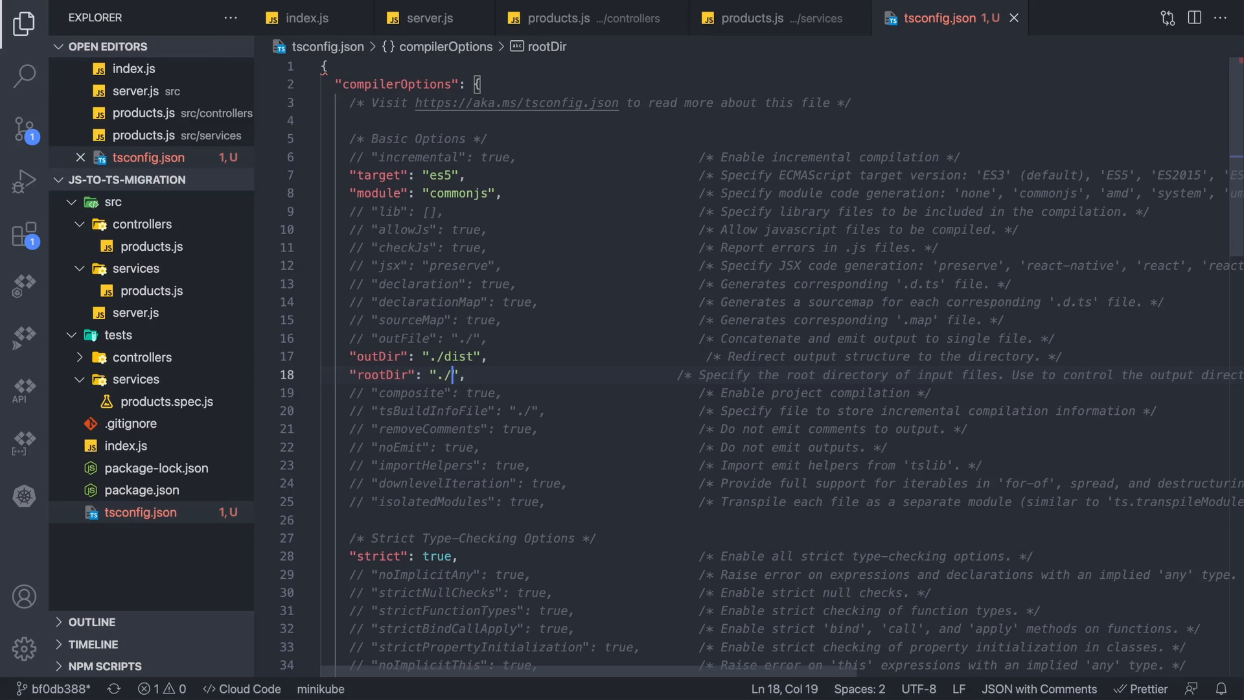
# Set esModuleInterop to false further down in tsconfig.json.
pyautogui.scroll(-3)
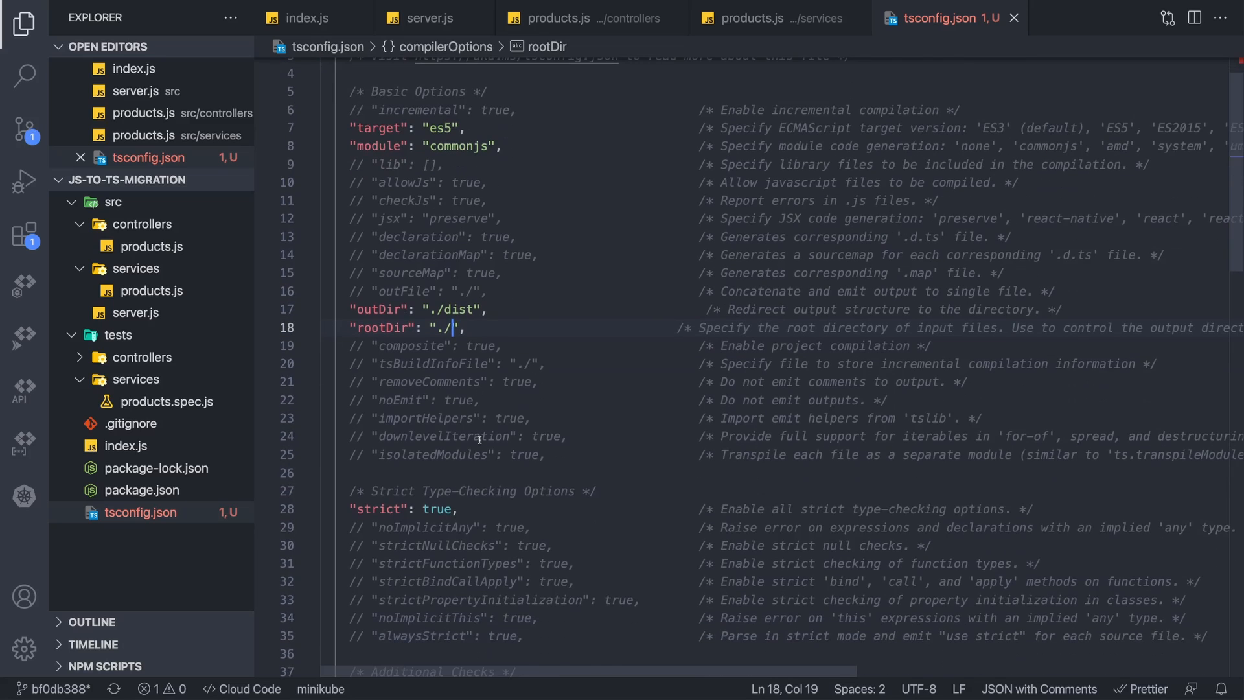
pyautogui.scroll(-3)
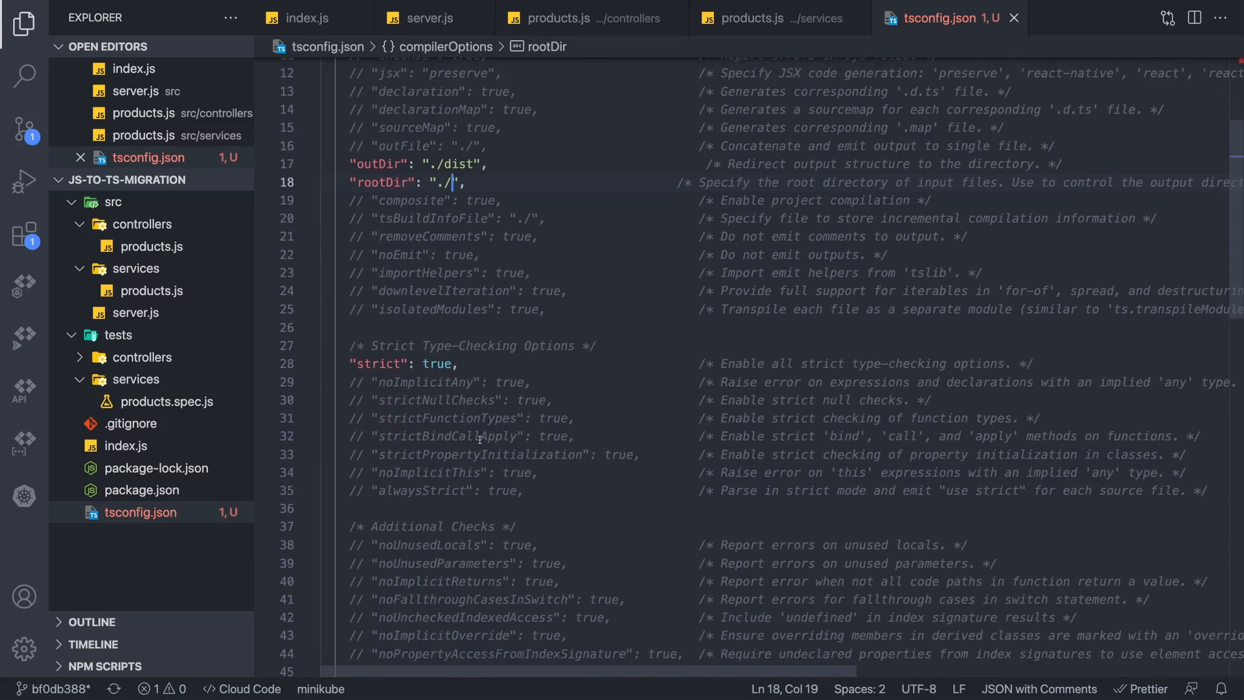
pyautogui.scroll(-3)
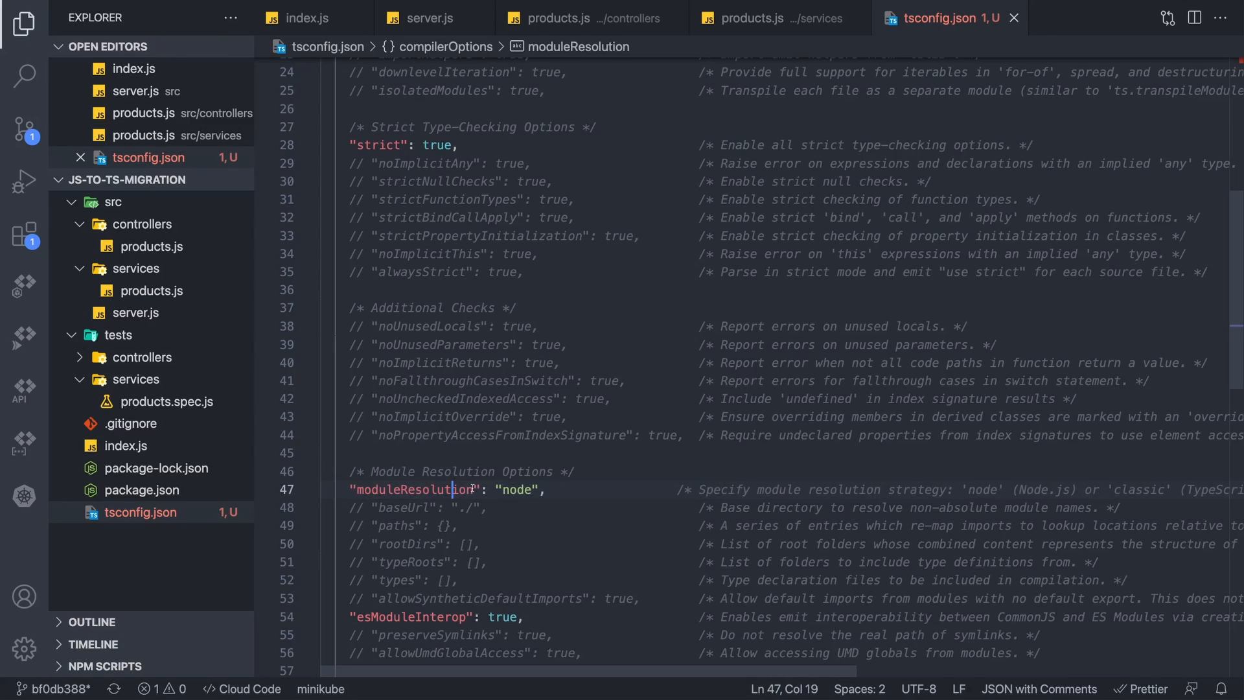
pyautogui.scroll(-3)
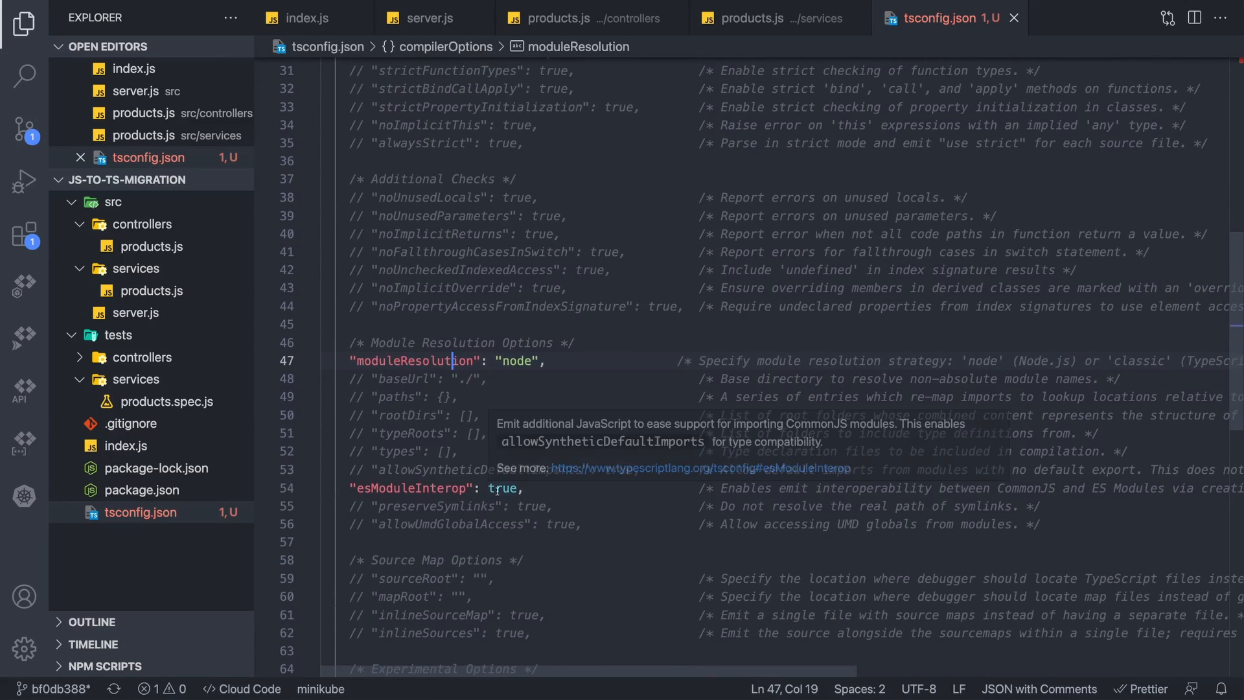
pyautogui.write('fals')
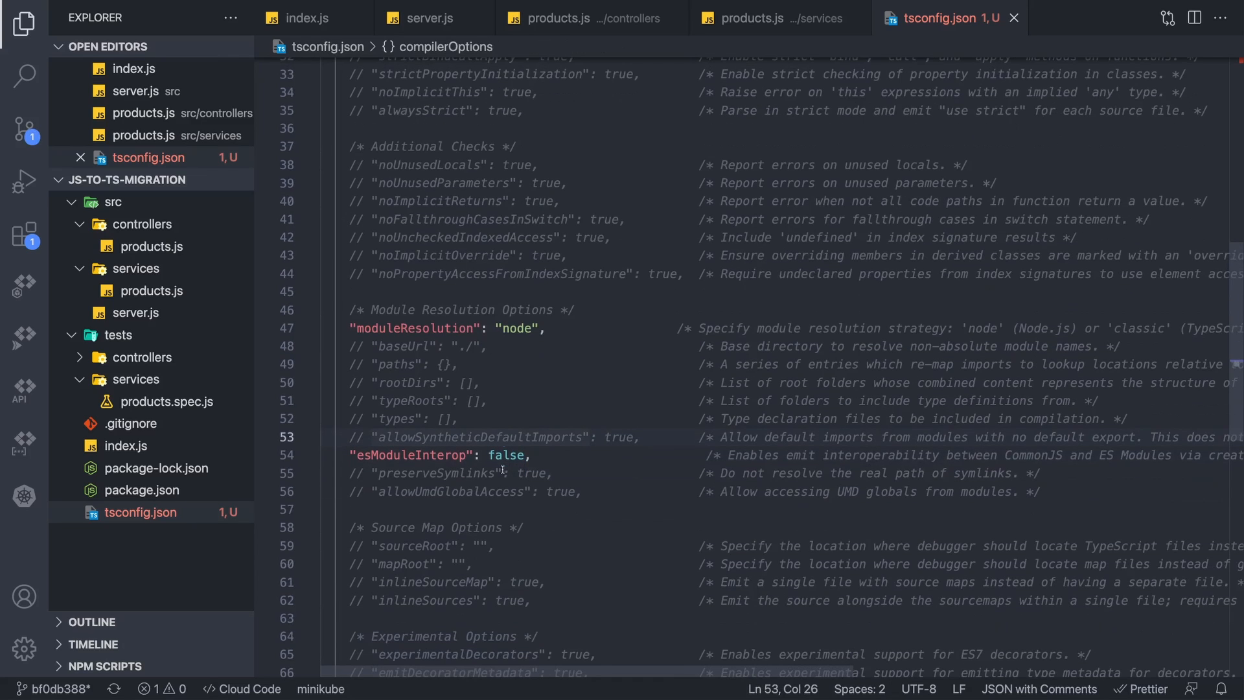
pyautogui.moveTo(411, 455)
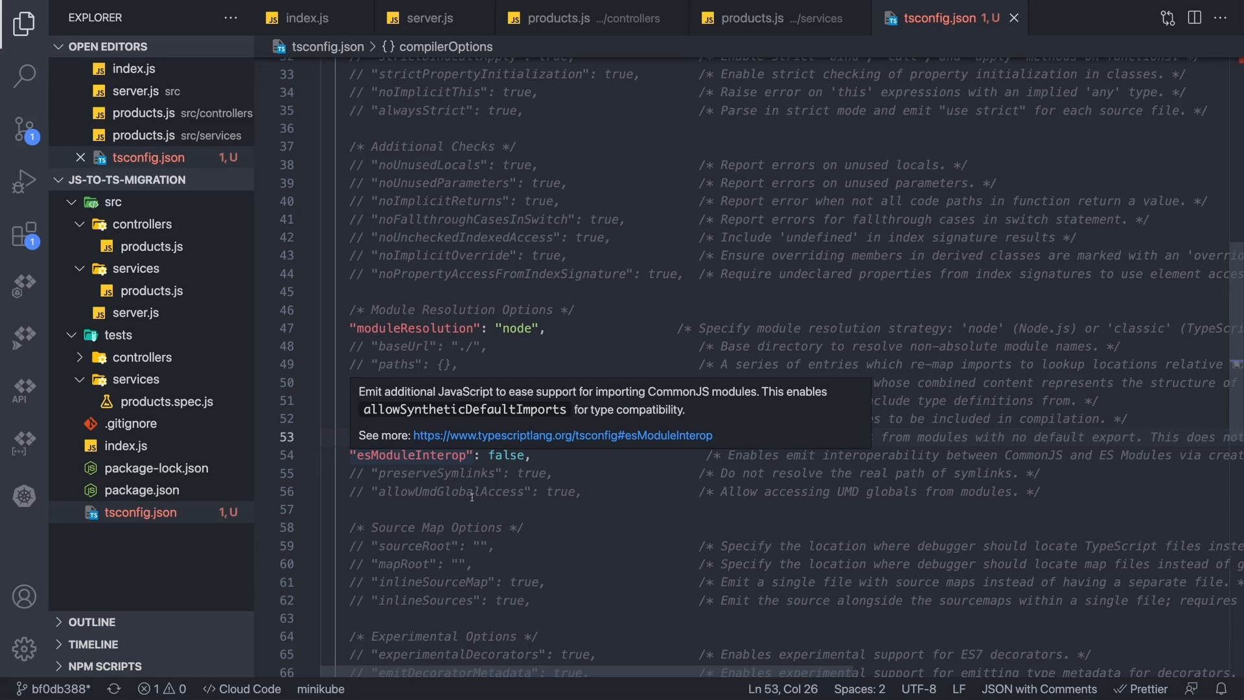
pyautogui.scroll(-3)
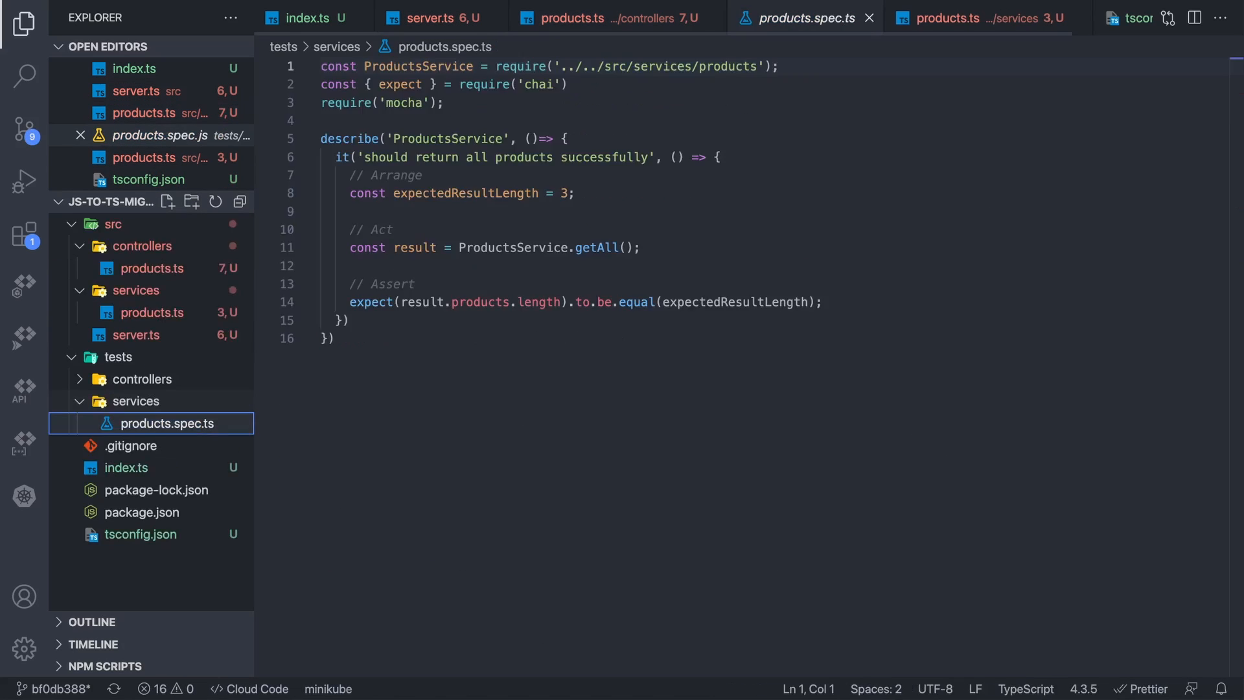
# Review index.ts, server.ts and the products spec test, then return to index.ts.
pyautogui.click(116, 357)
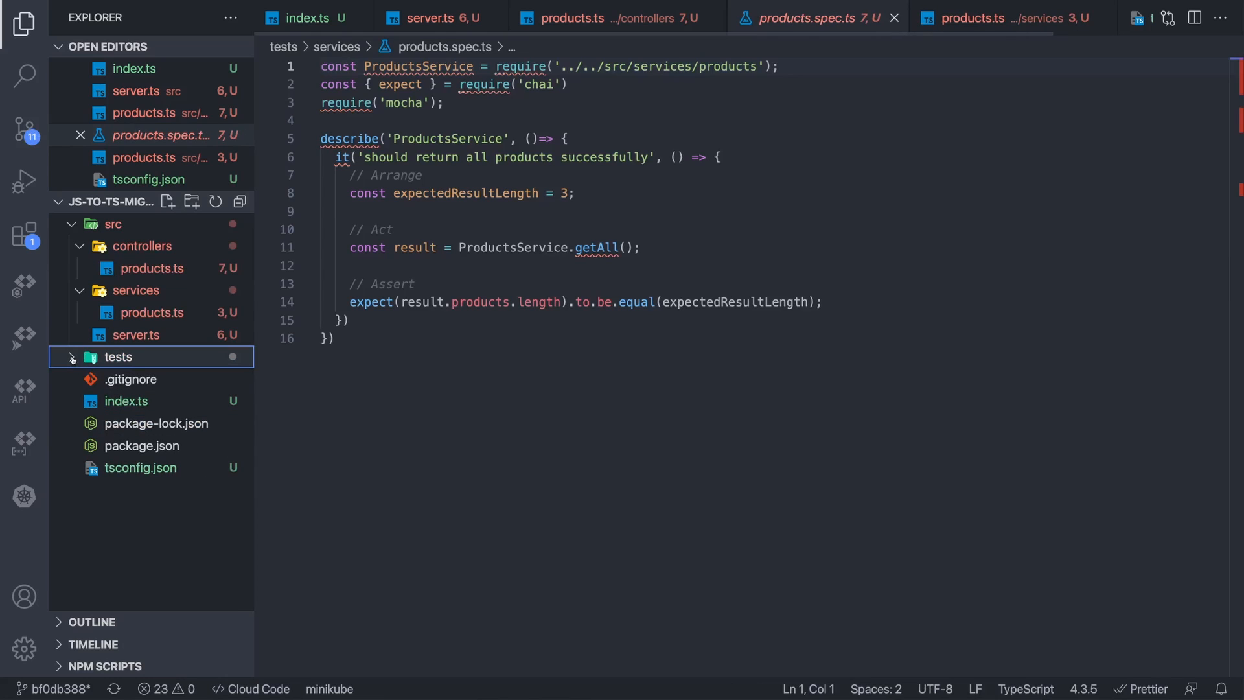
pyautogui.moveTo(126, 401)
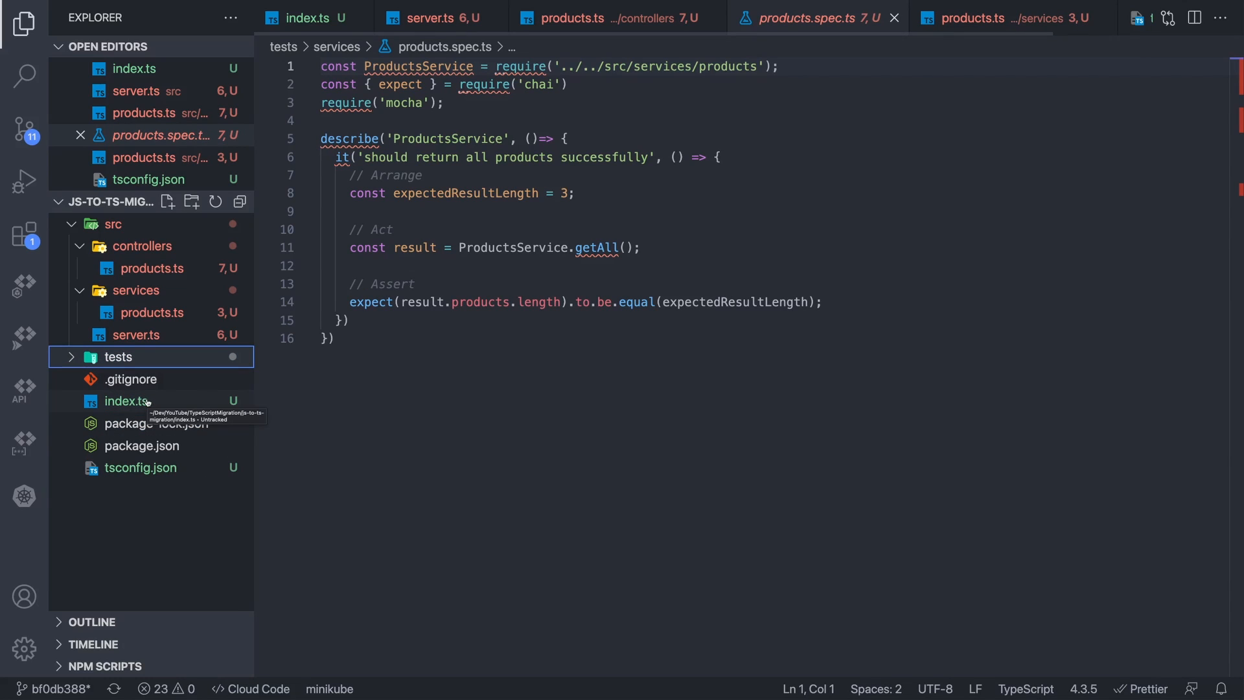
pyautogui.click(127, 400)
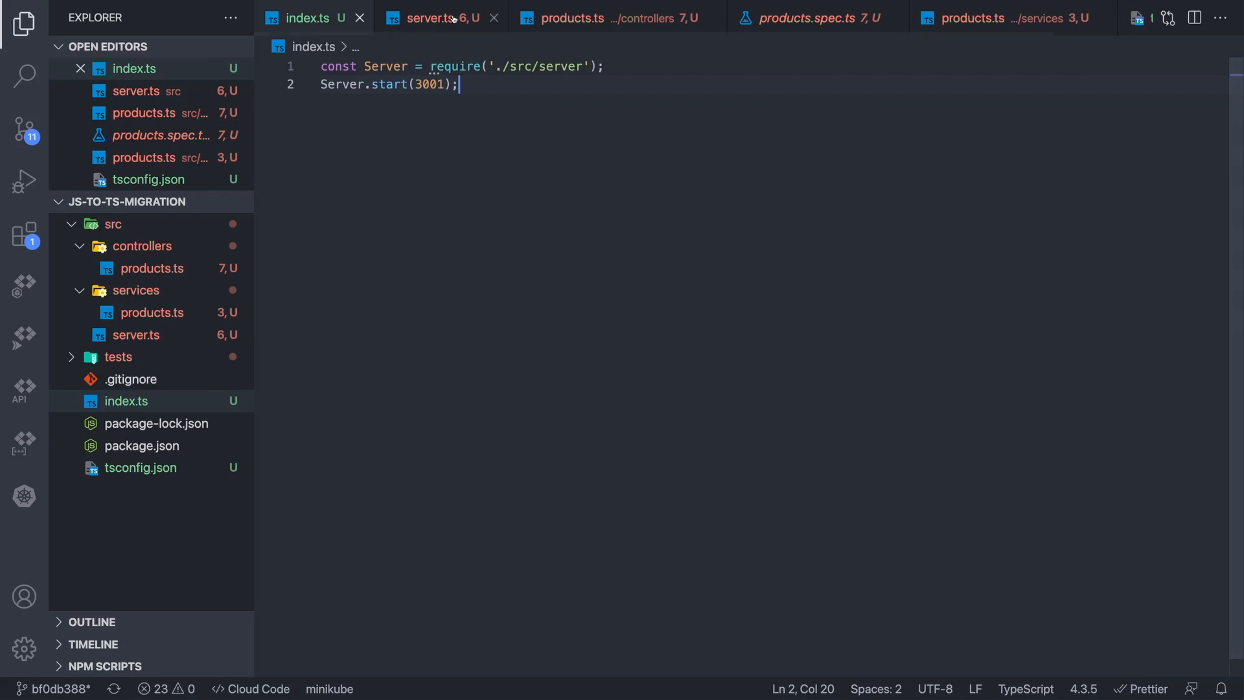
pyautogui.click(429, 17)
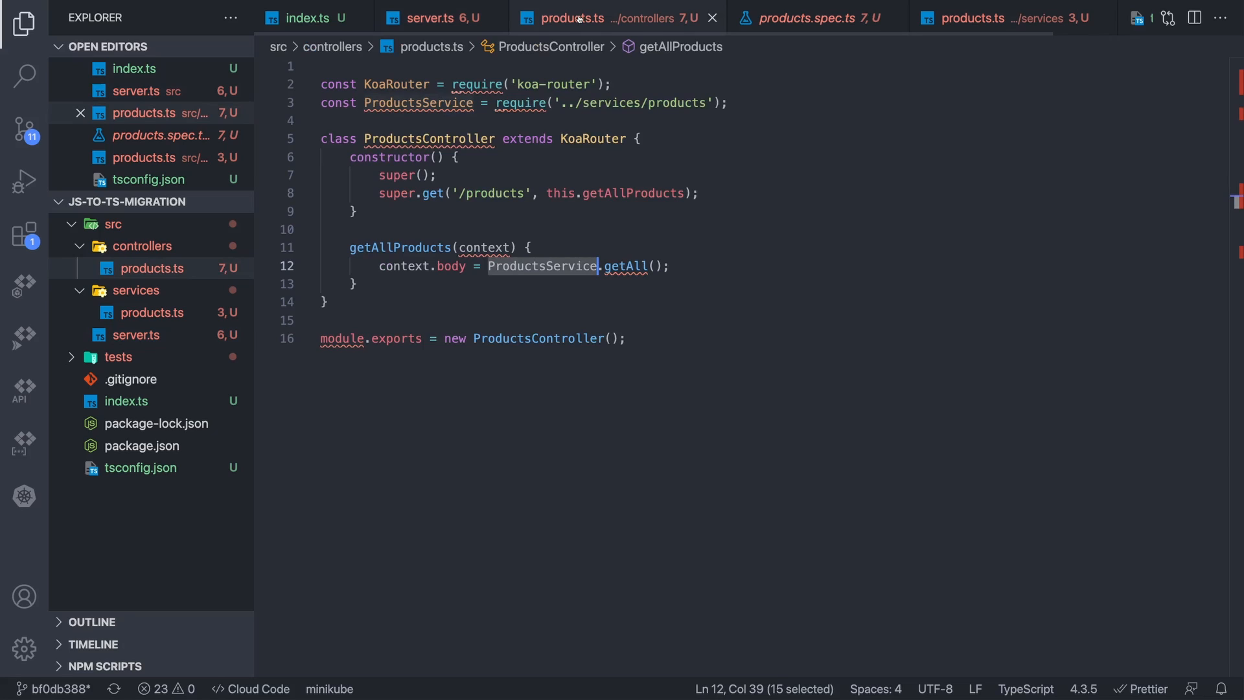
pyautogui.click(807, 17)
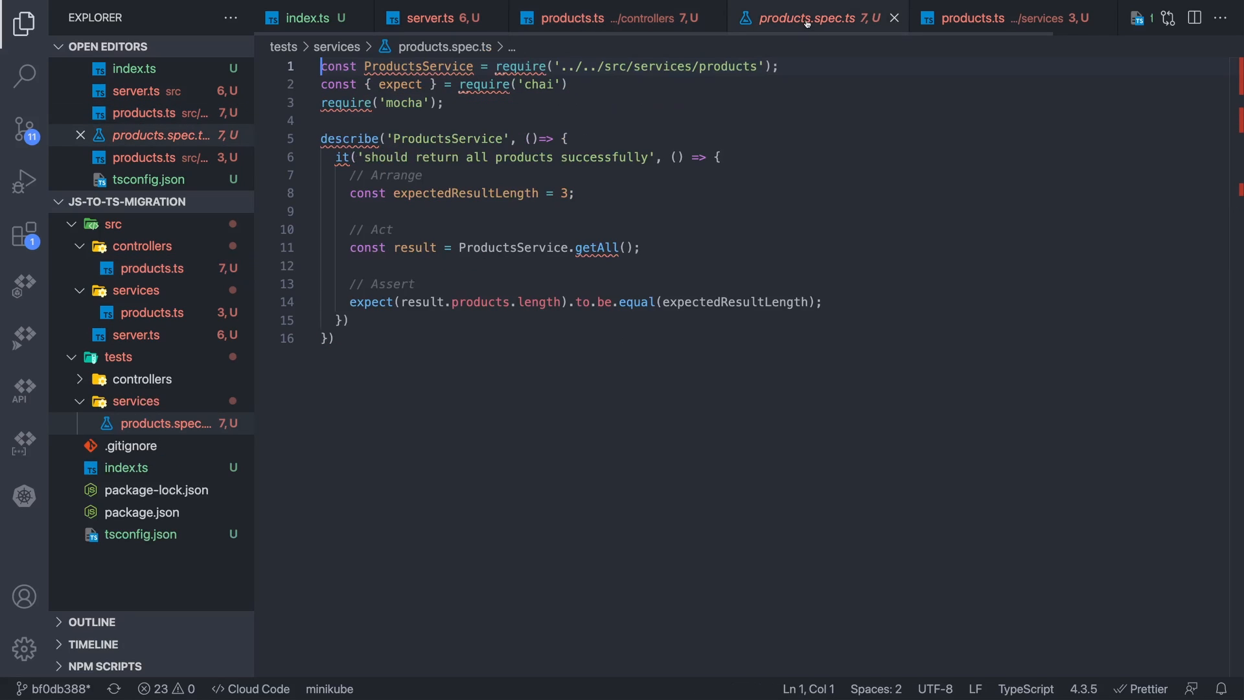
pyautogui.moveTo(893, 17)
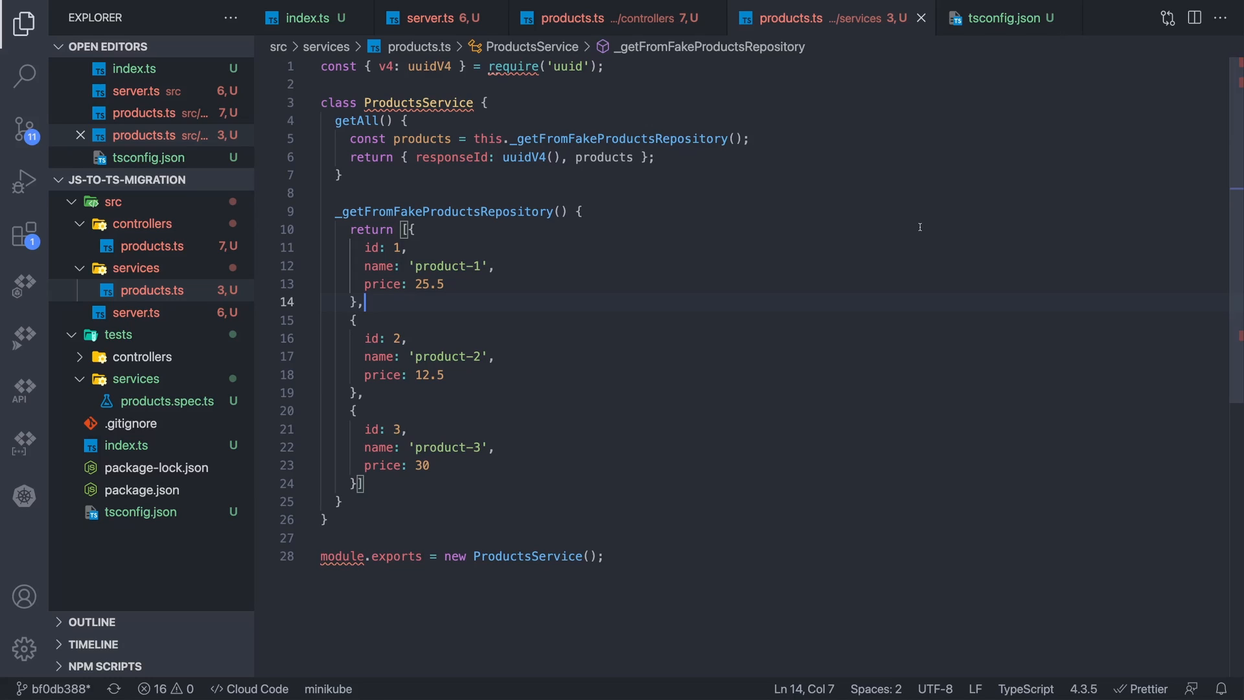
pyautogui.moveTo(344, 47)
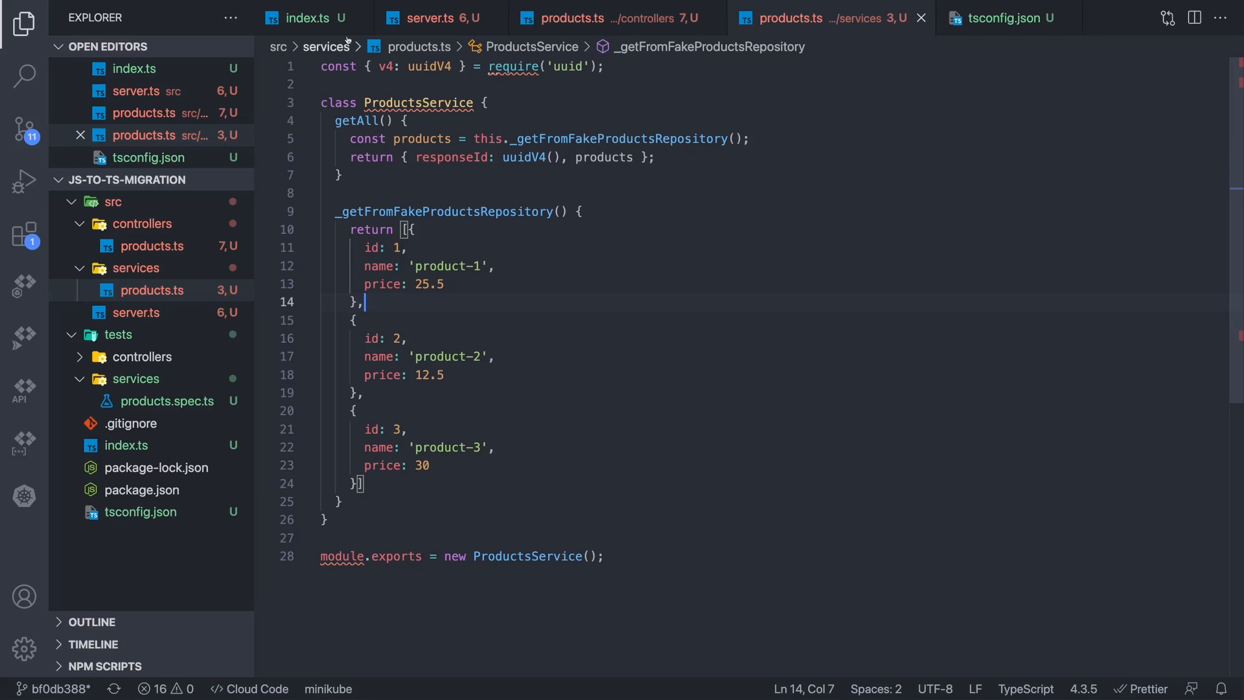
pyautogui.moveTo(309, 17)
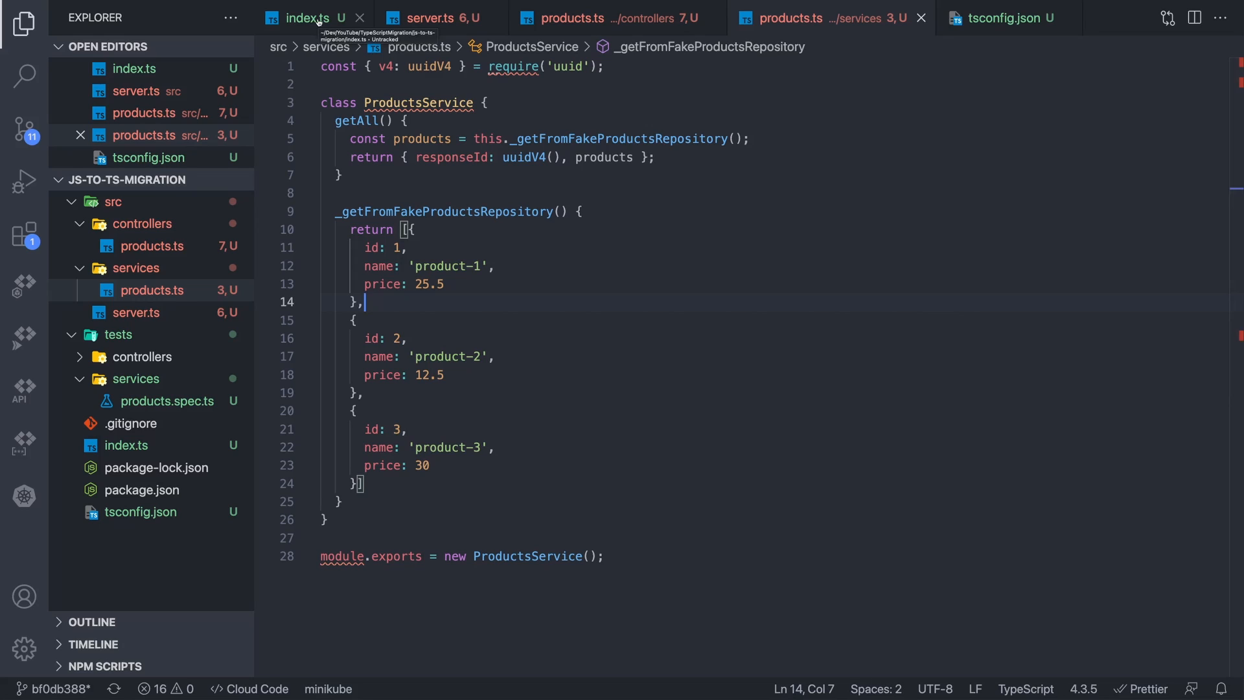
pyautogui.click(308, 17)
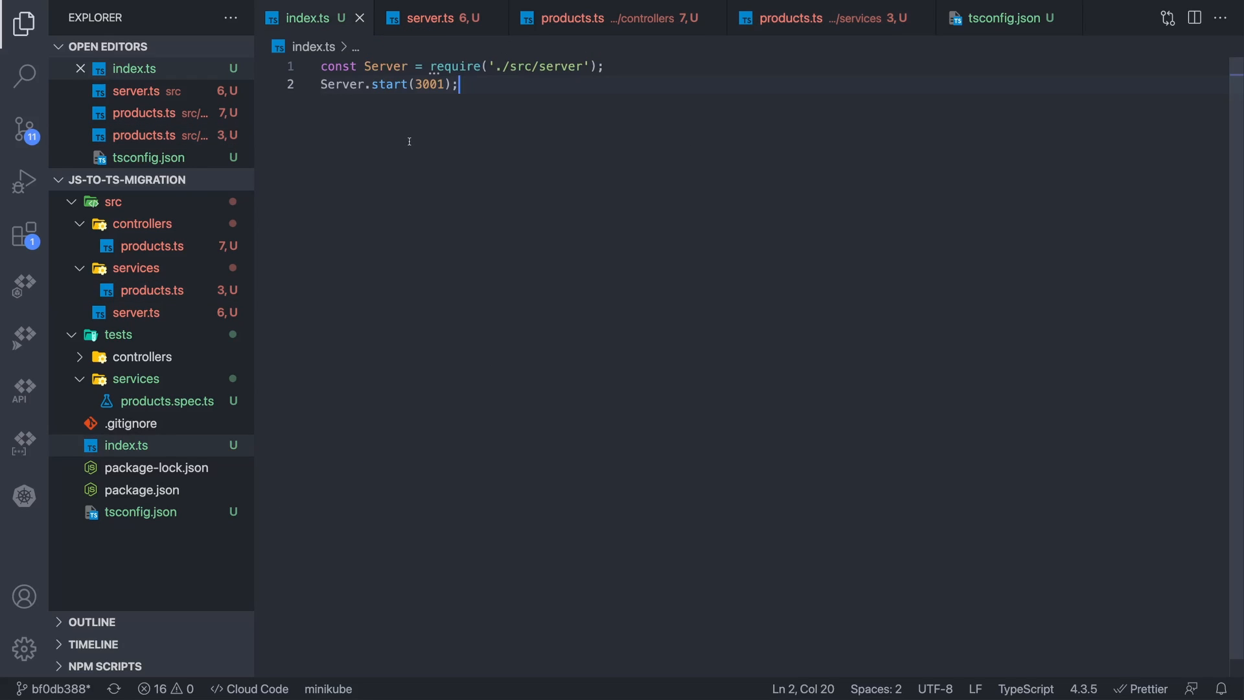
pyautogui.moveTo(454, 66)
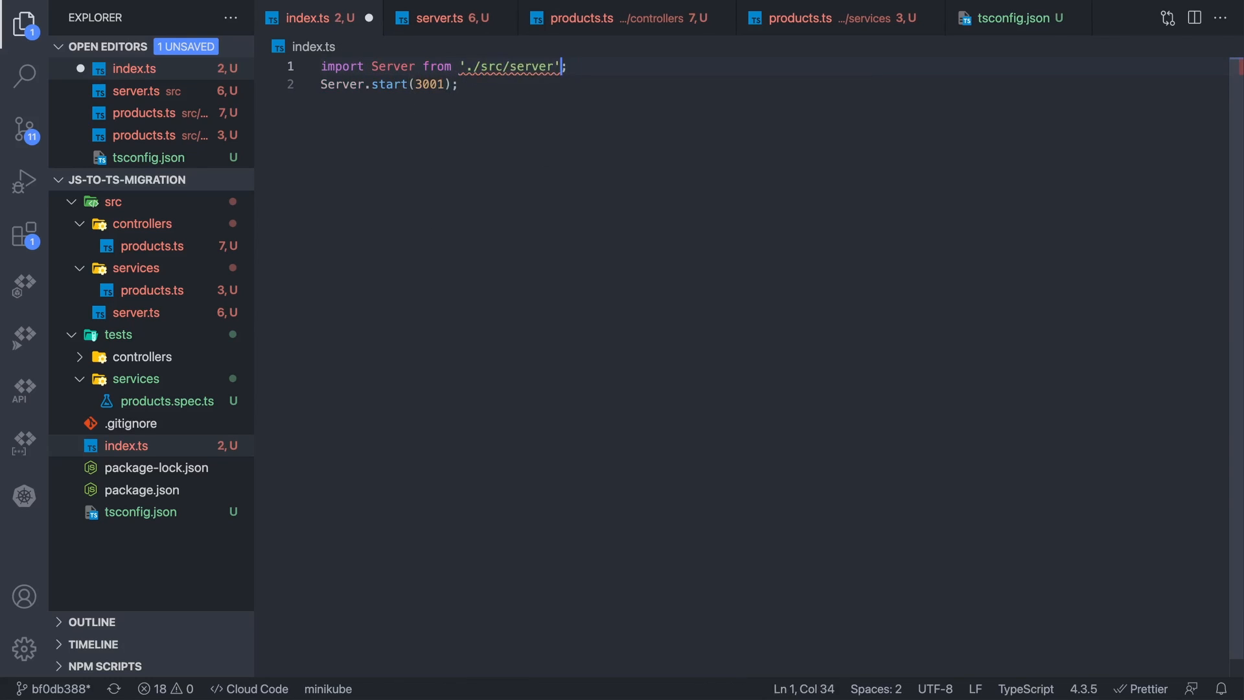
# Convert all require calls to imports in the products controller, then review server.ts.
pyautogui.click(441, 17)
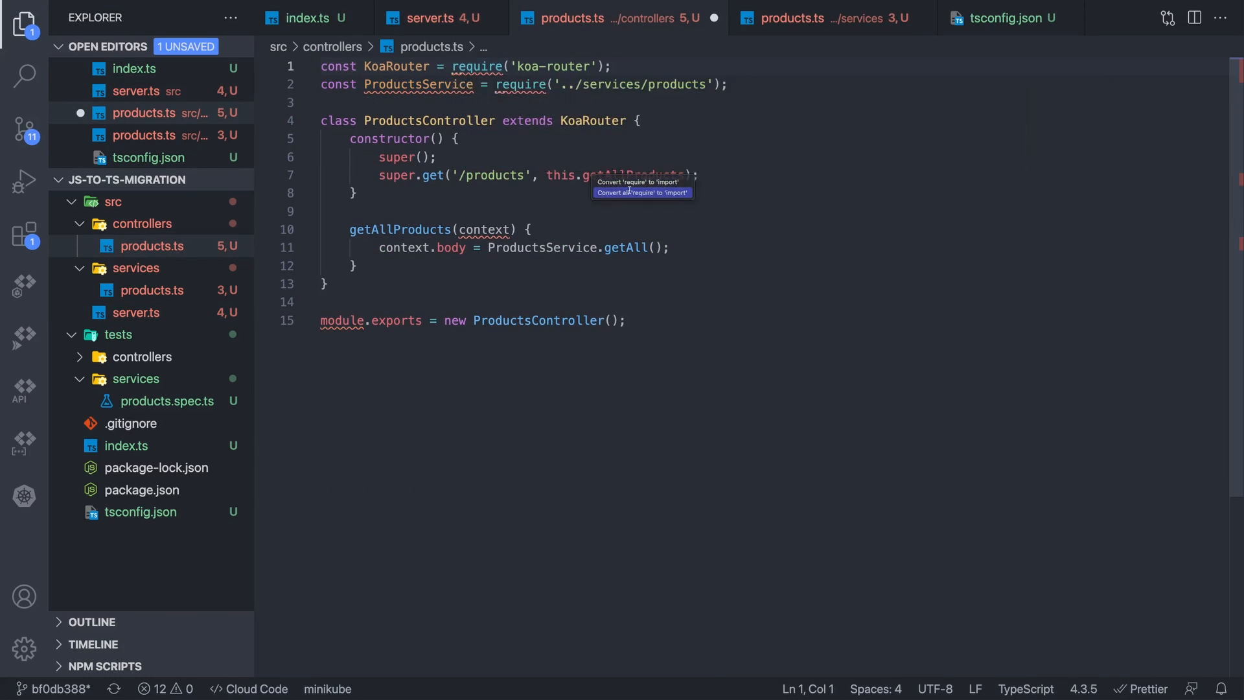
pyautogui.click(640, 181)
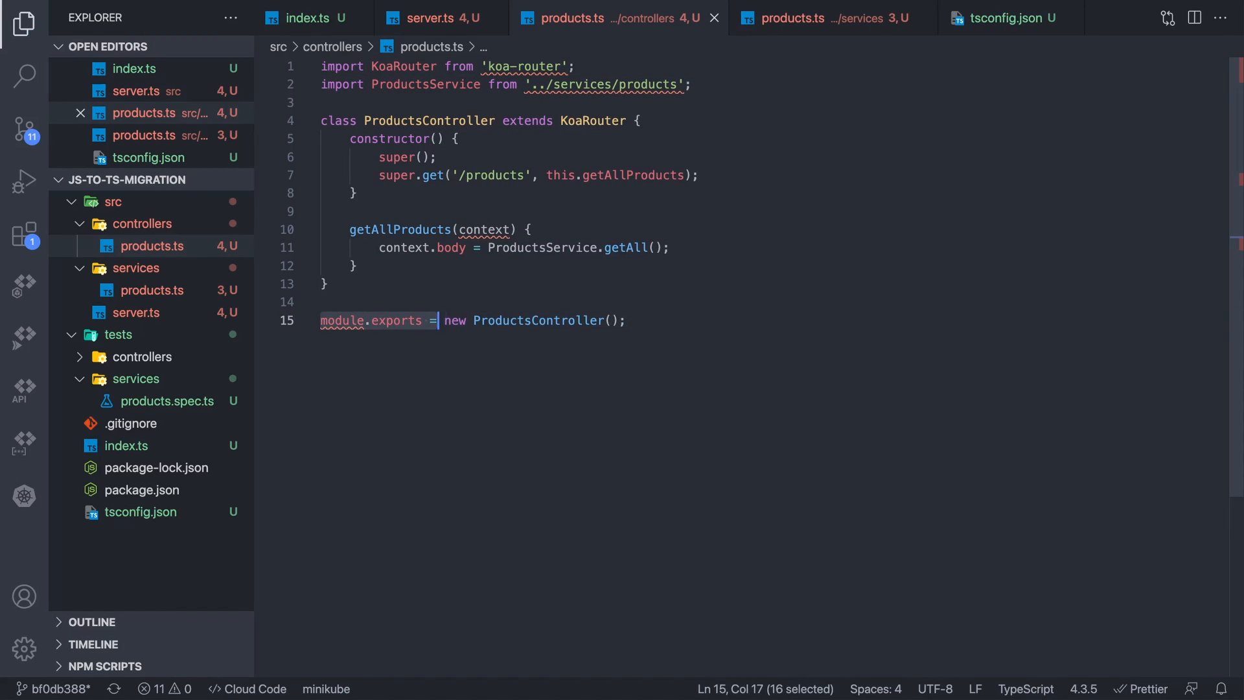
pyautogui.click(808, 17)
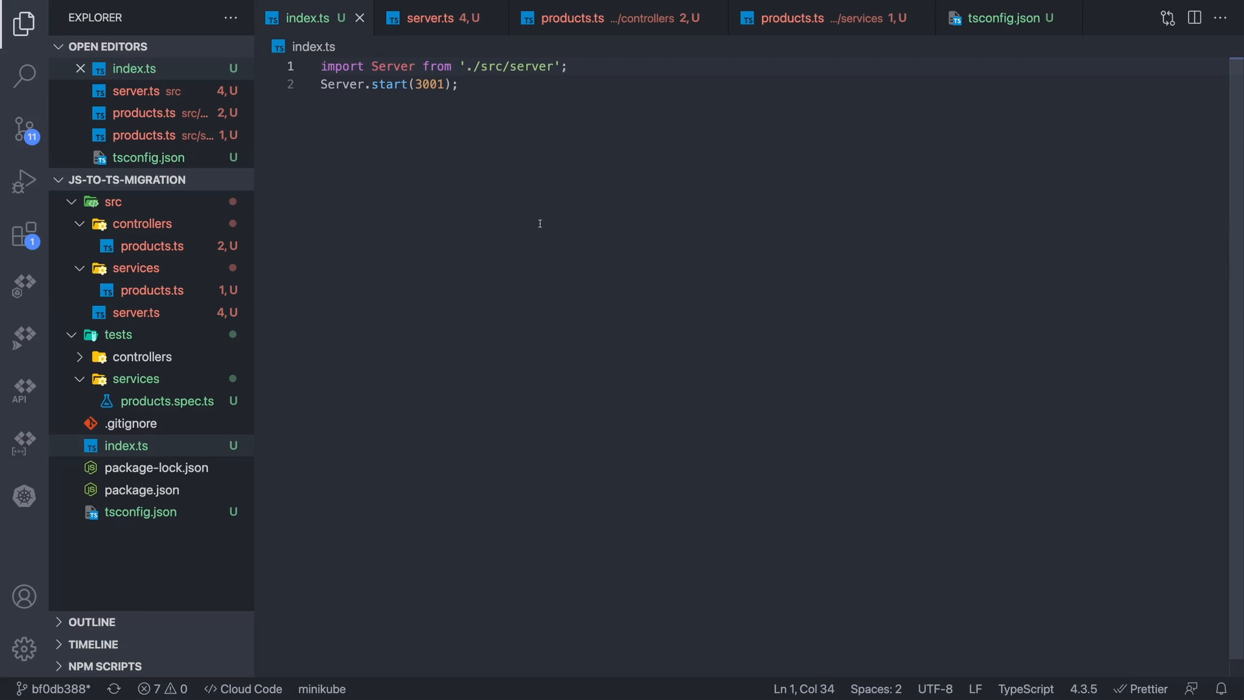
pyautogui.moveTo(535, 226)
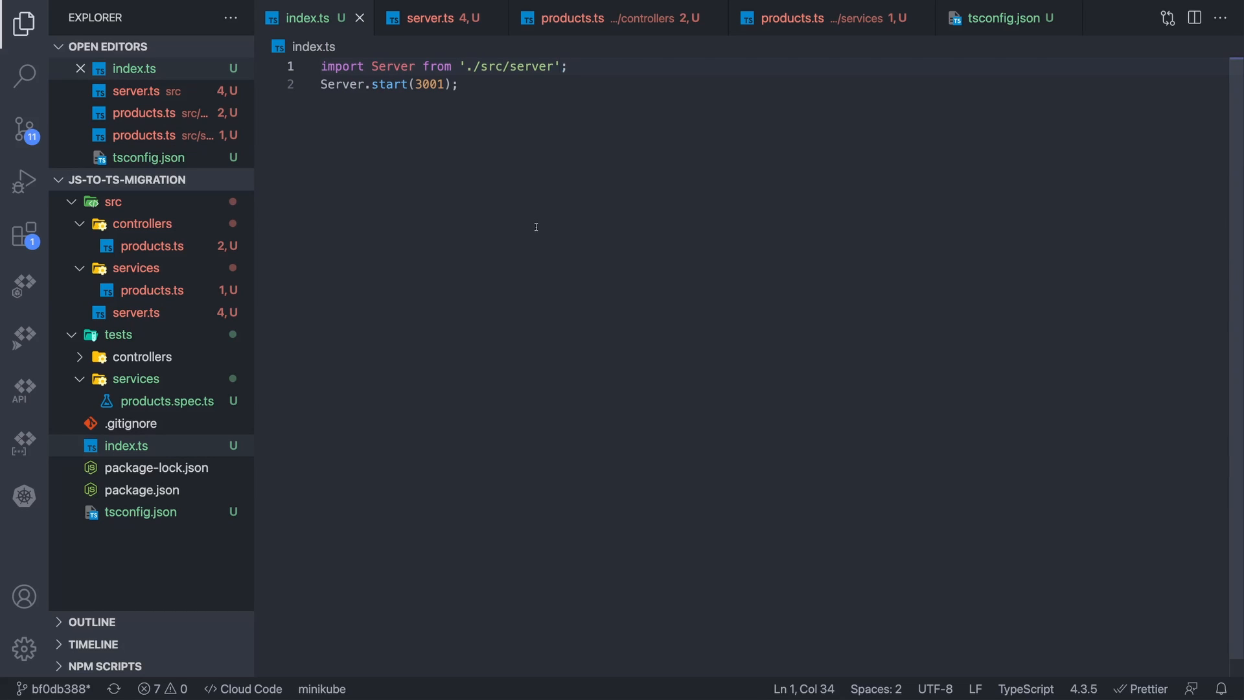
pyautogui.moveTo(539, 181)
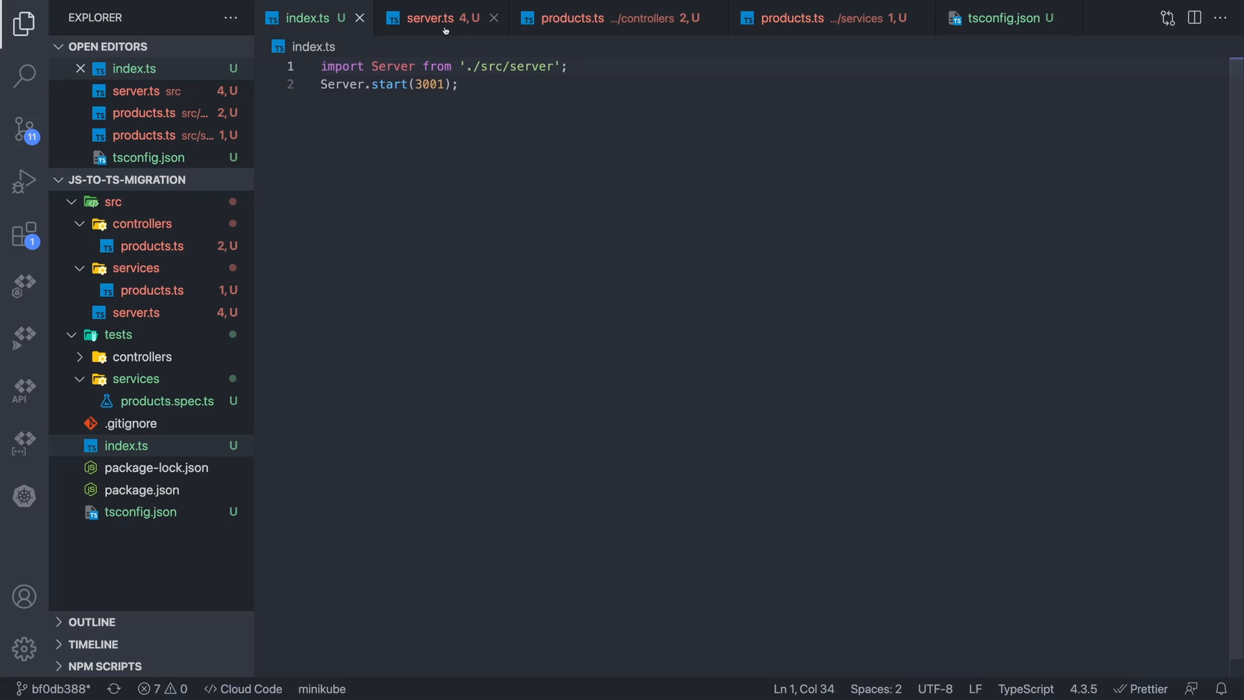
pyautogui.click(429, 16)
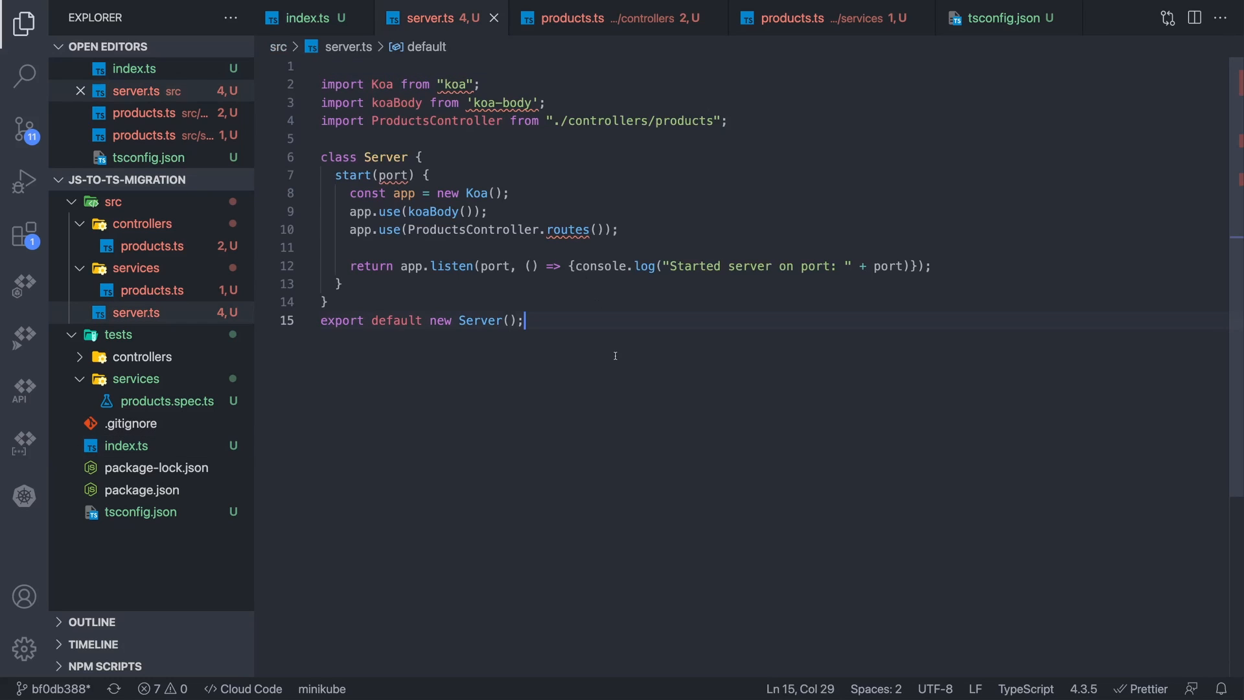
pyautogui.moveTo(606, 349)
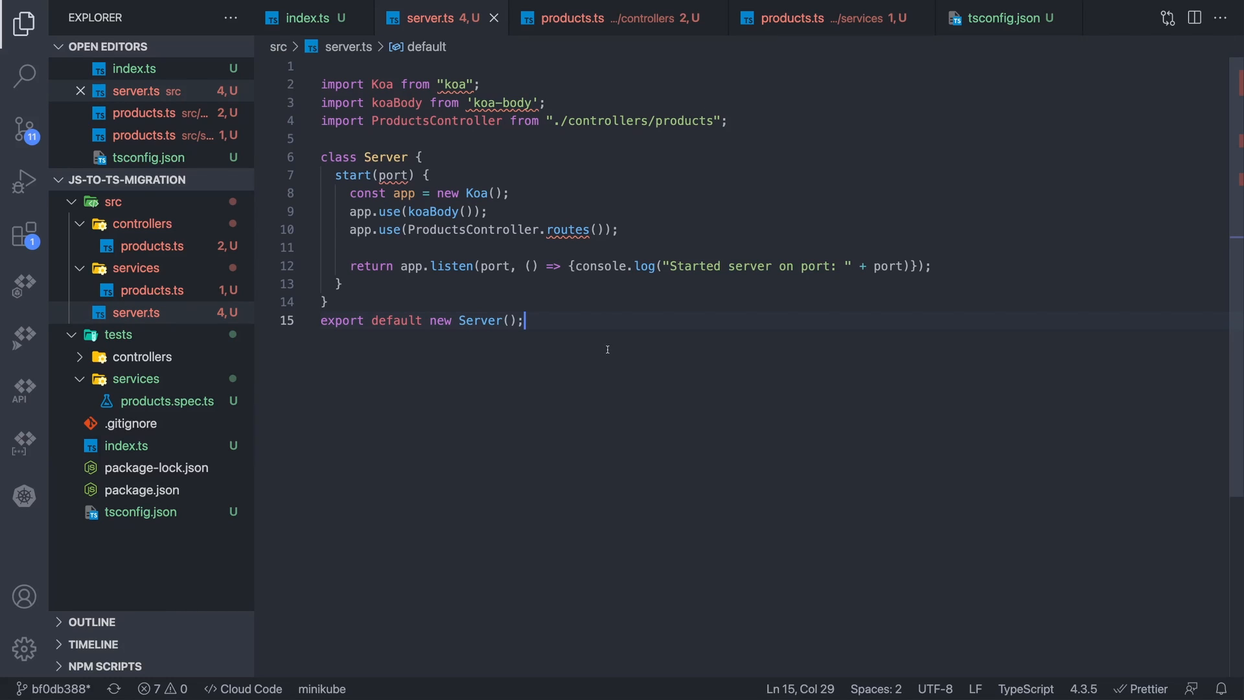
pyautogui.moveTo(622, 312)
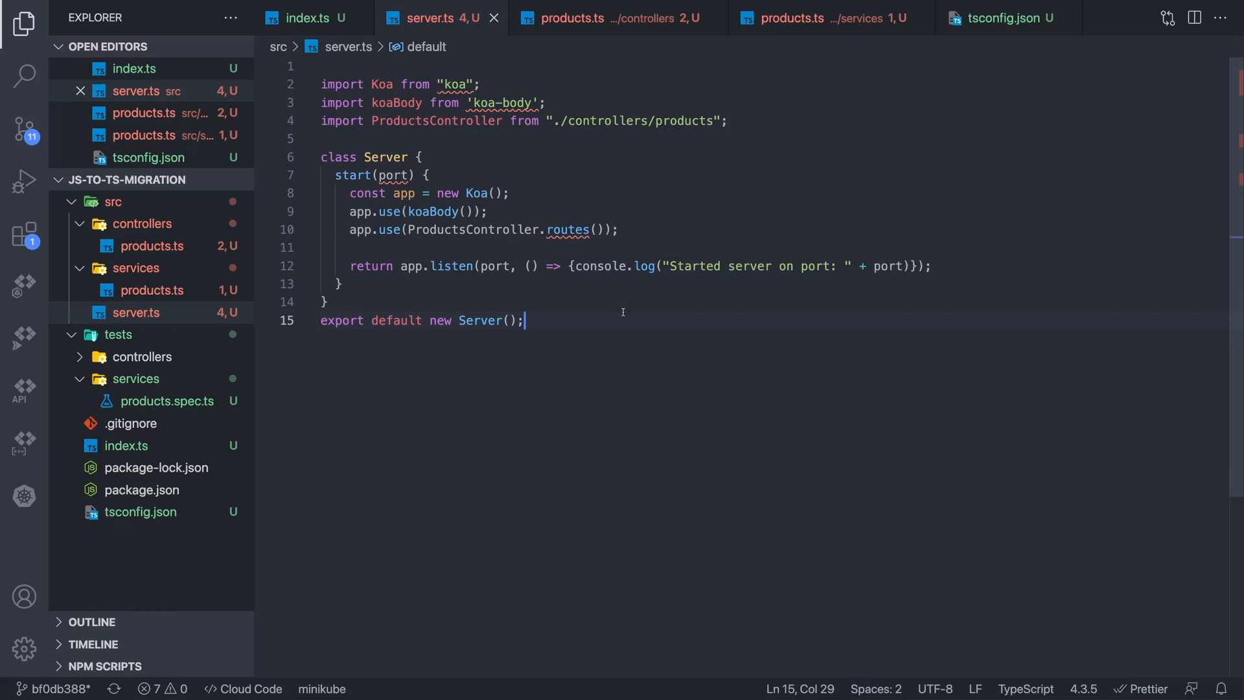
pyautogui.moveTo(456, 84)
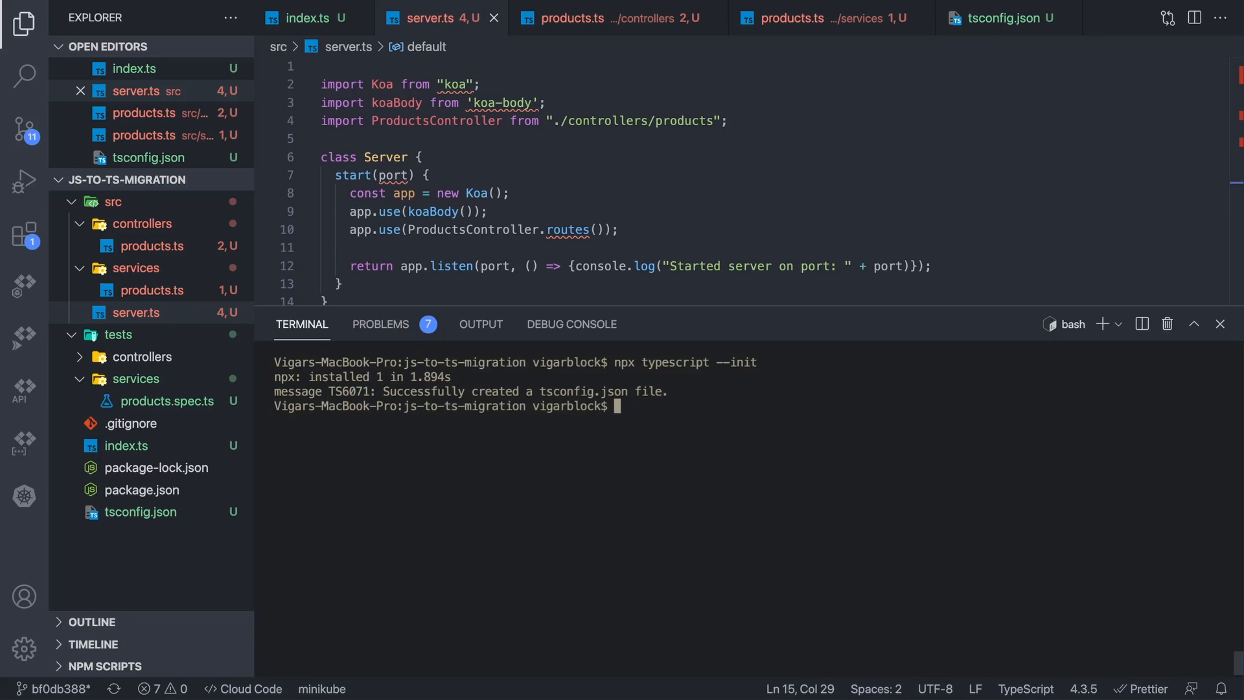
pyautogui.write('npm i @')
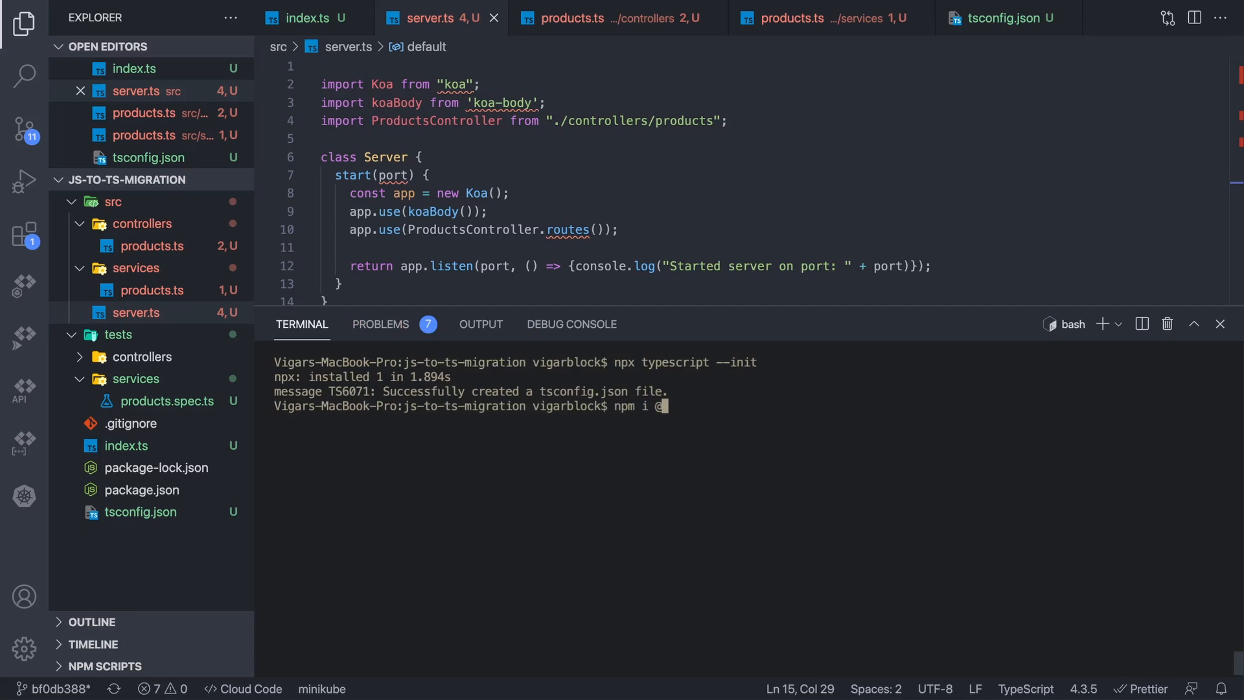
pyautogui.write('types')
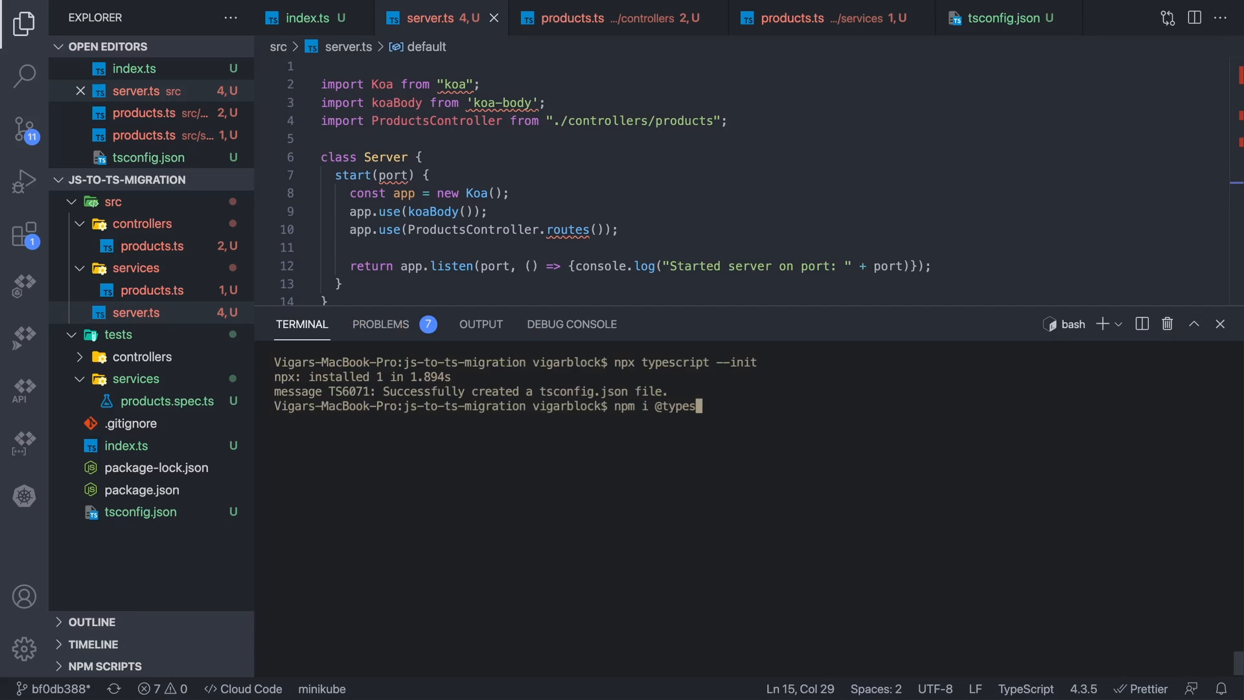
pyautogui.write('/koa')
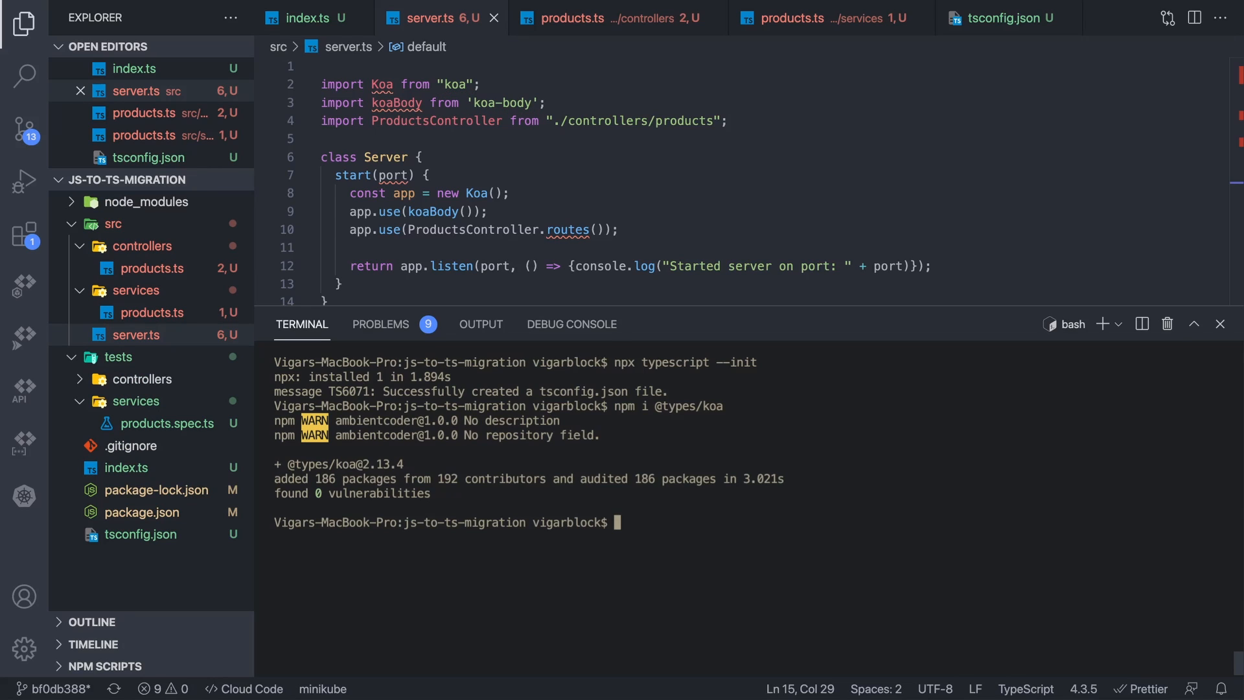
pyautogui.write('npm i @types/koa')
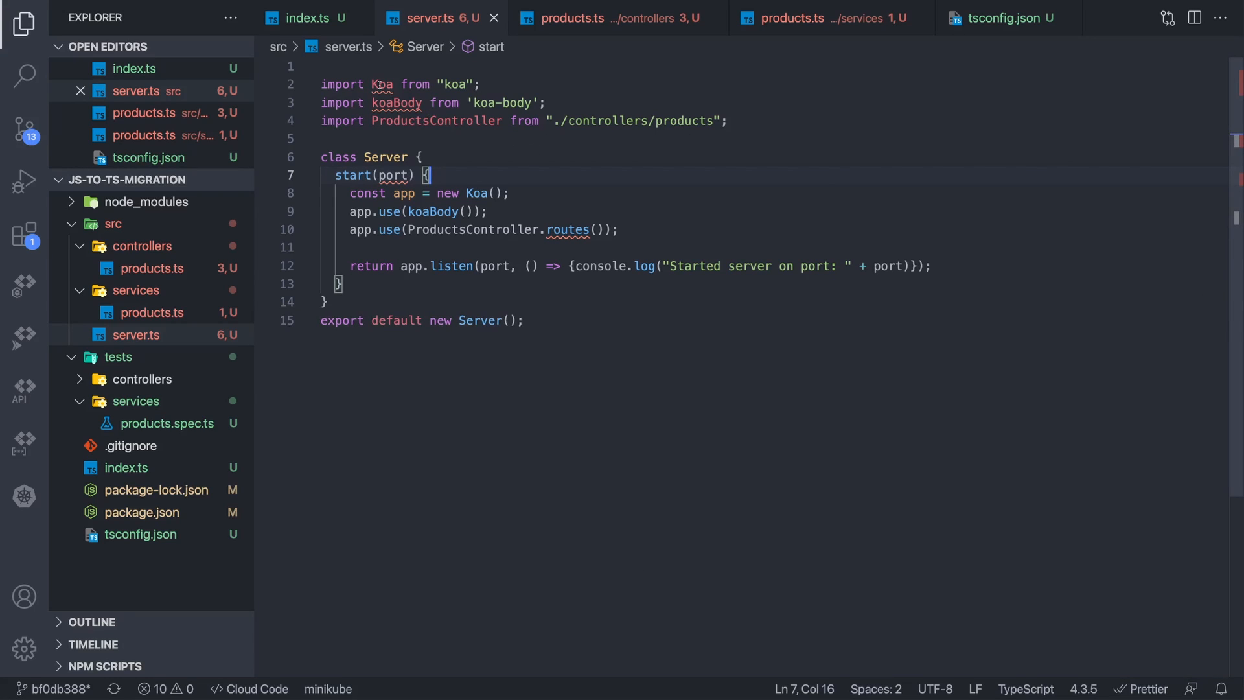
pyautogui.moveTo(381, 84)
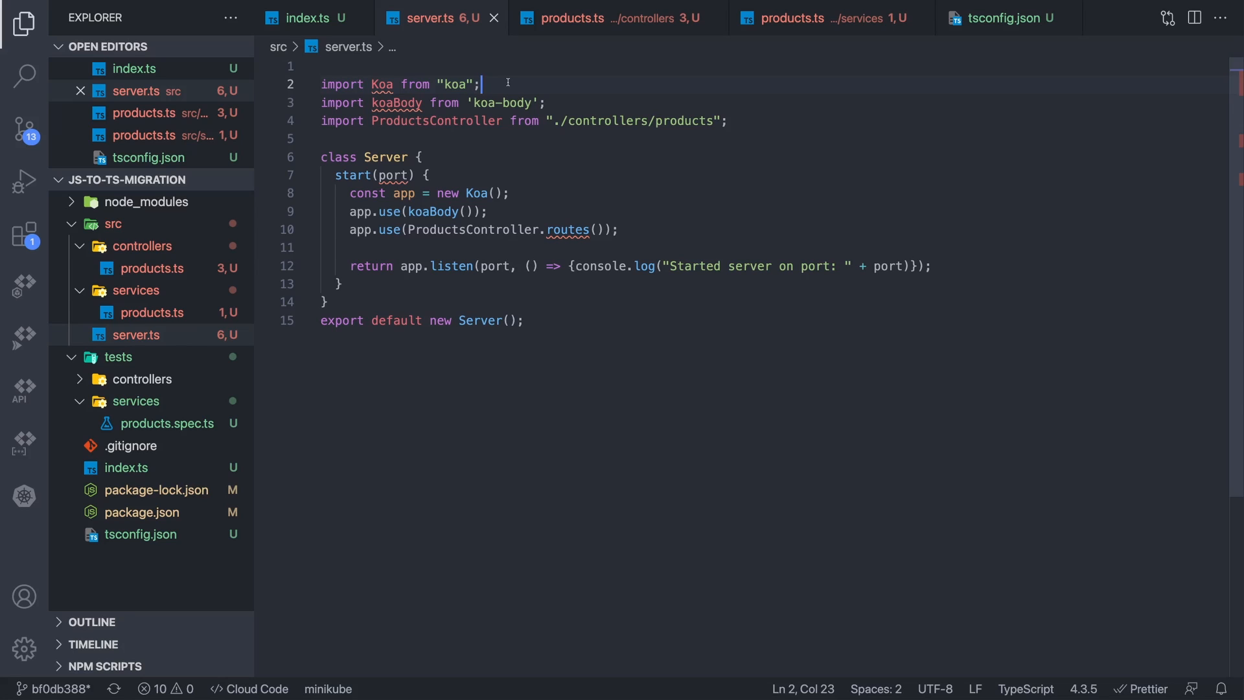
# Change esModuleInterop from false to true in tsconfig.json.
pyautogui.click(1002, 17)
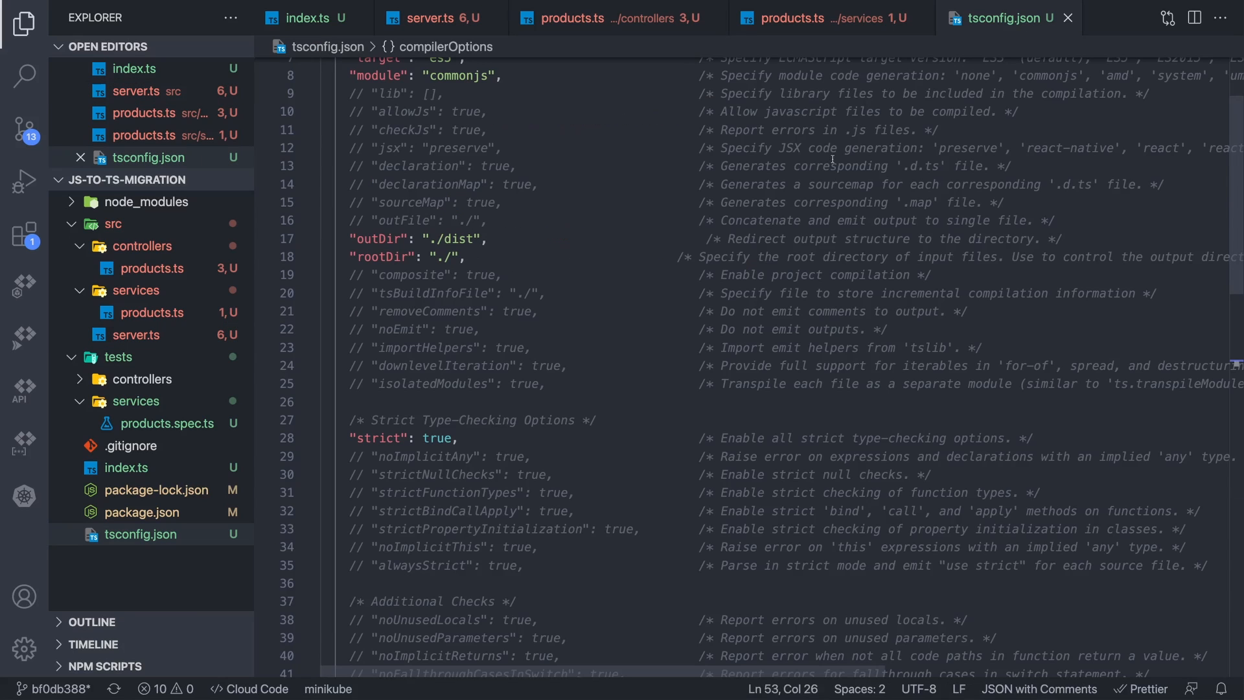
pyautogui.scroll(-3)
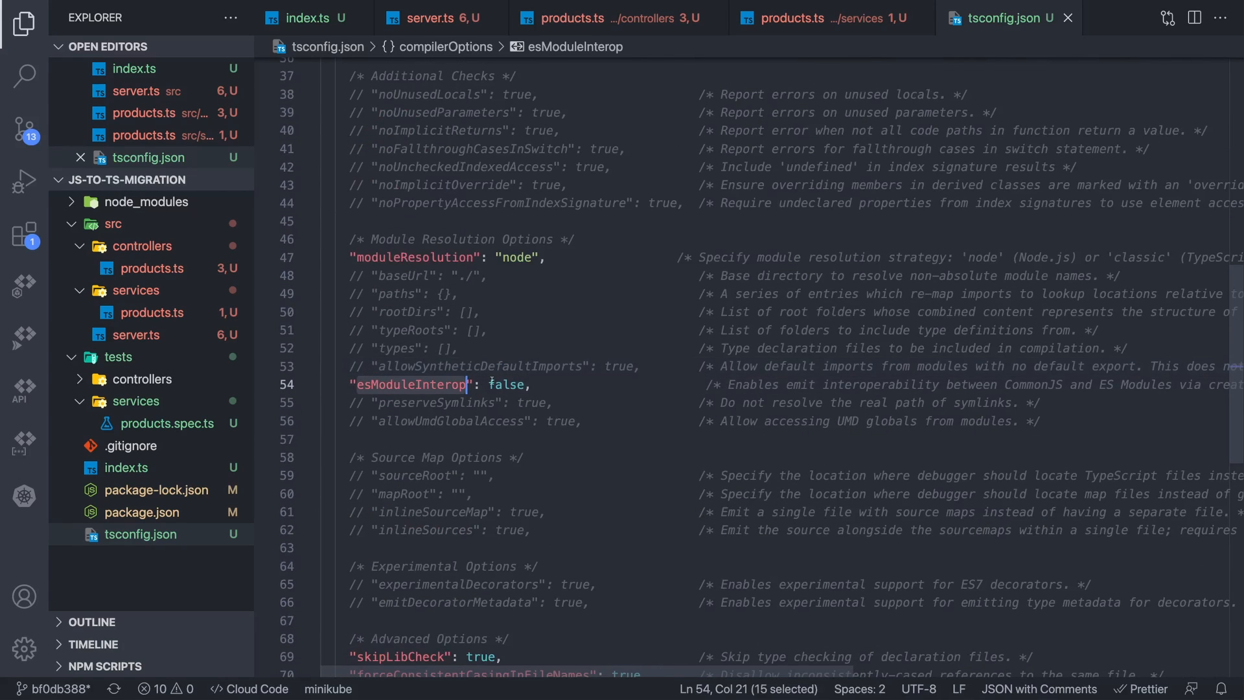
pyautogui.write('tr')
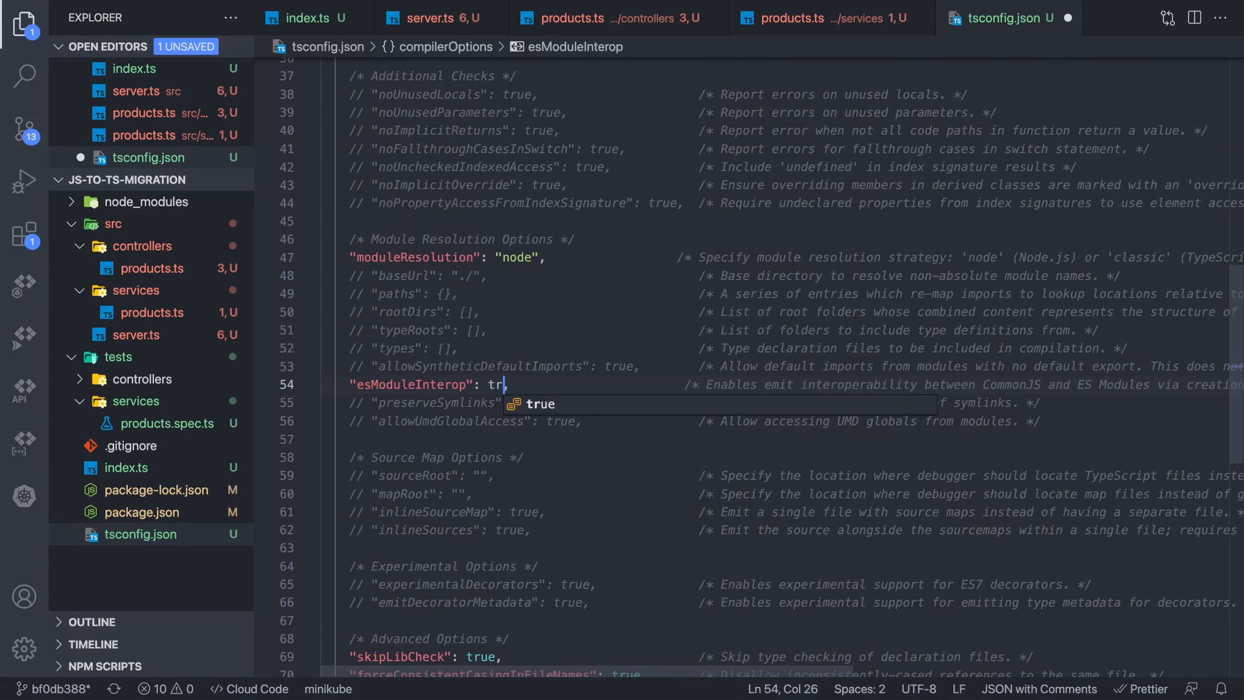
pyautogui.write('ue,')
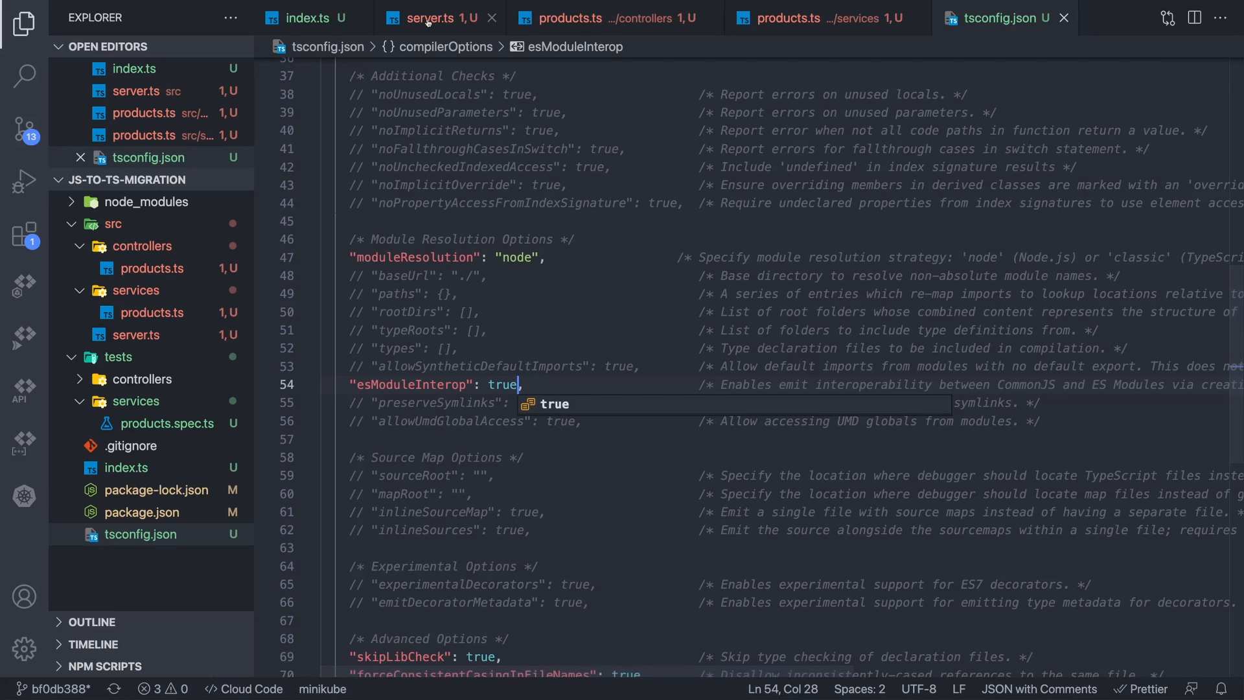
# Check server.ts and the products controller, then view the products service with its flagged uuid import.
pyautogui.click(437, 17)
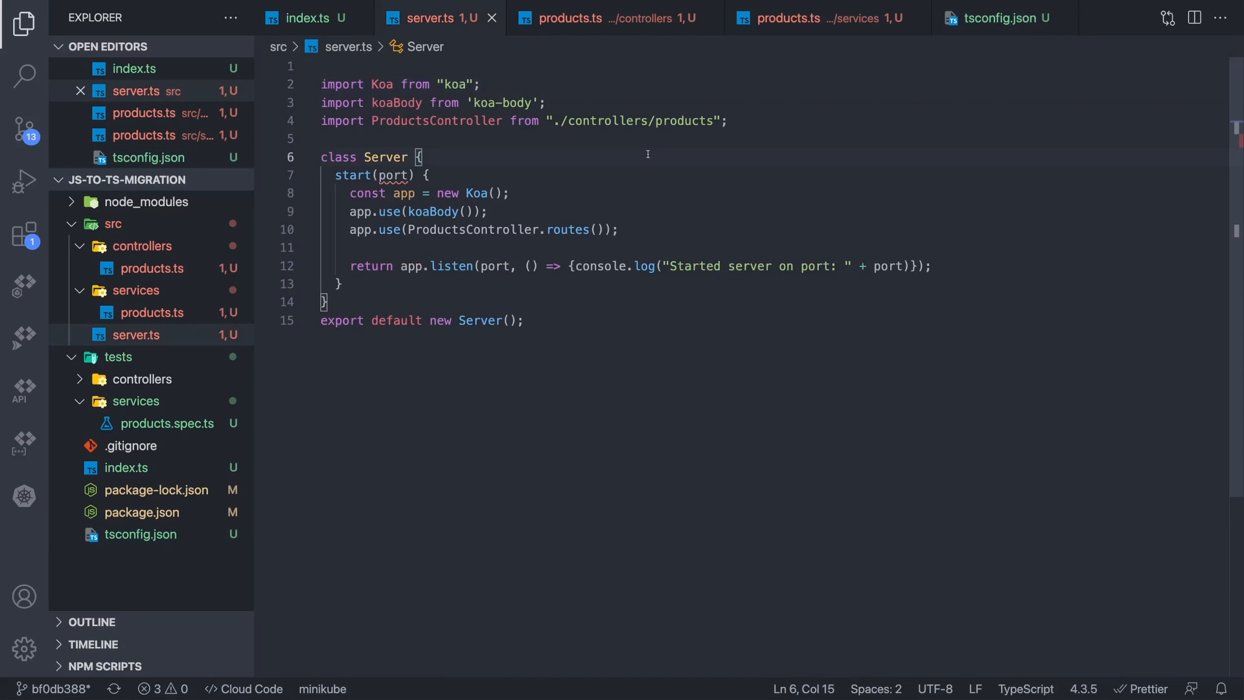
pyautogui.click(573, 17)
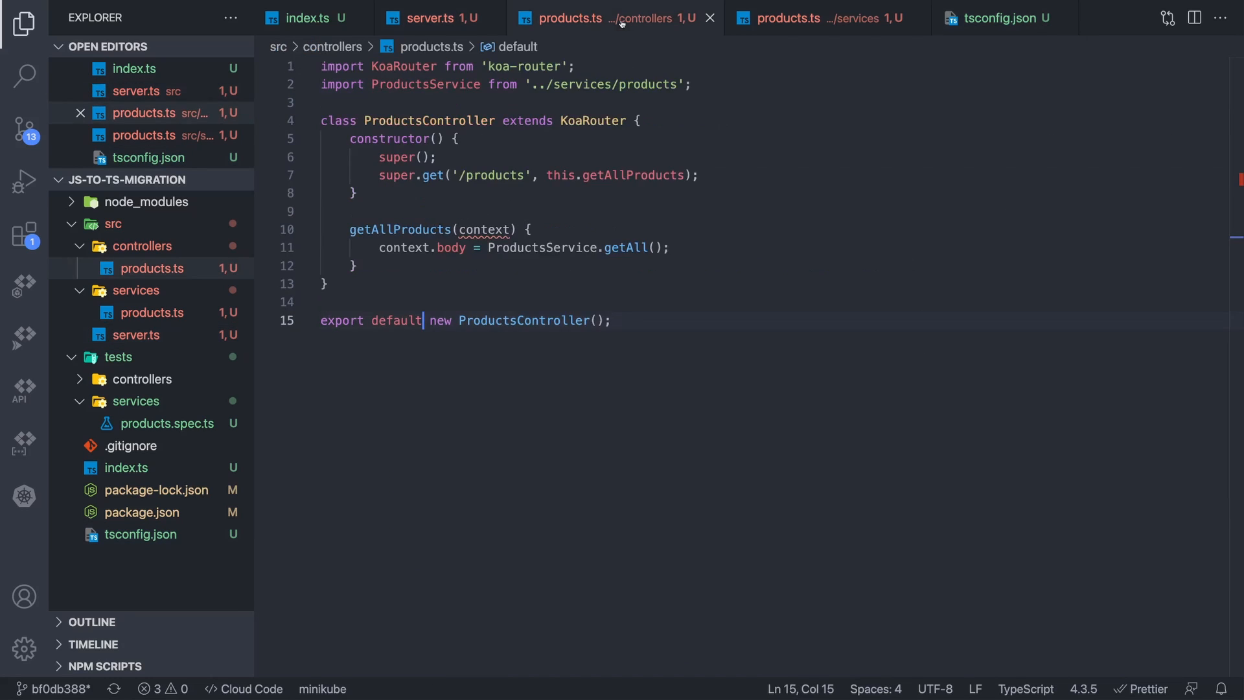
pyautogui.moveTo(522, 66)
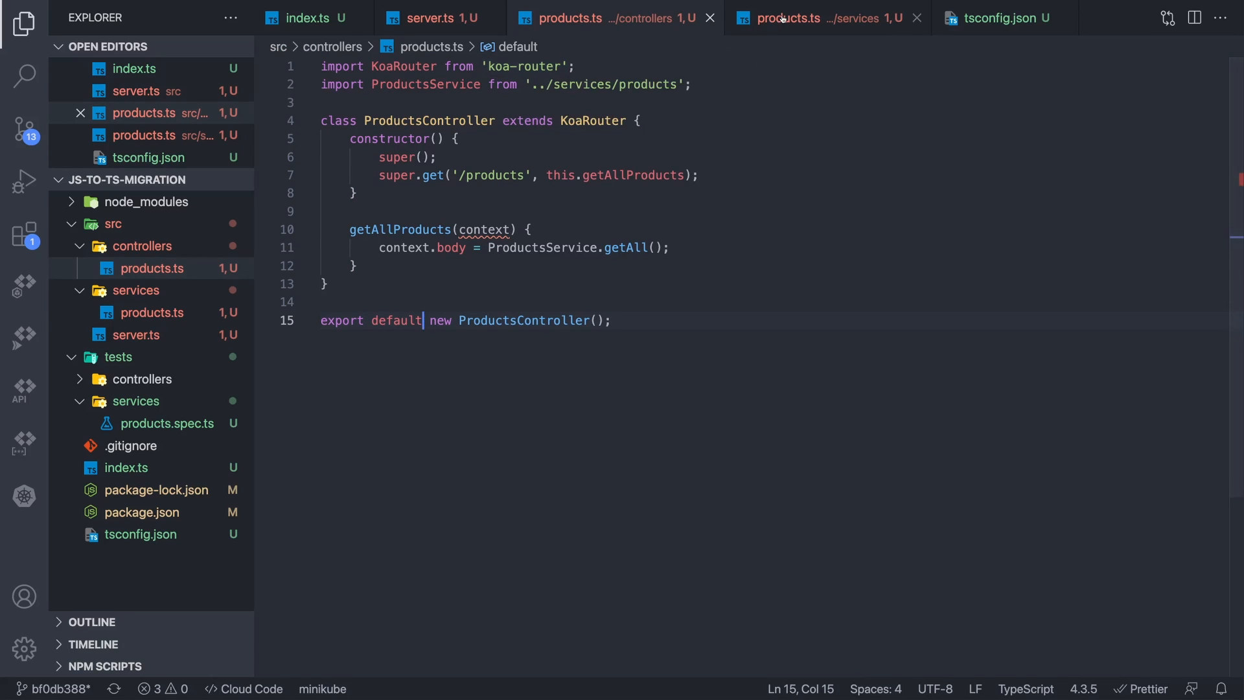
pyautogui.click(793, 17)
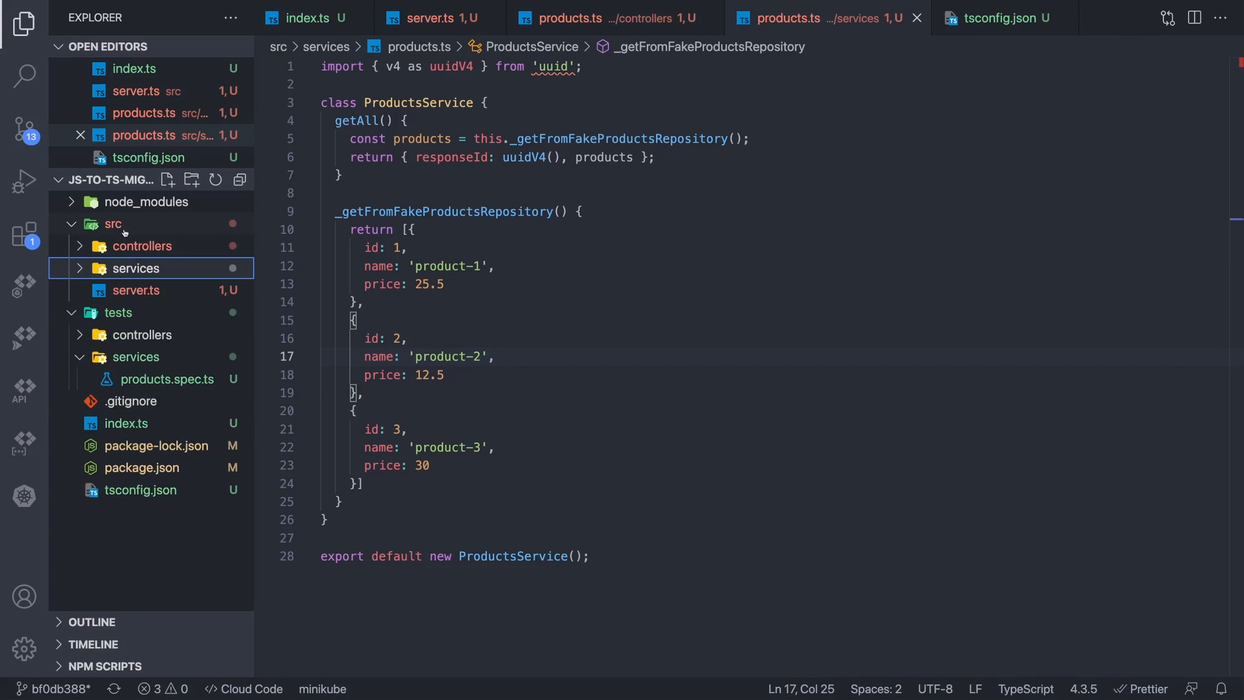
pyautogui.click(190, 178)
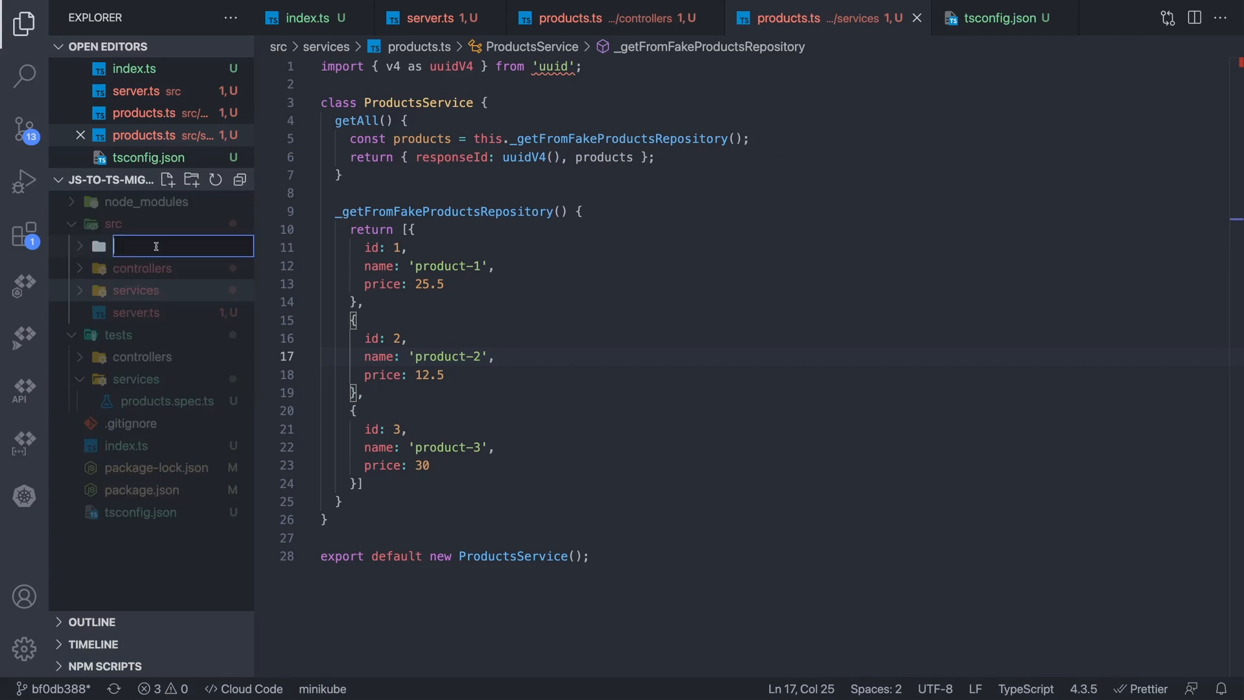
pyautogui.write('@')
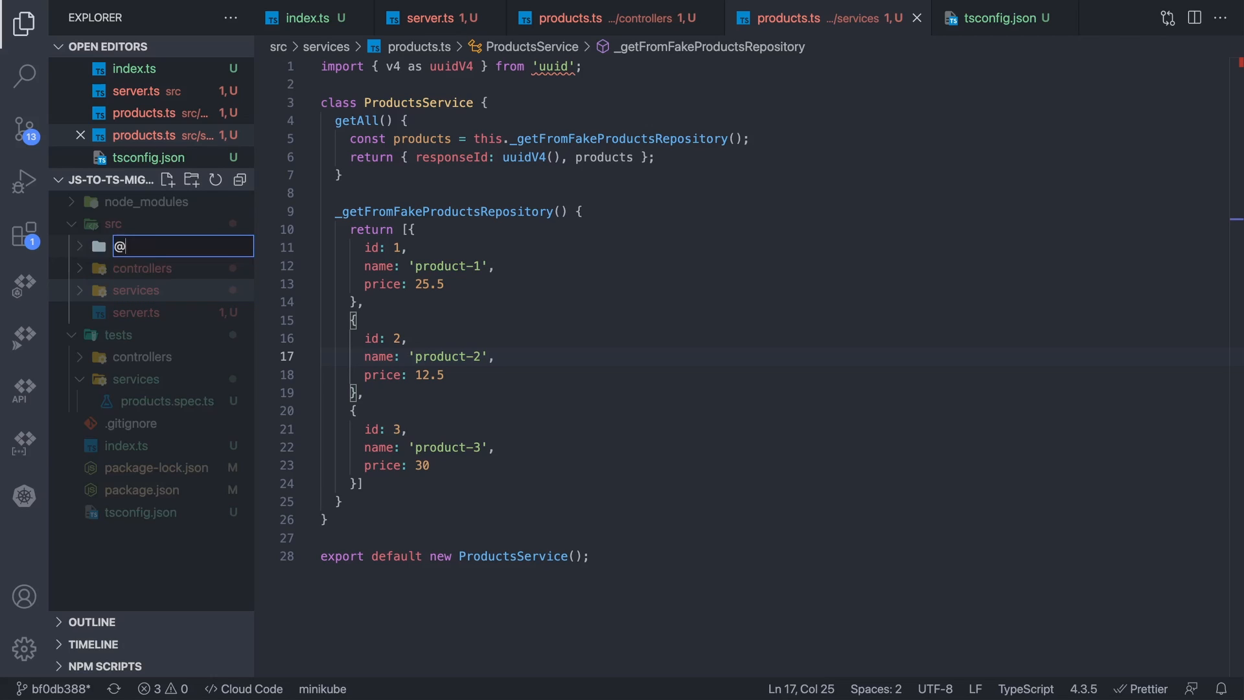
pyautogui.write('types')
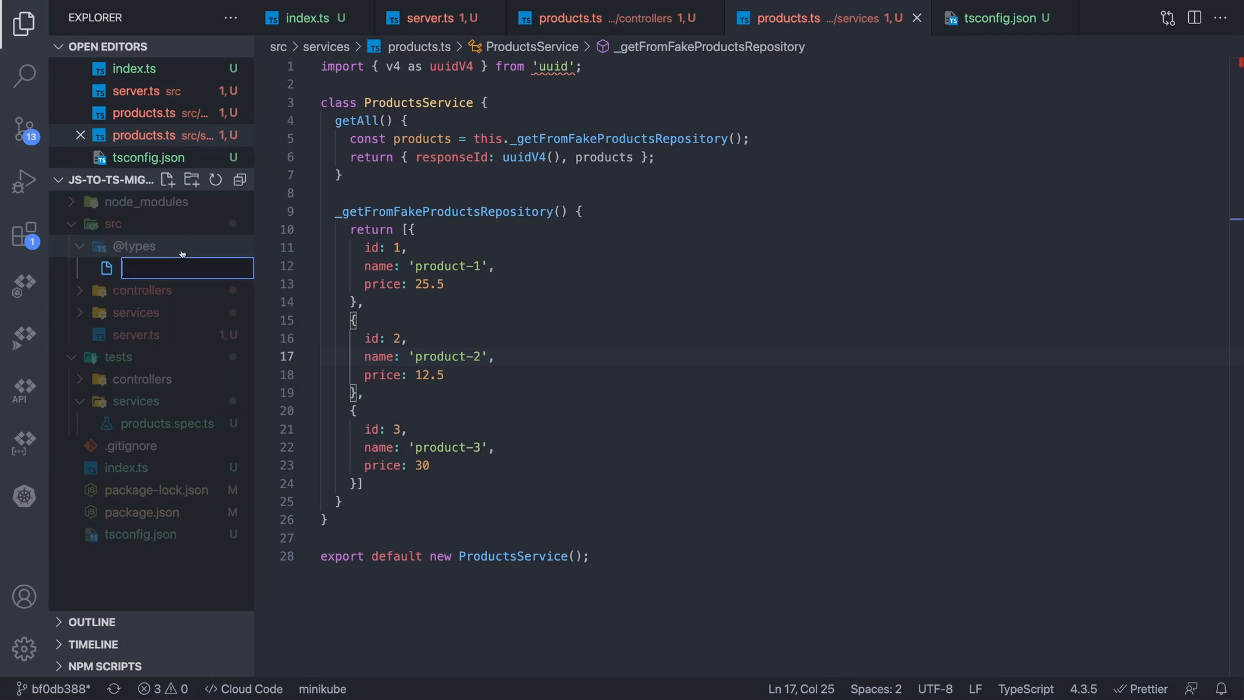
pyautogui.write('module.')
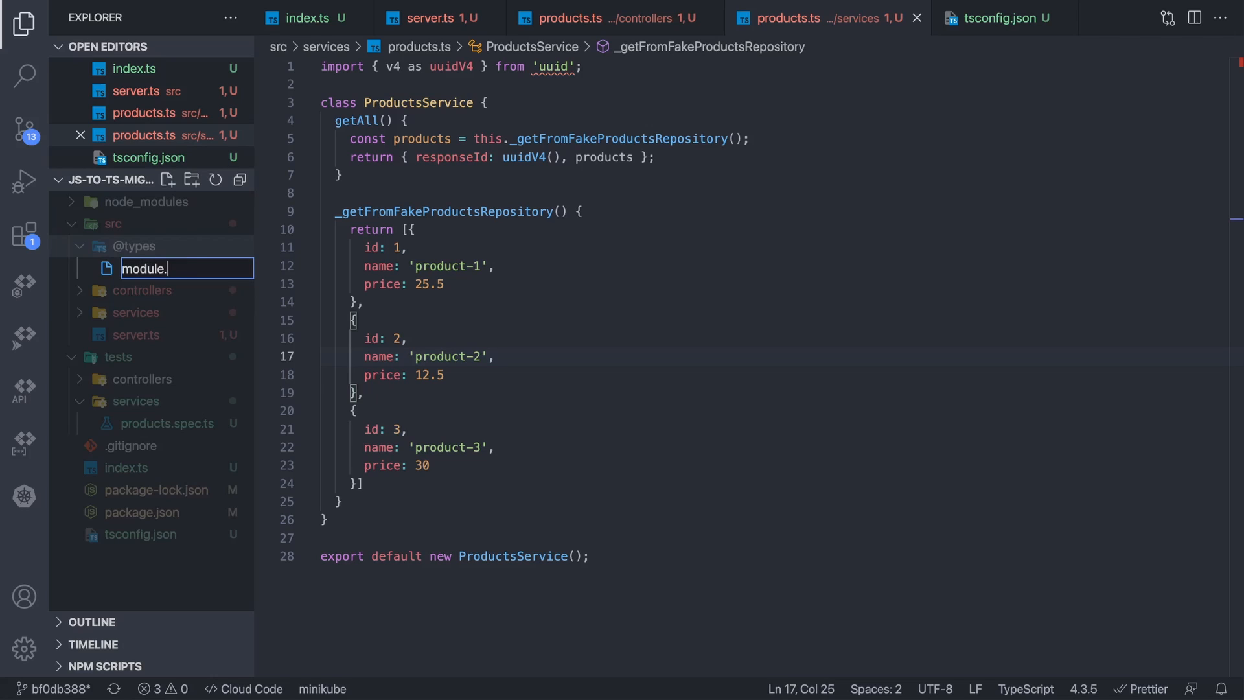
pyautogui.write('d.ts')
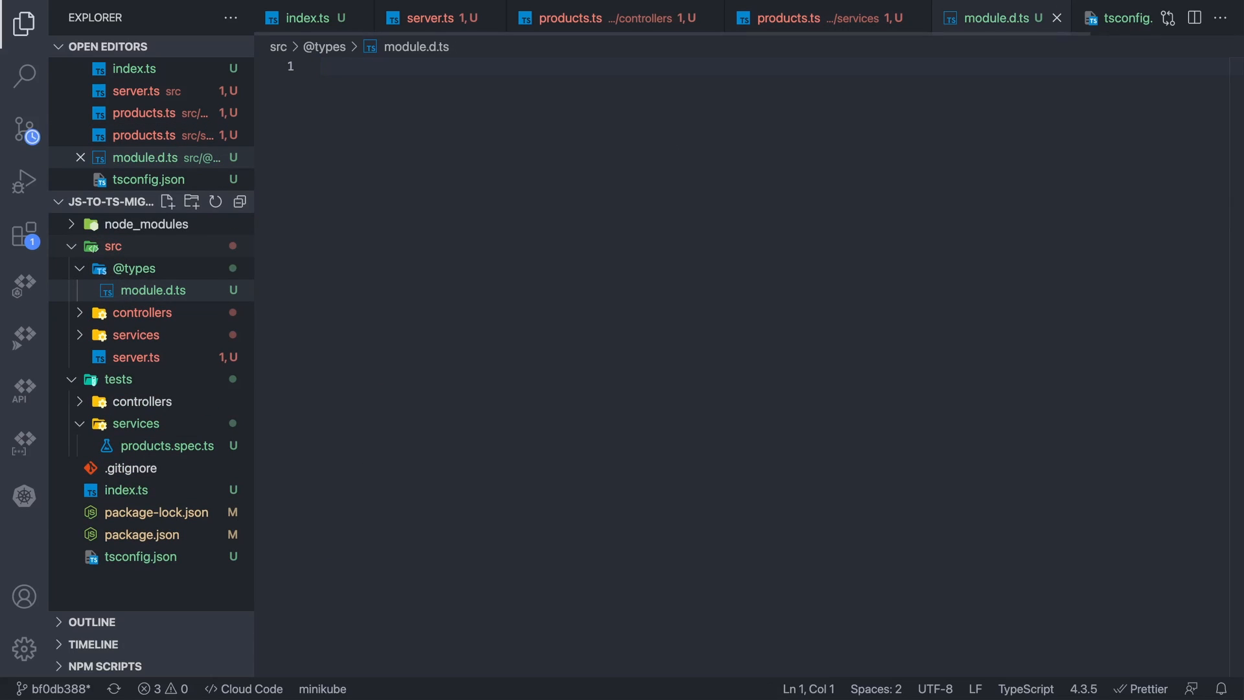
# Write declare module 'uuid'; and check the products service import is cleared.
pyautogui.write('d')
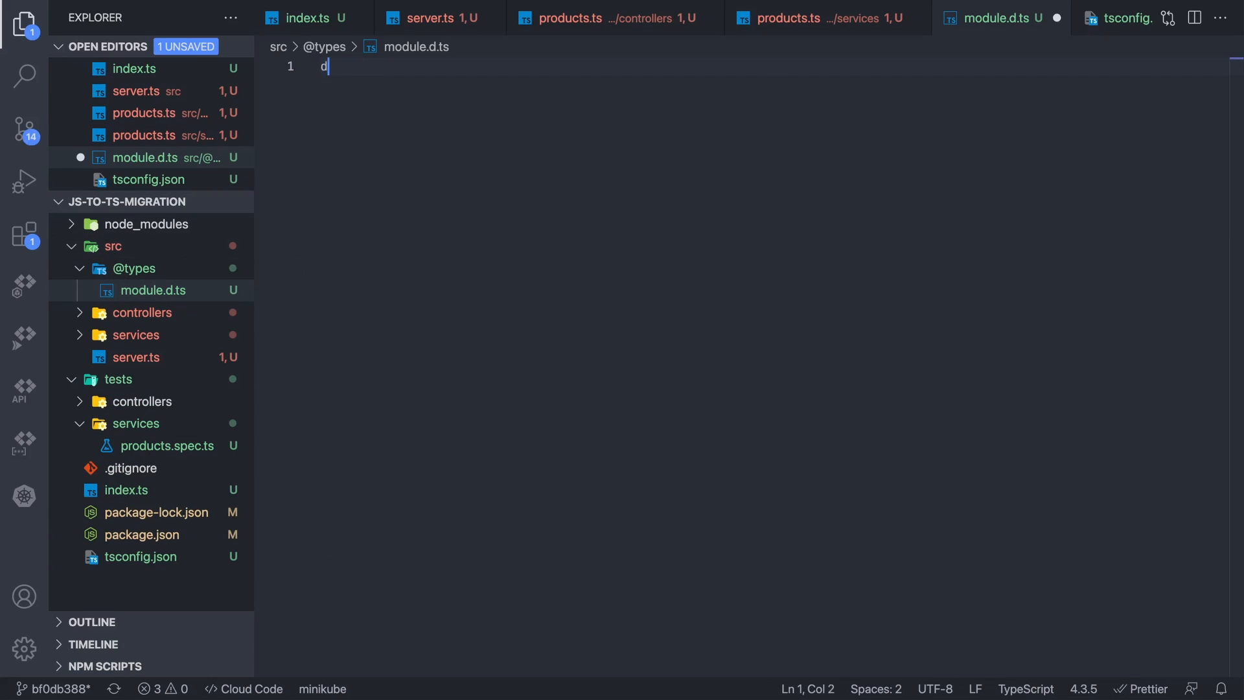
pyautogui.write('eclare module')
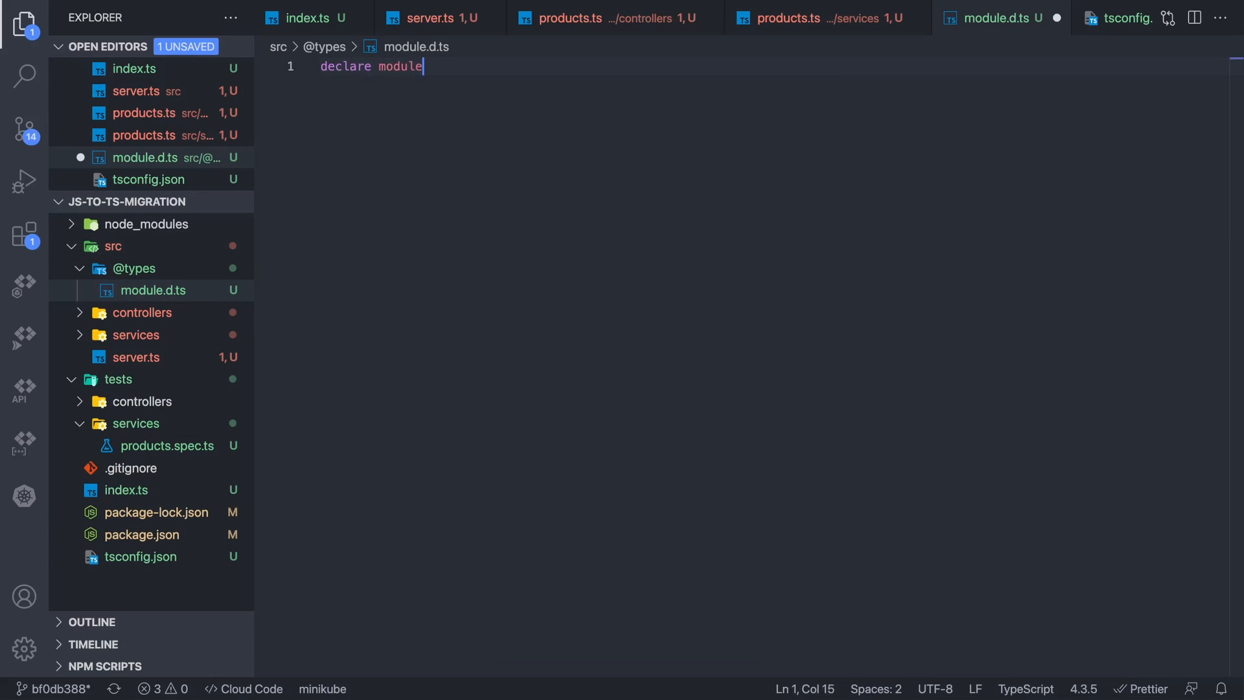
pyautogui.write("'uuid'")
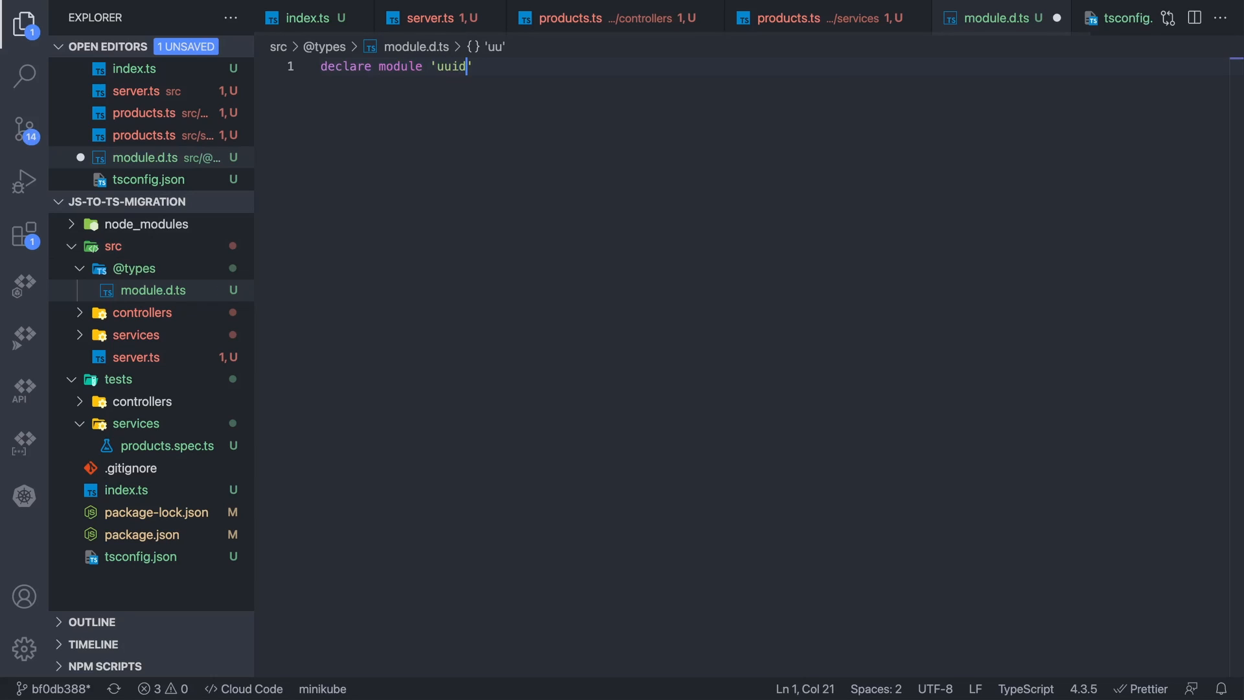
pyautogui.write(';')
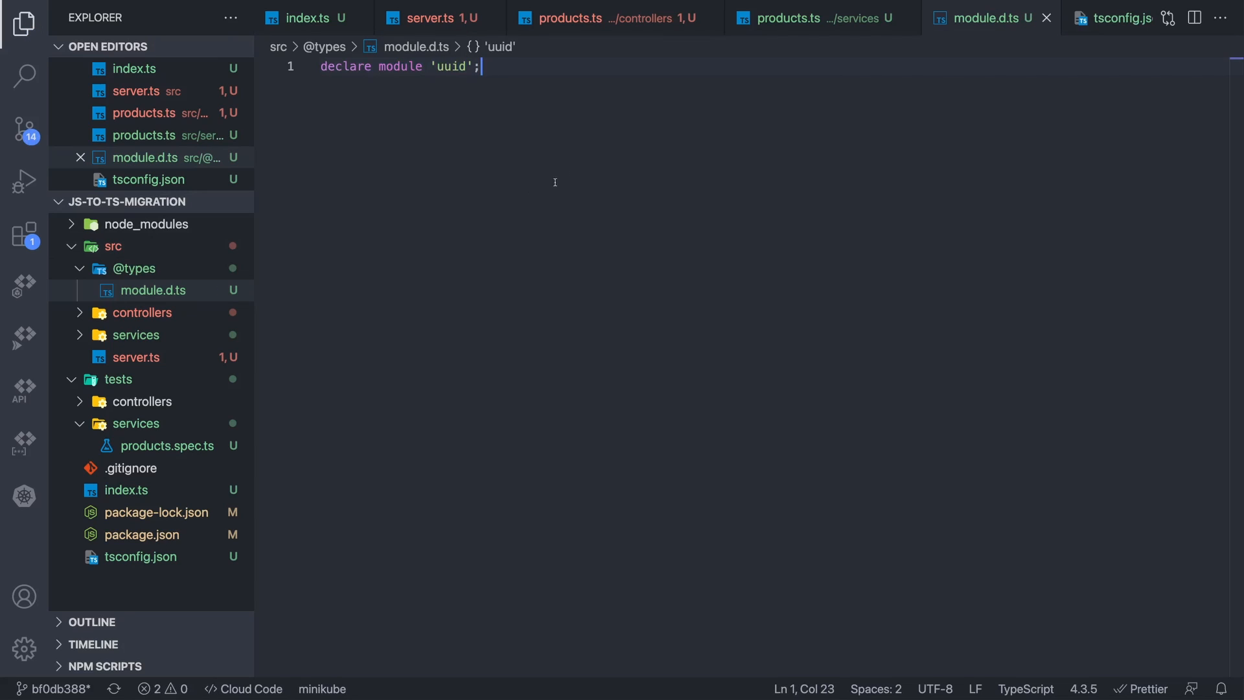
pyautogui.click(808, 17)
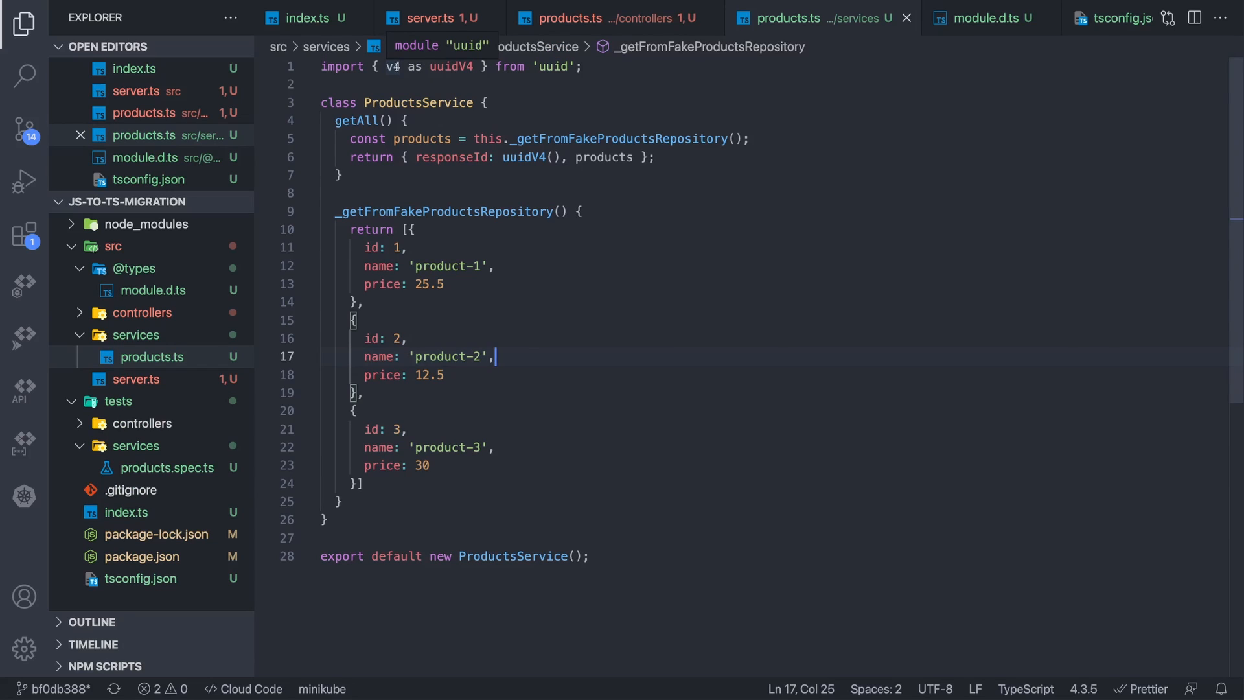
# Declare function v4(): string inside the uuid module and check the service against it.
pyautogui.click(400, 66)
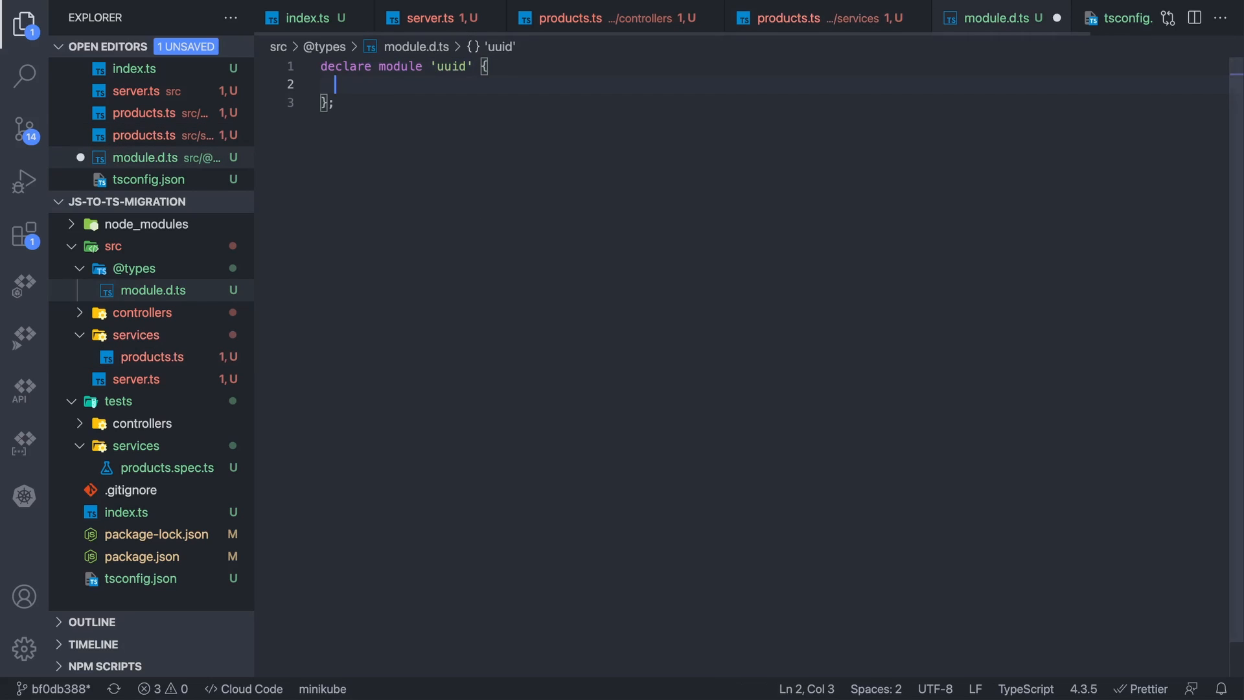
pyautogui.write('function')
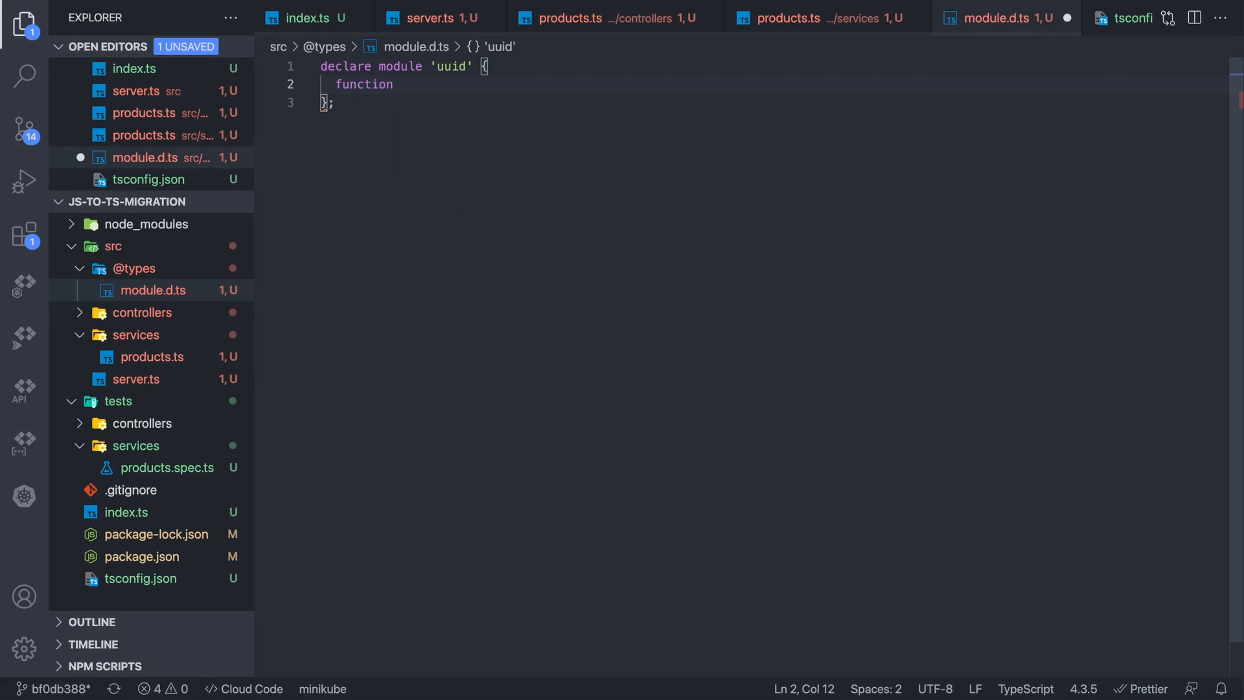
pyautogui.write('v4()')
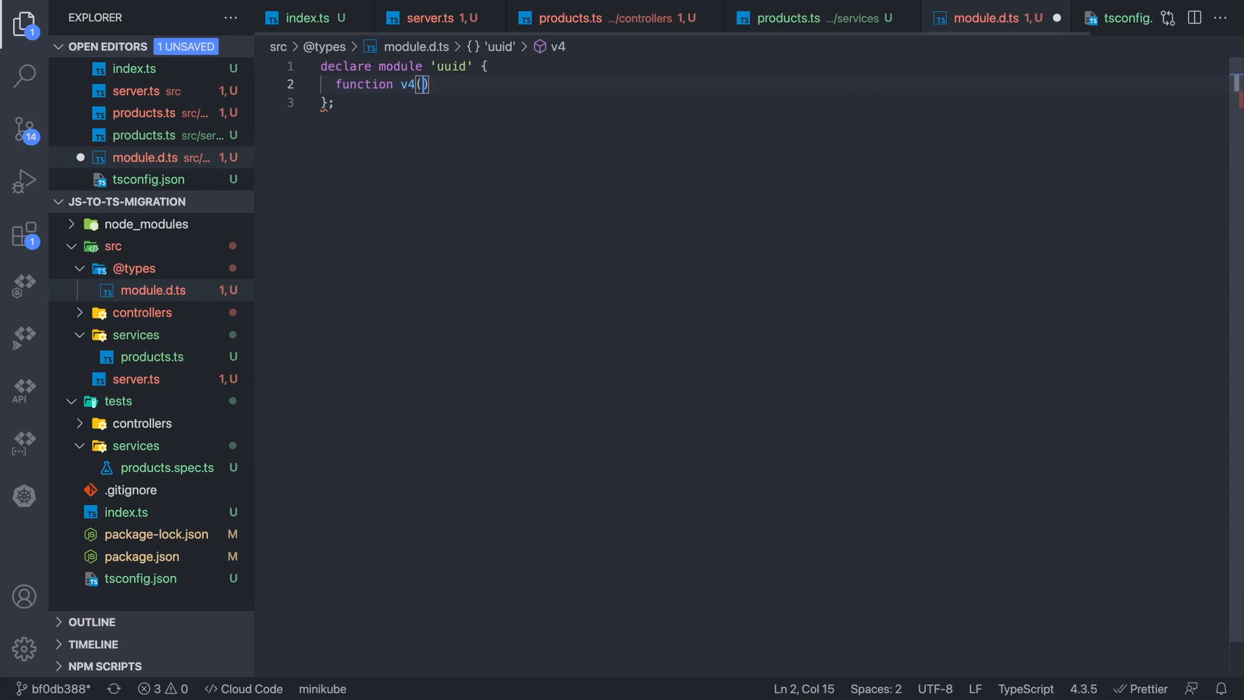
pyautogui.write(': s')
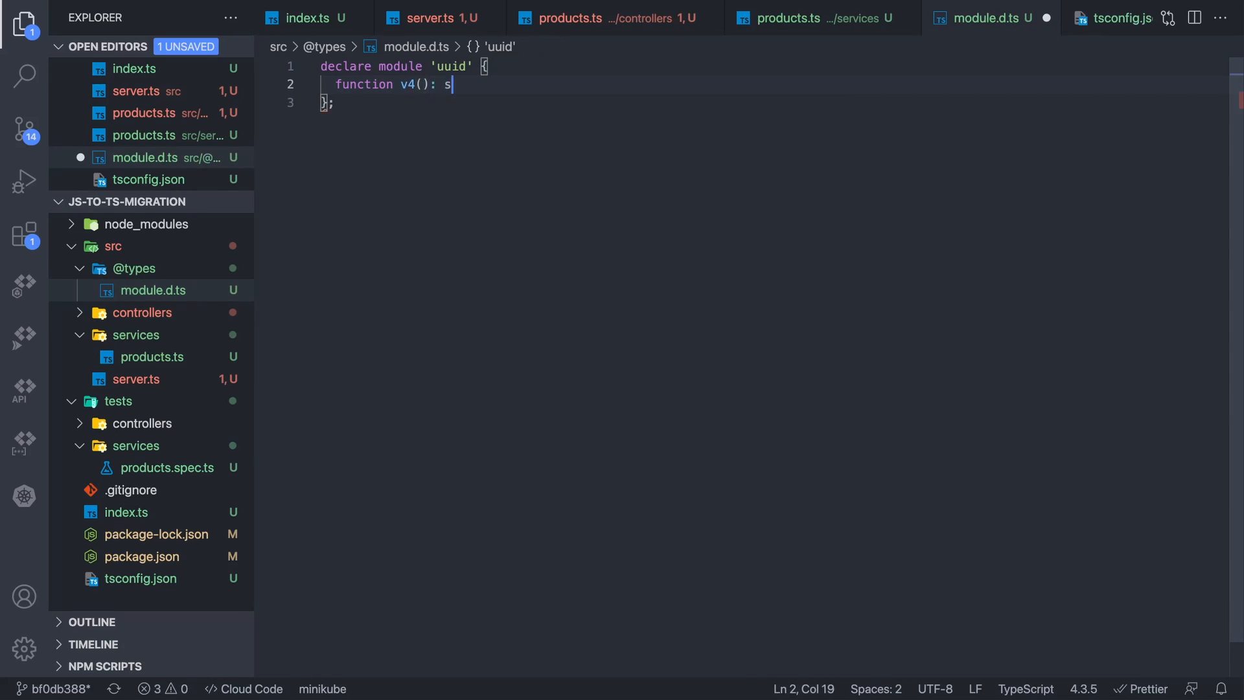
pyautogui.write('tring;')
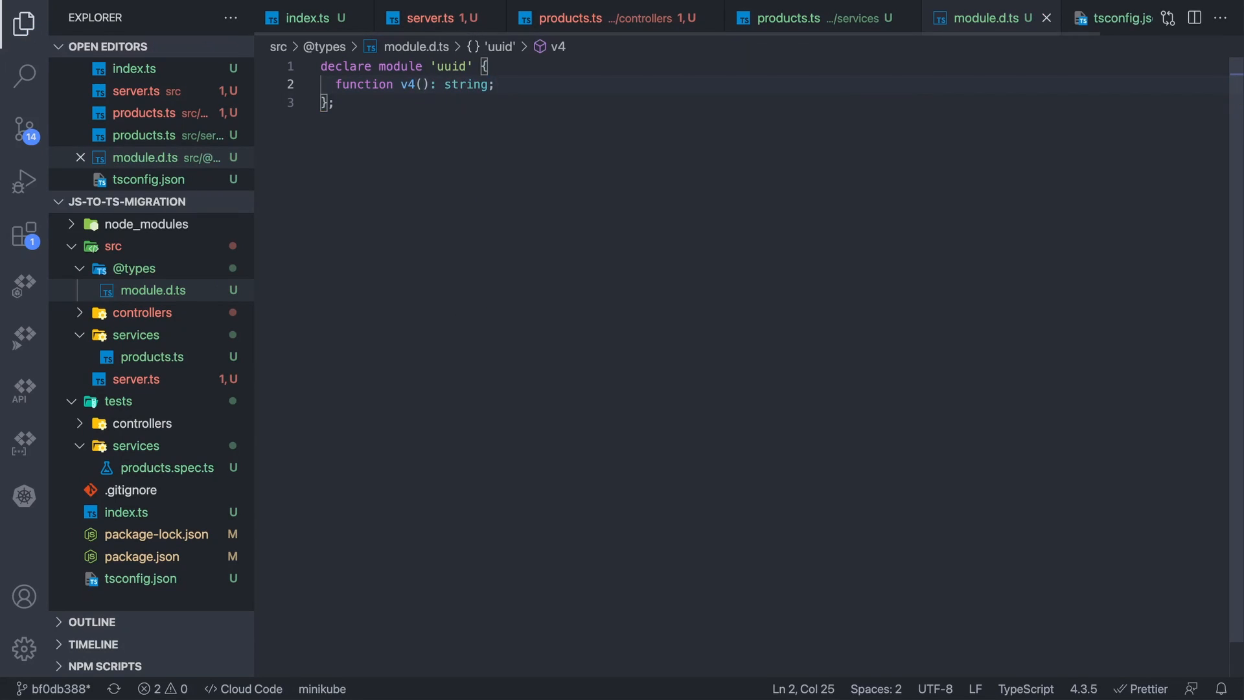
pyautogui.click(801, 16)
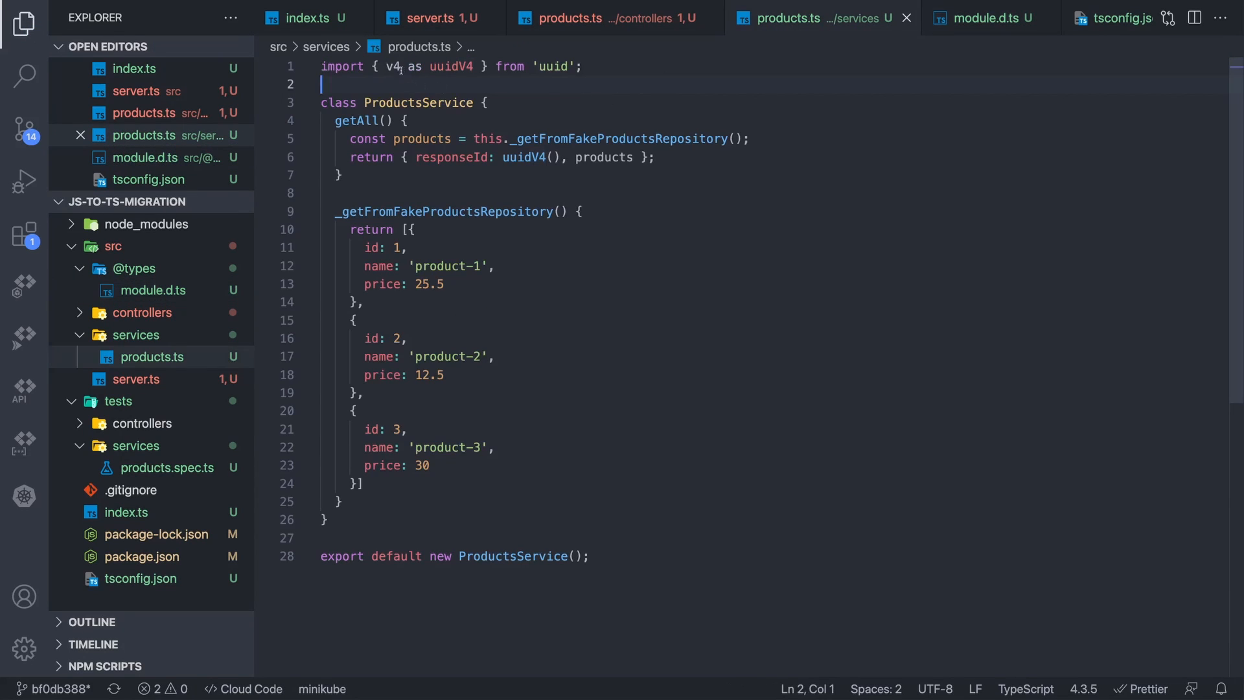
pyautogui.moveTo(398, 66)
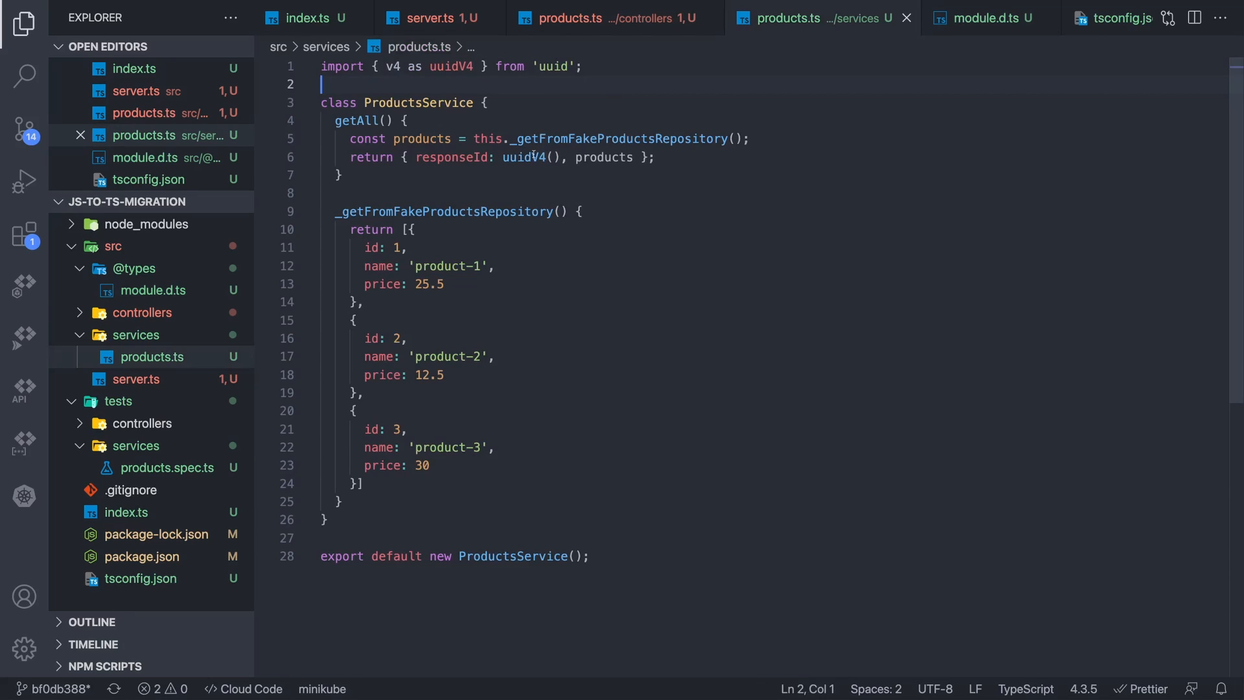
pyautogui.moveTo(518, 157)
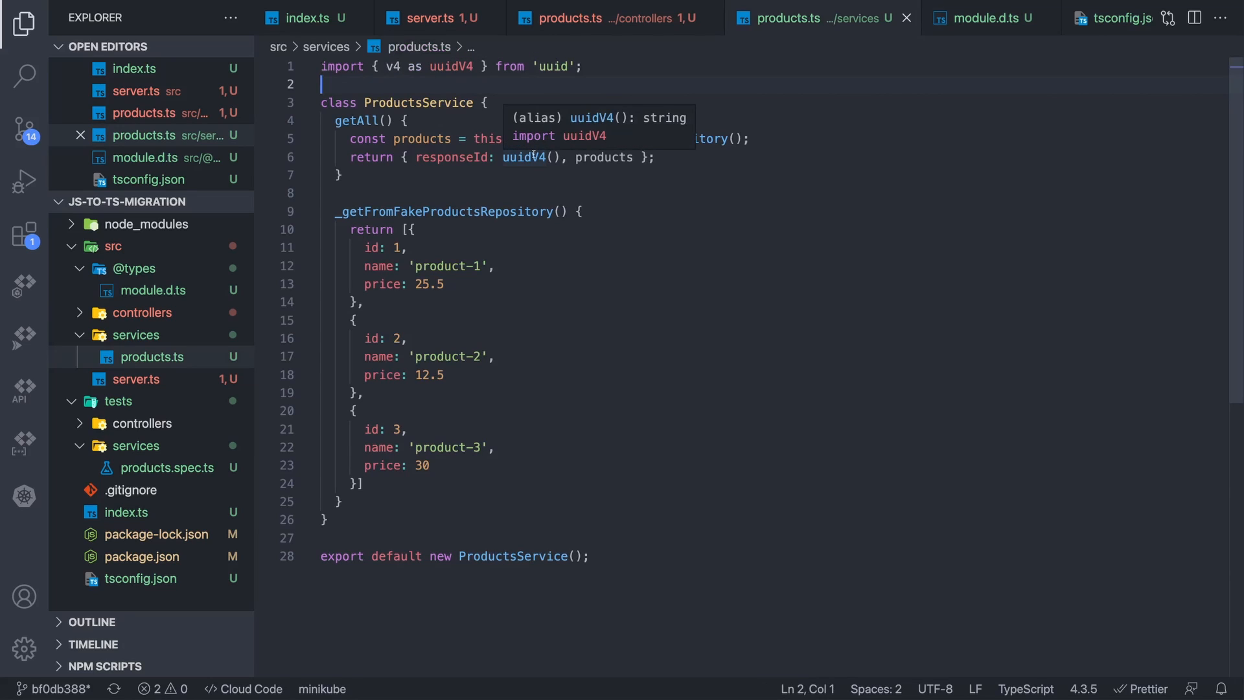
# Try const for v4, compare uuidV4's hover type in the service, then review the products controller.
pyautogui.click(987, 17)
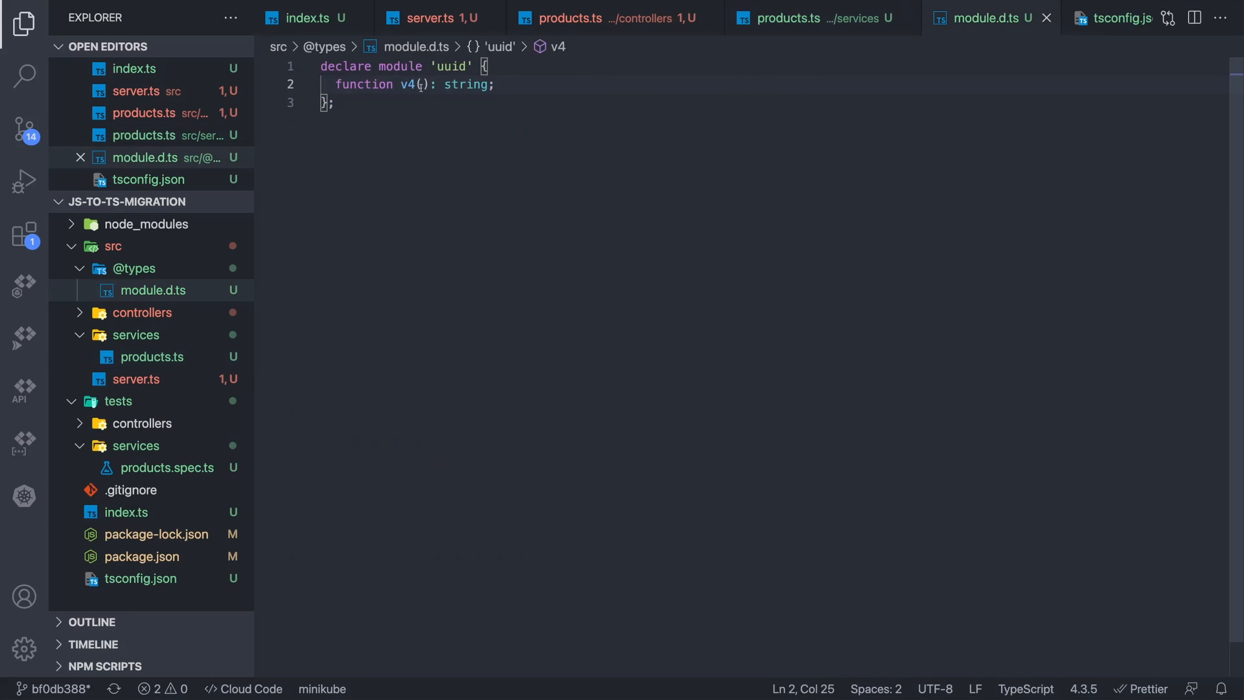
pyautogui.write('con')
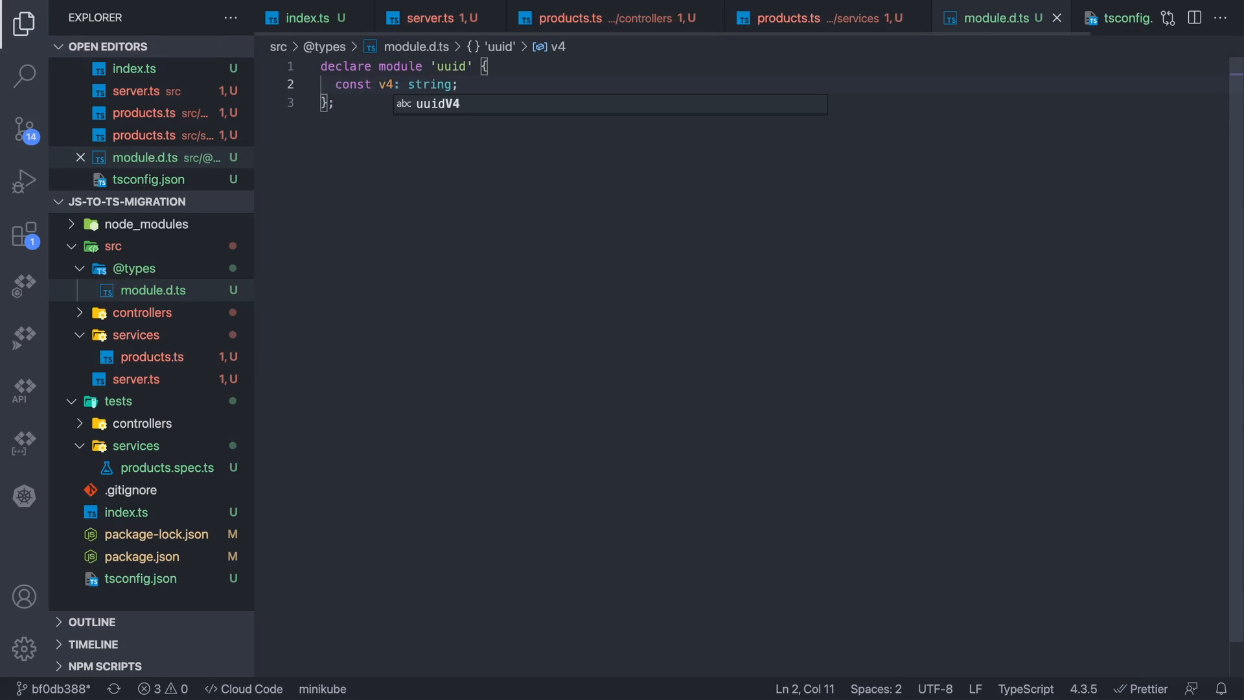
pyautogui.click(819, 17)
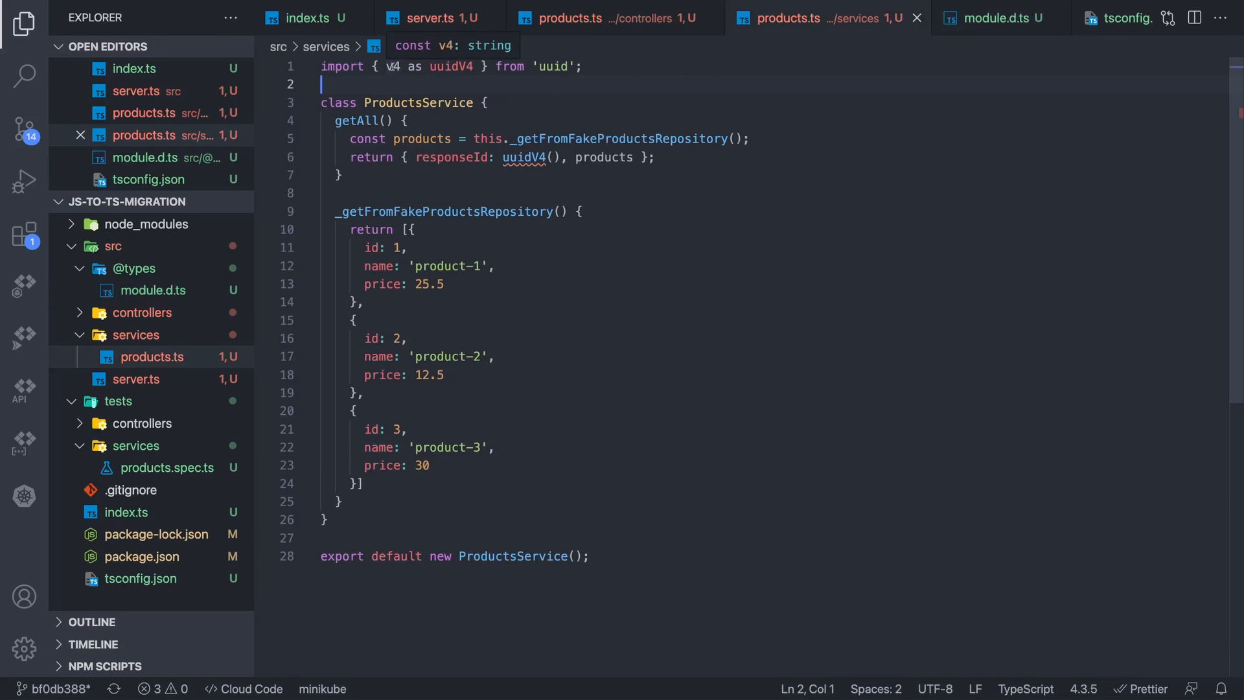
pyautogui.moveTo(524, 157)
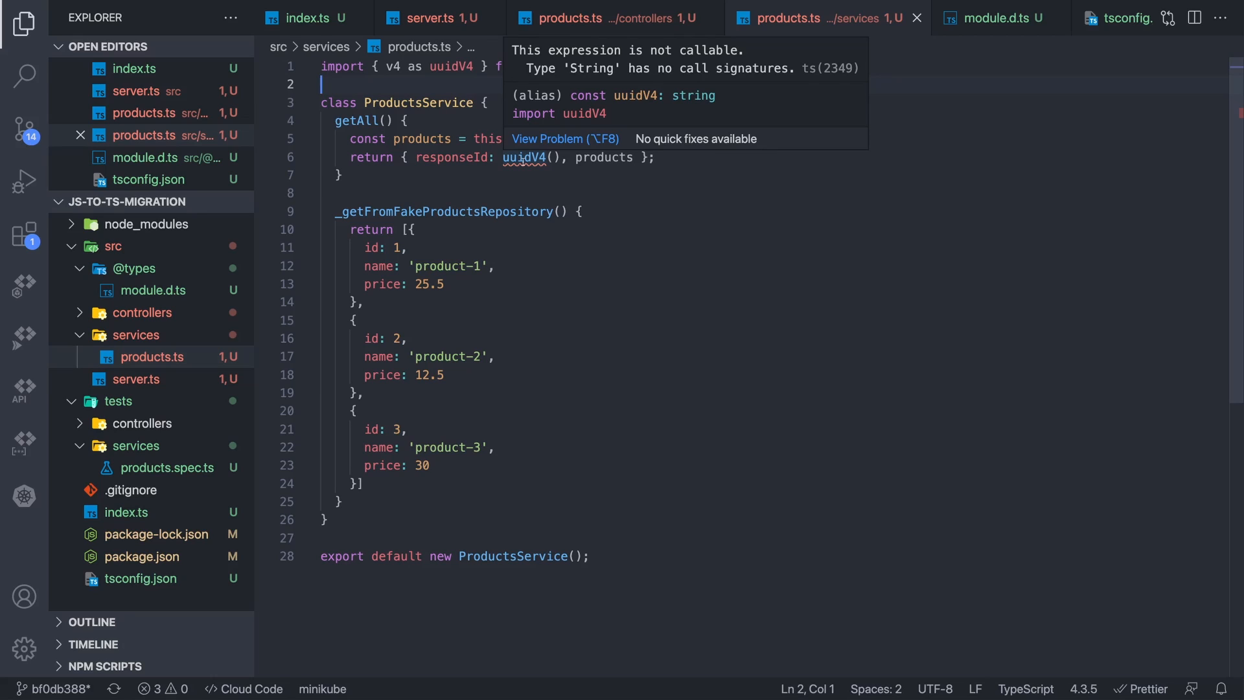
pyautogui.moveTo(1004, 24)
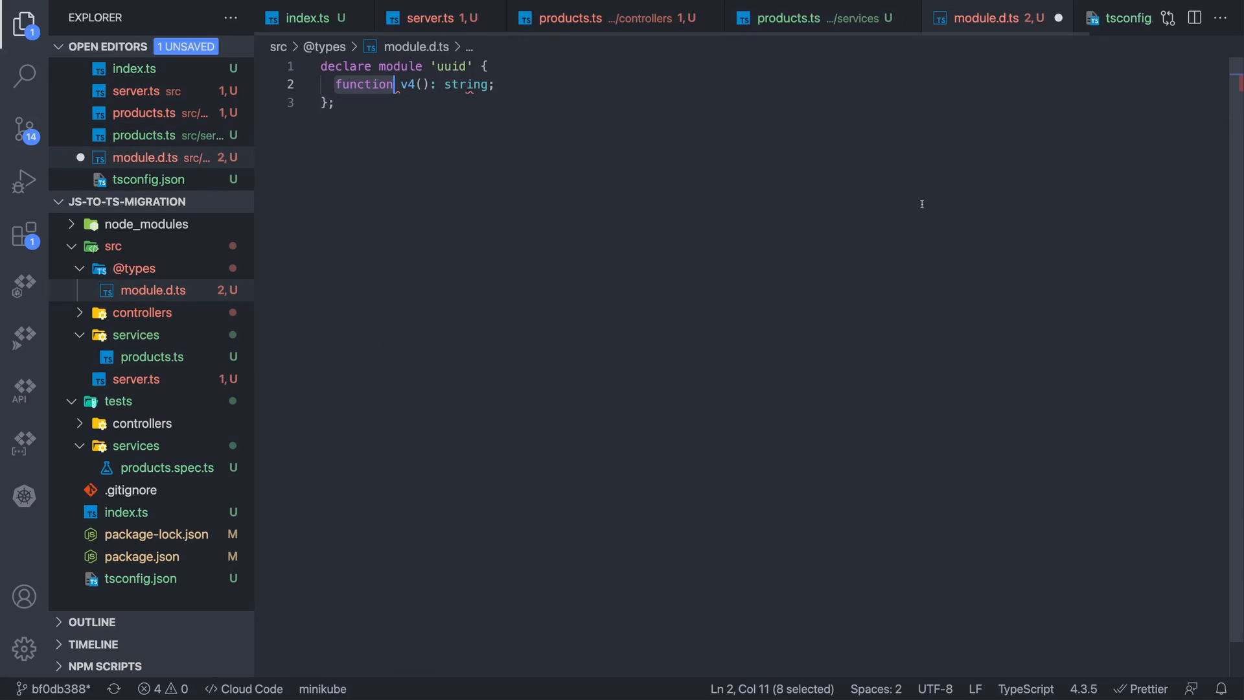
pyautogui.click(809, 17)
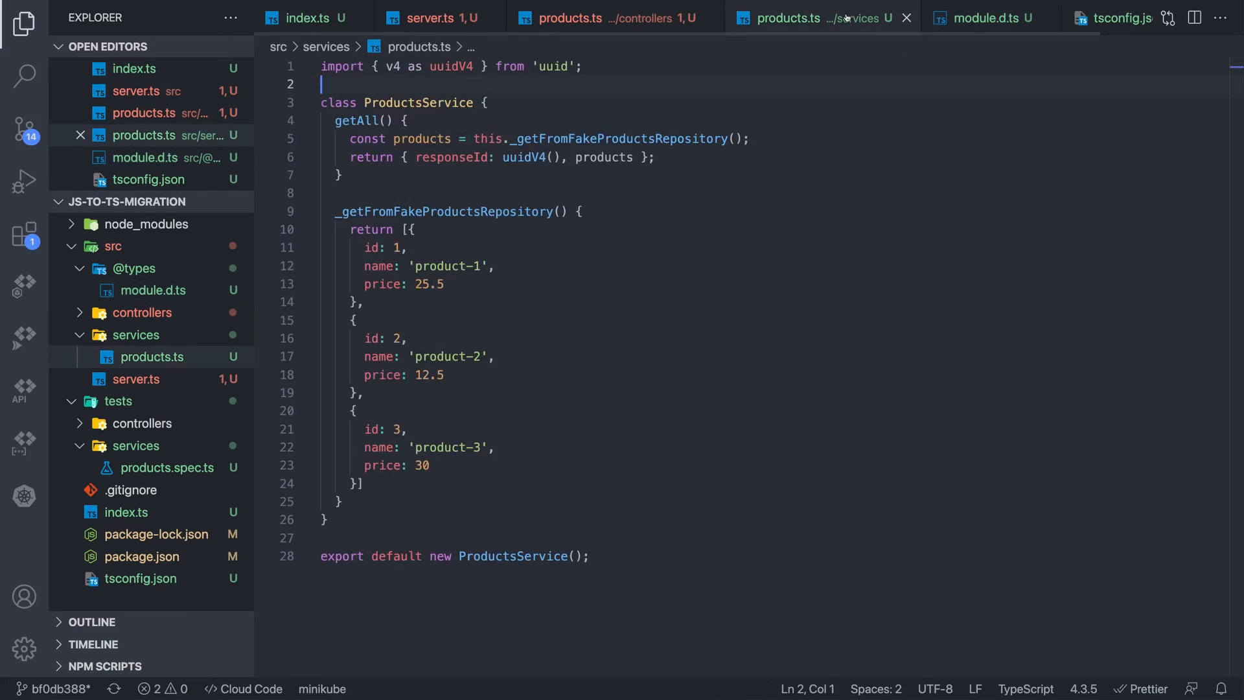
pyautogui.click(433, 17)
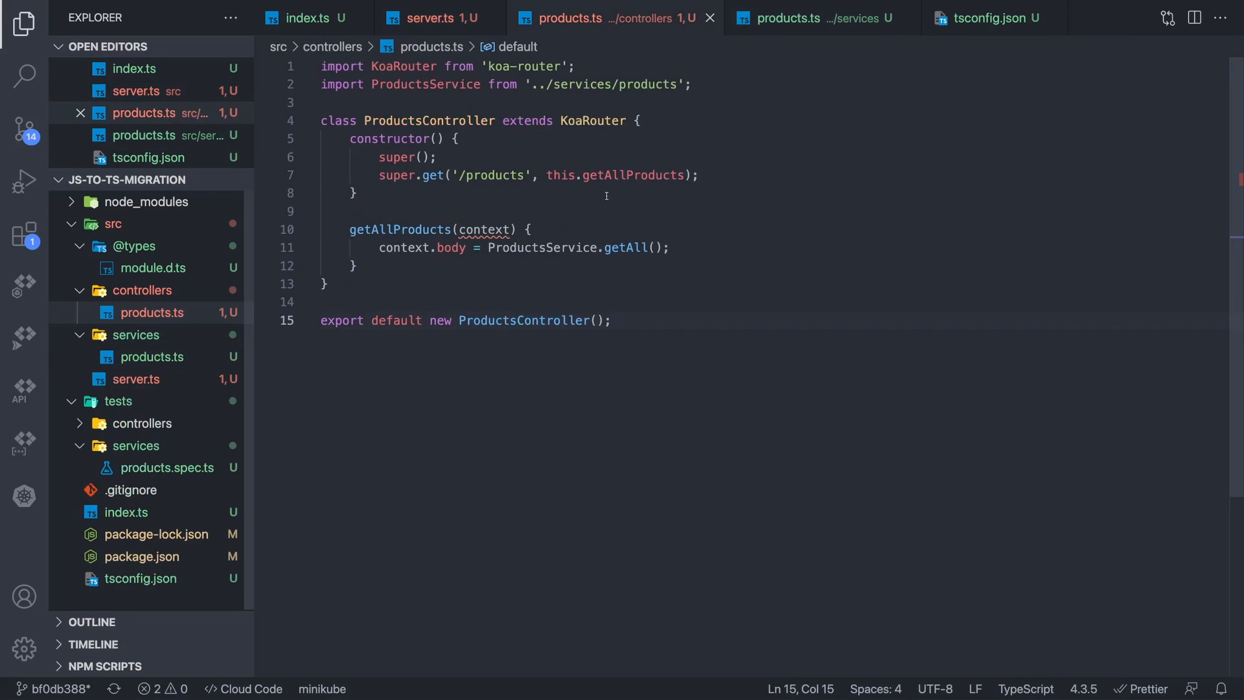
pyautogui.click(433, 17)
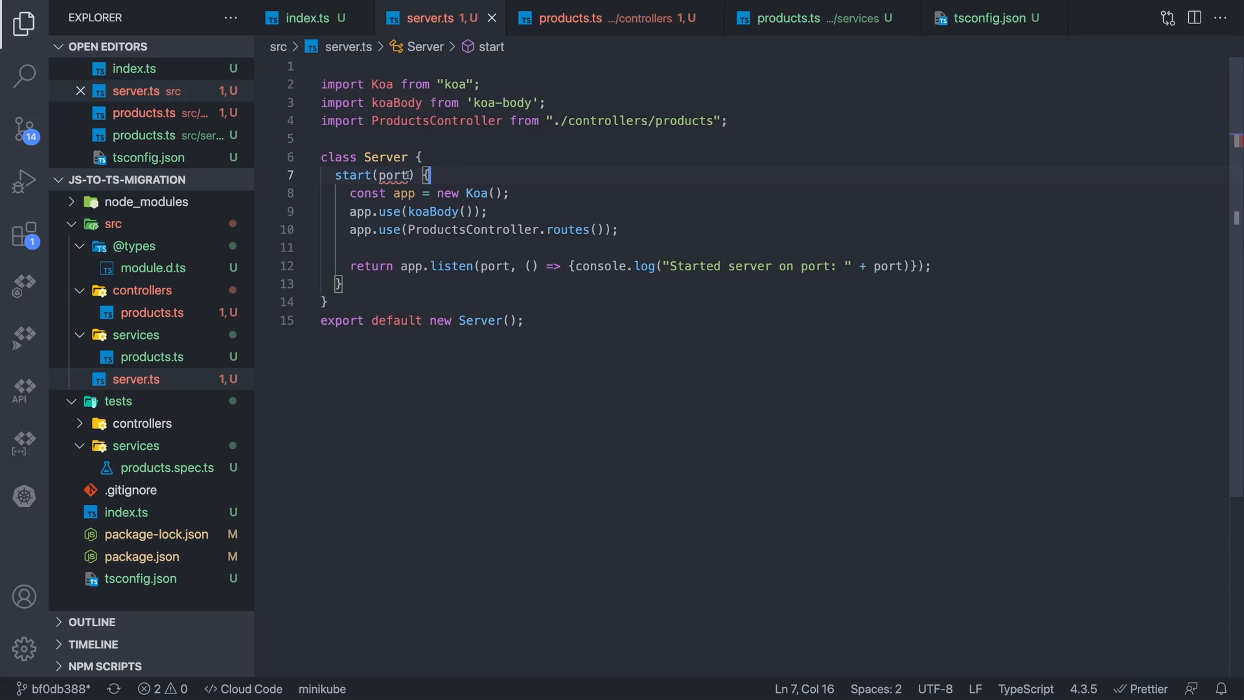
pyautogui.write(':')
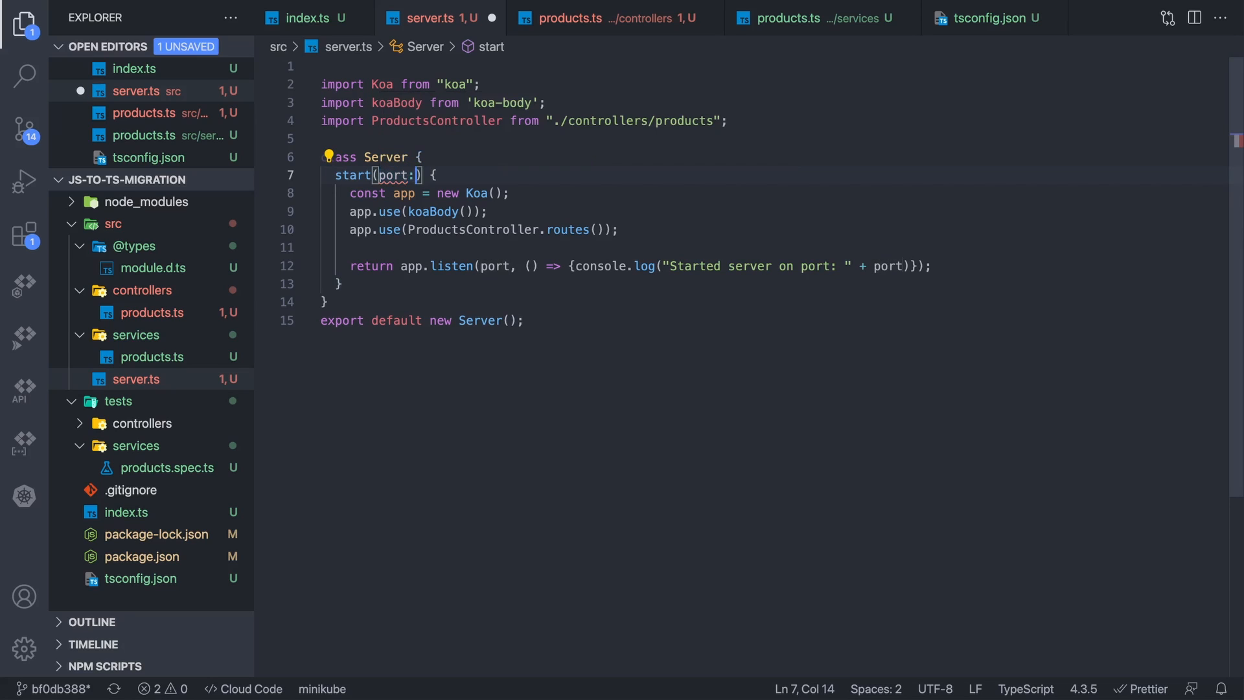
pyautogui.write('number')
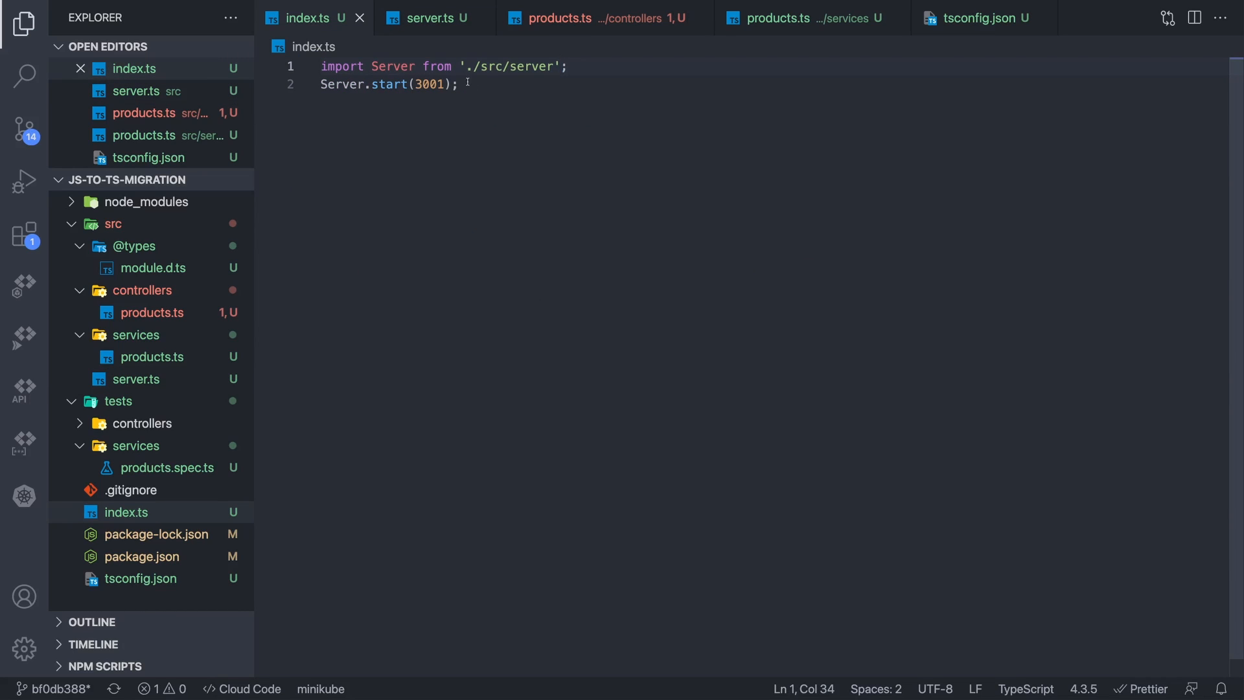
pyautogui.click(429, 17)
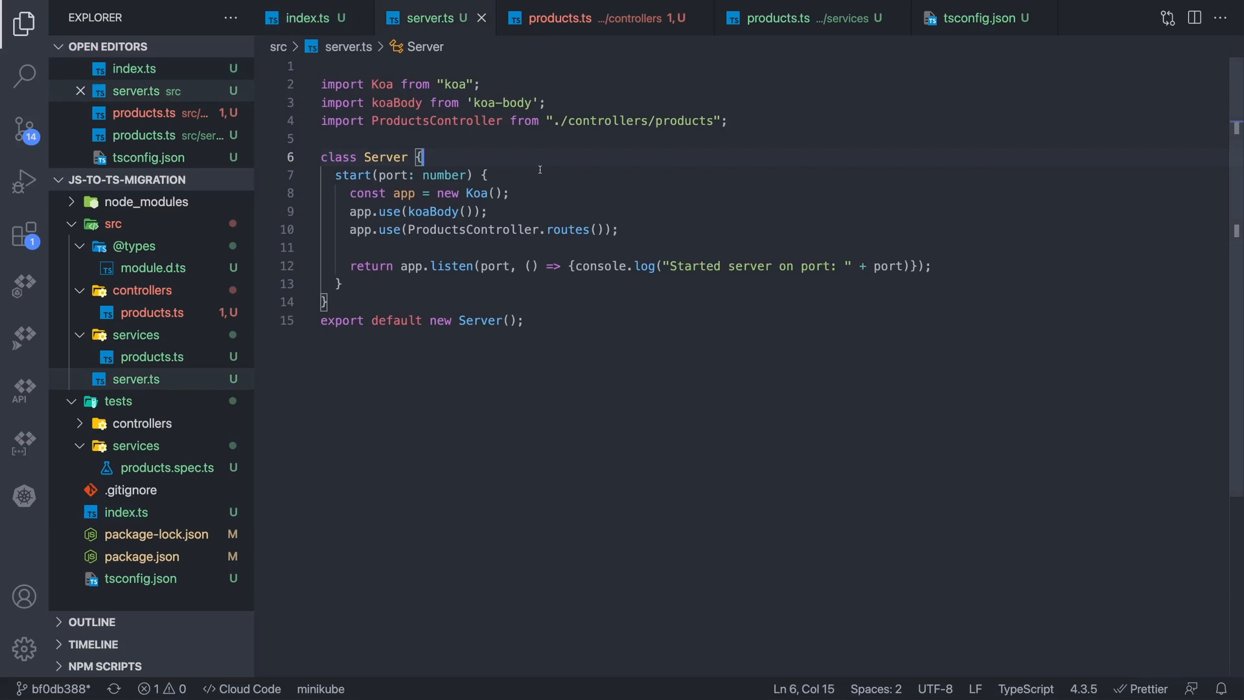
pyautogui.doubleClick(446, 175)
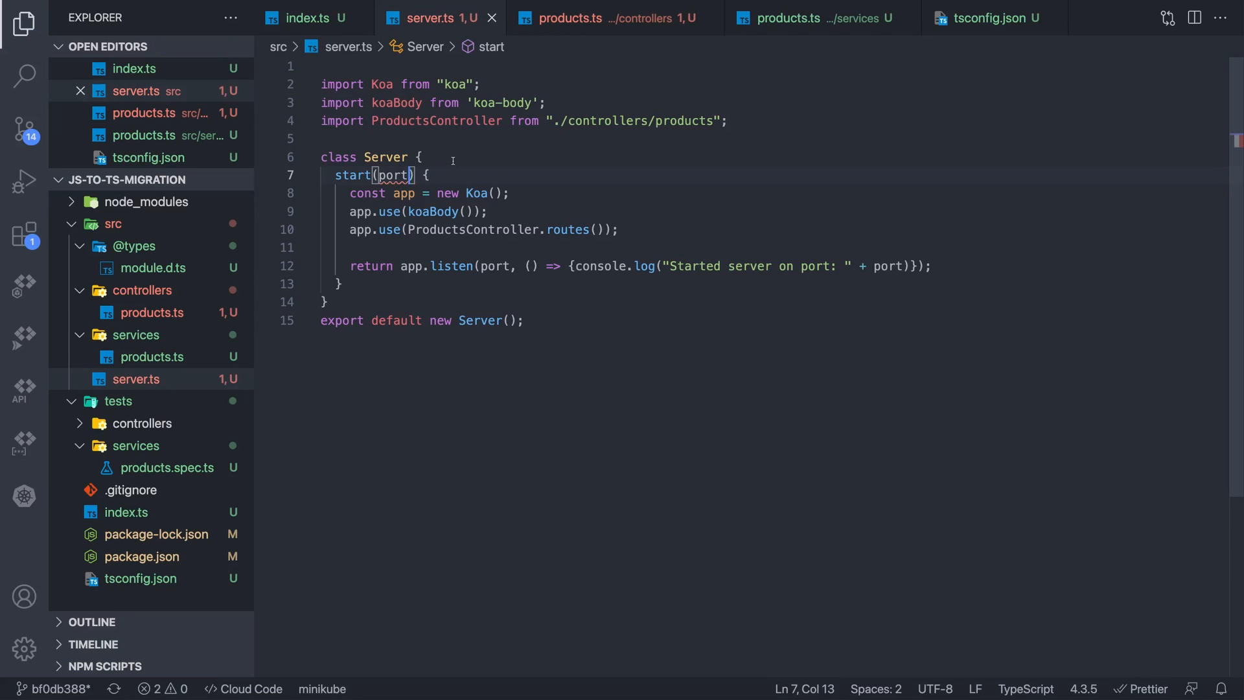
pyautogui.write('//')
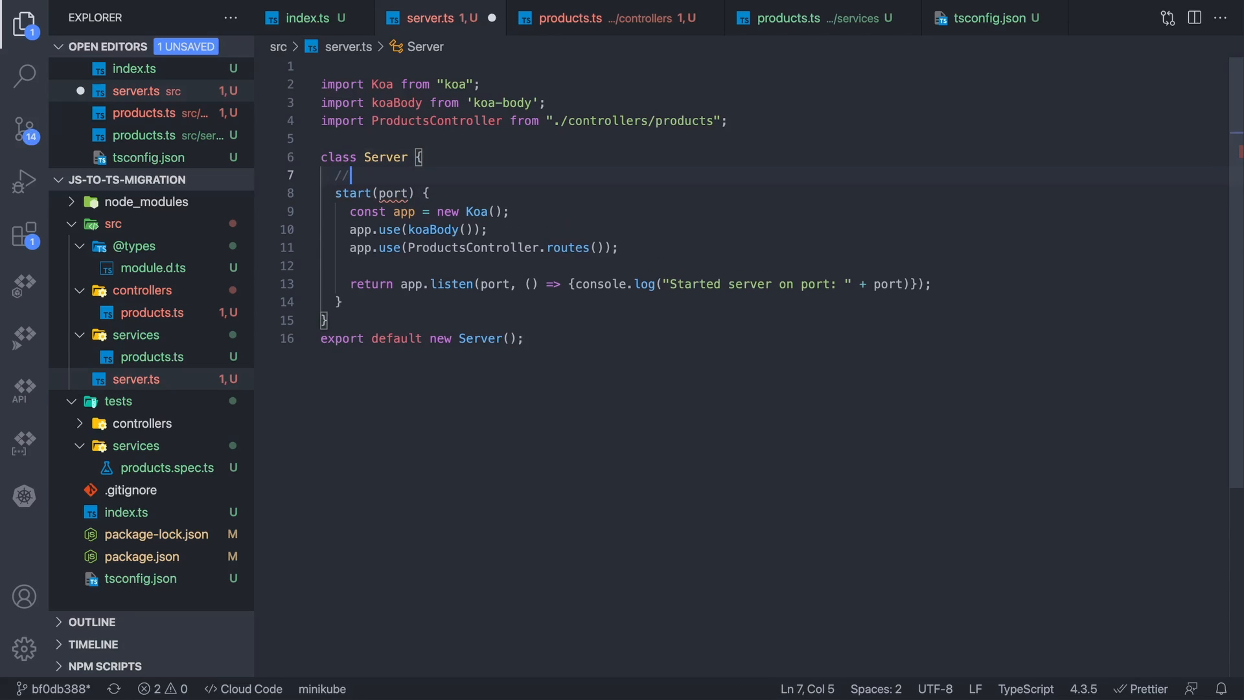
pyautogui.write('@ts-')
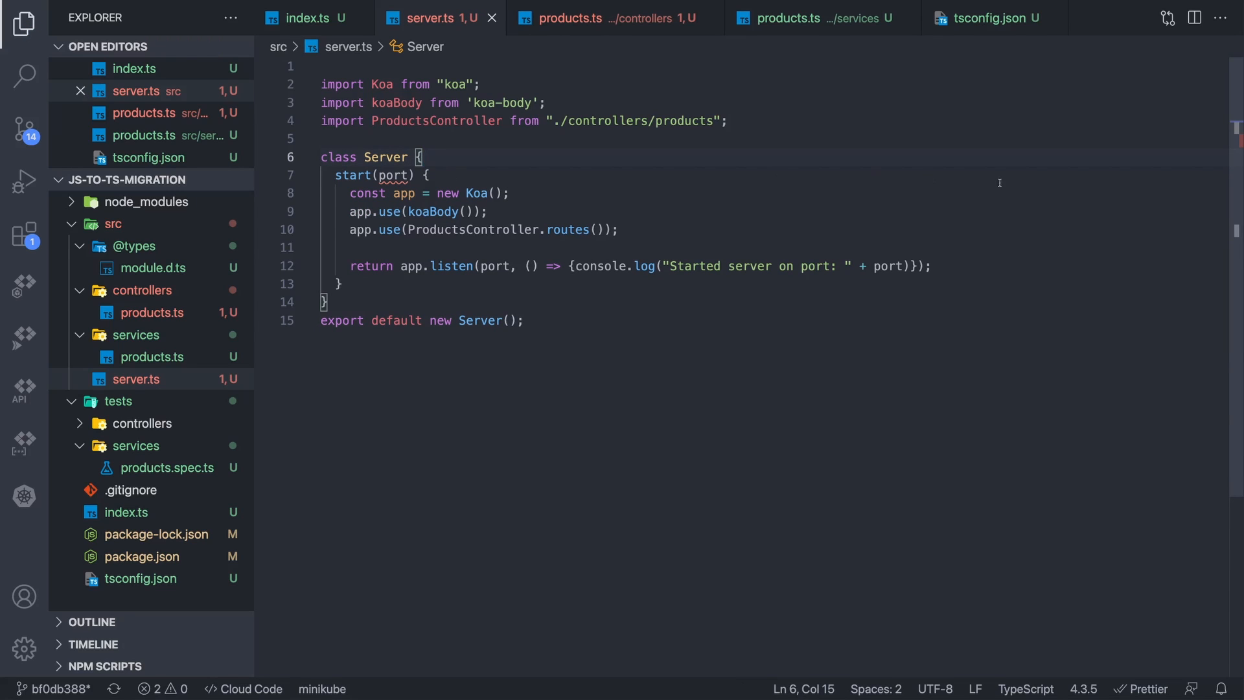
# Uncomment noImplicitAny under Strict Type-Checking Options and set it to false.
pyautogui.click(987, 17)
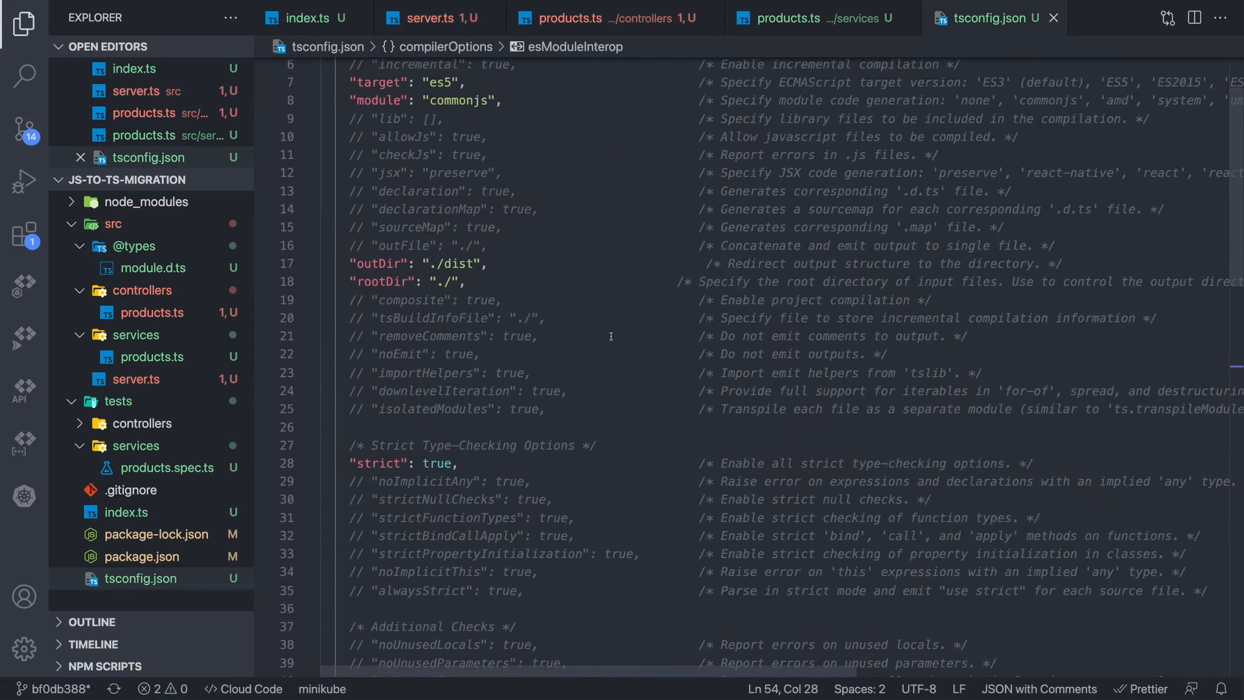
pyautogui.scroll(-3)
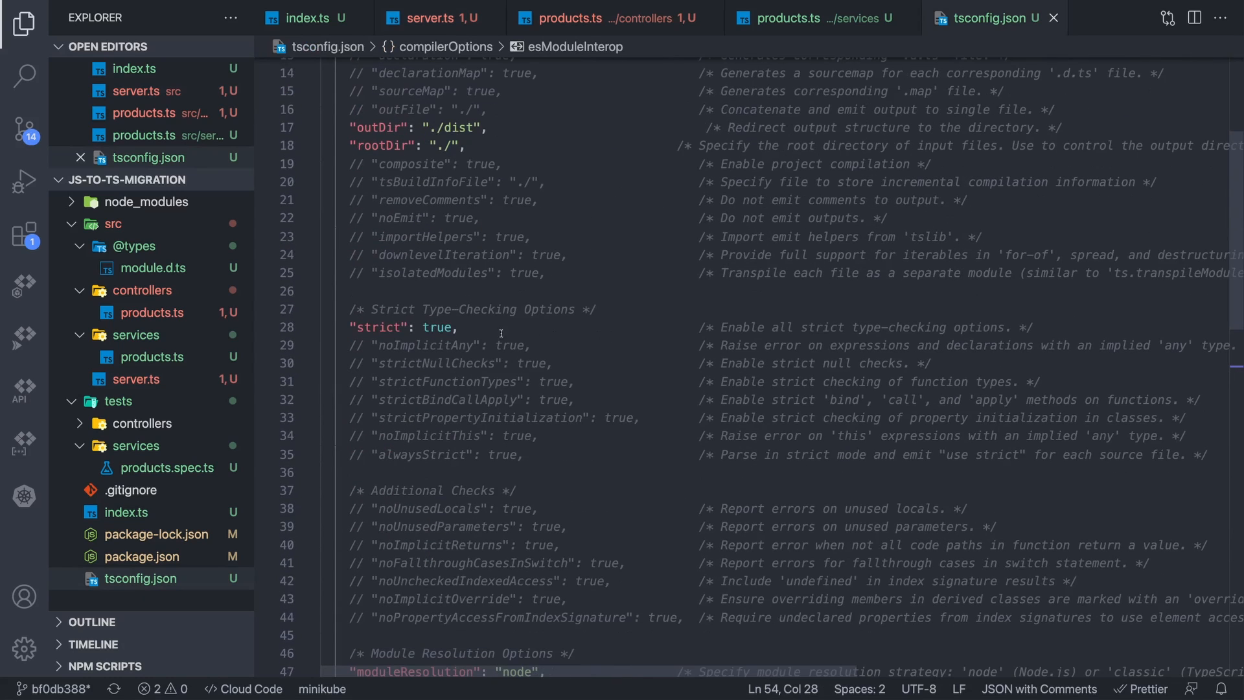
pyautogui.doubleClick(426, 345)
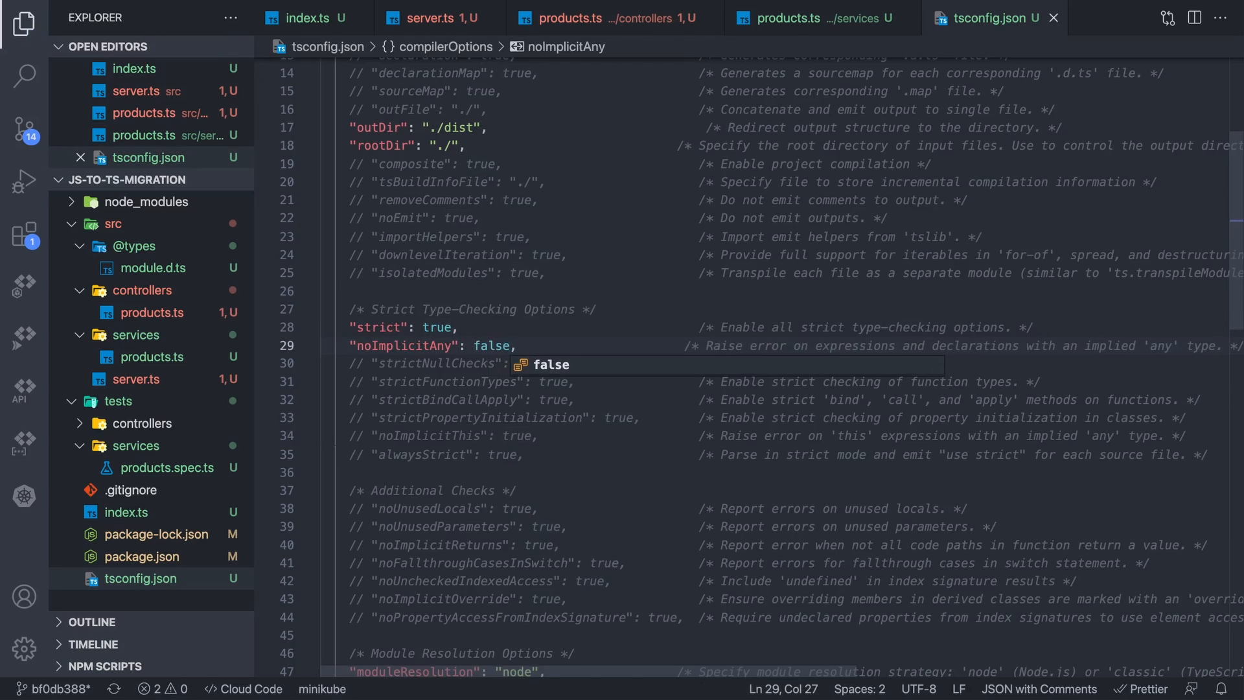
pyautogui.click(426, 17)
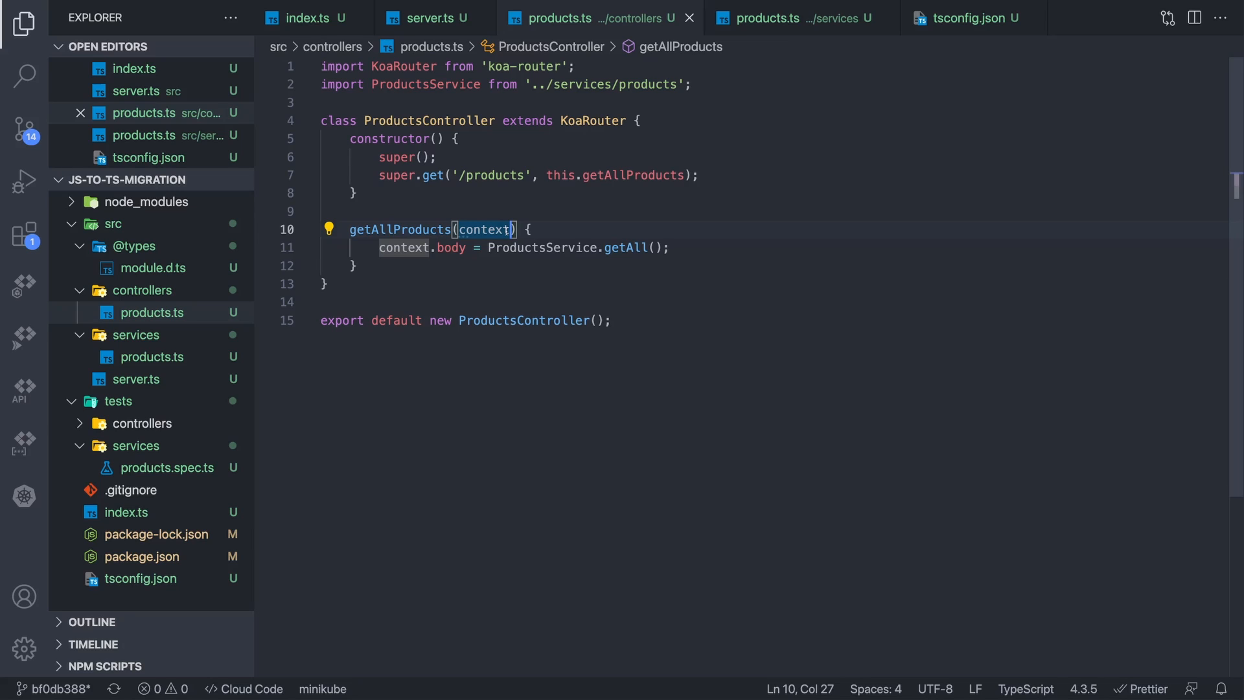
# Annotate getAllProducts' context parameter as Context, auto-imported from 'koa'.
pyautogui.write(': Context')
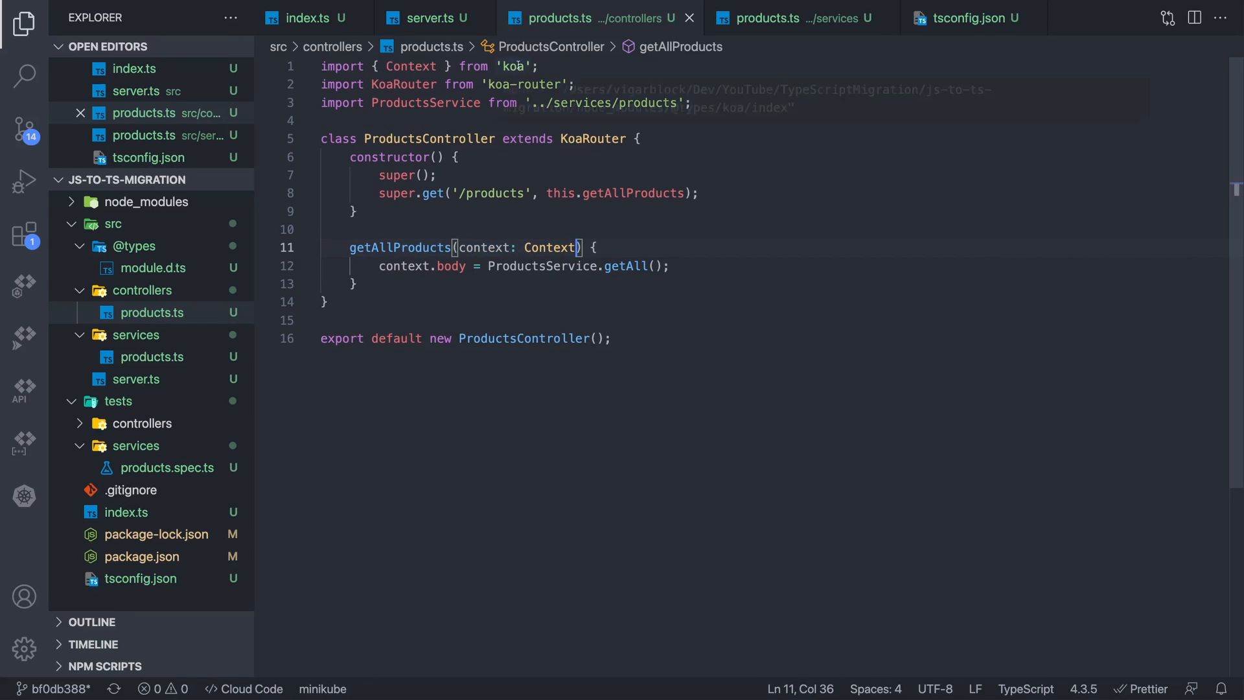
pyautogui.doubleClick(412, 66)
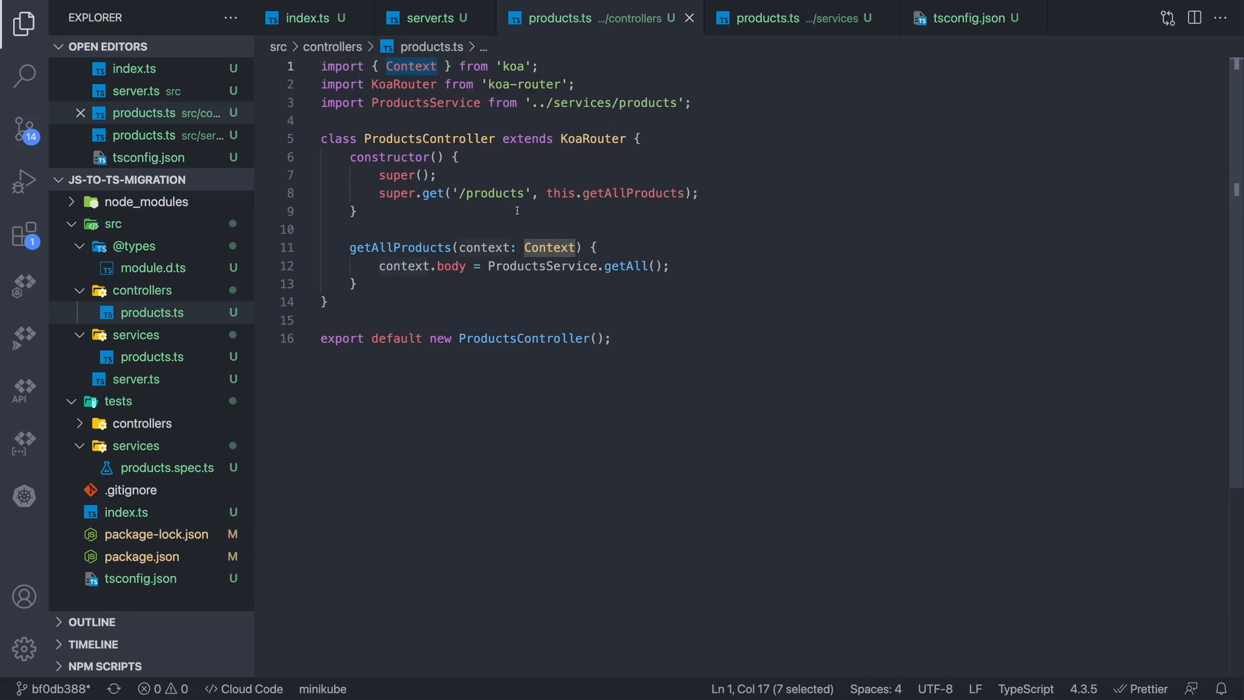
pyautogui.moveTo(493, 247)
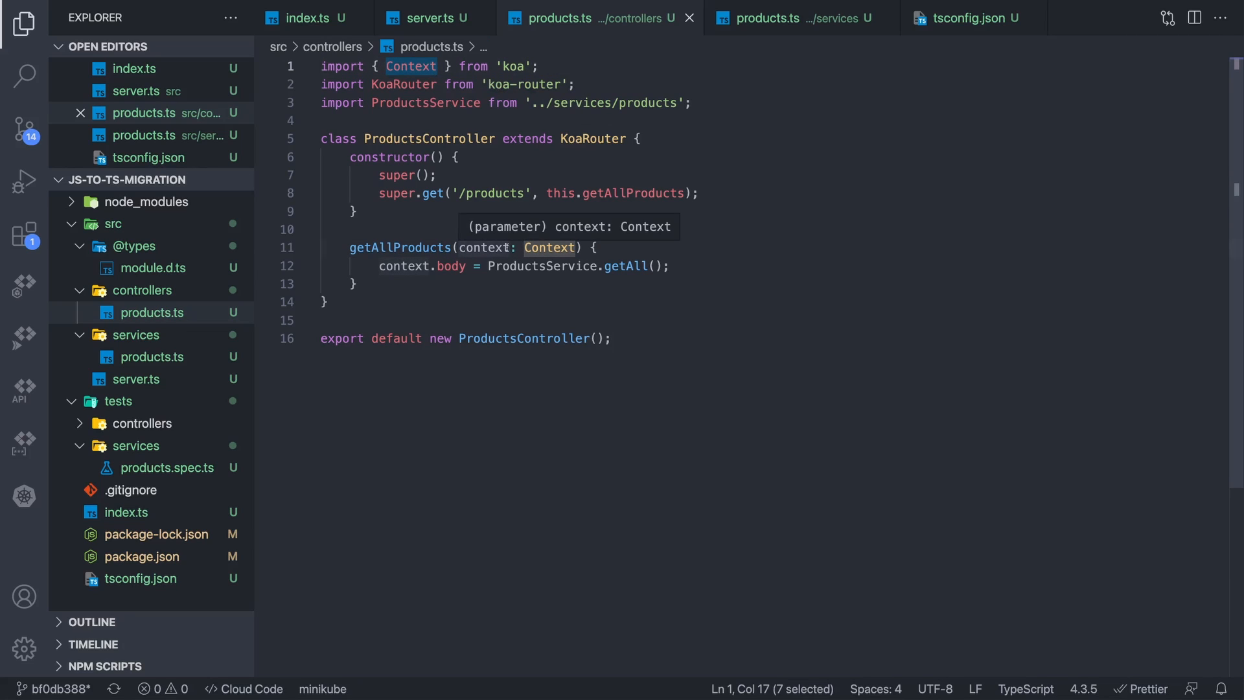
pyautogui.doubleClick(483, 246)
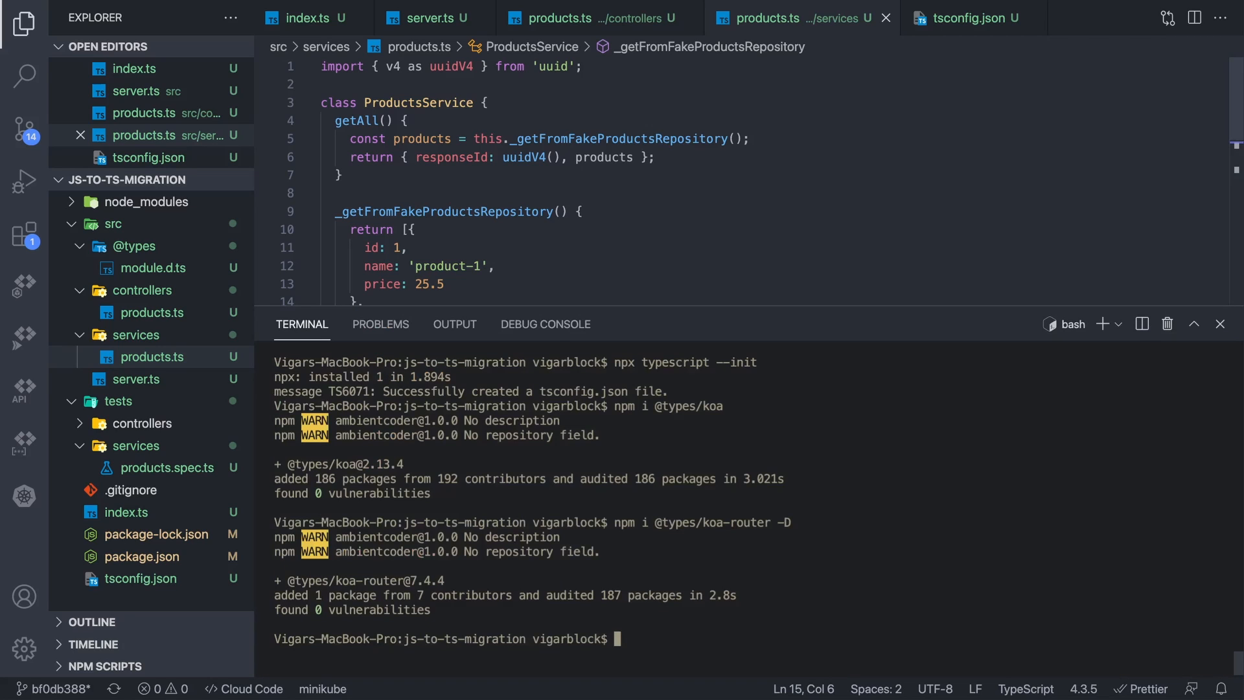
# Run npm i typescript -D in the integrated terminal.
pyautogui.write('npm')
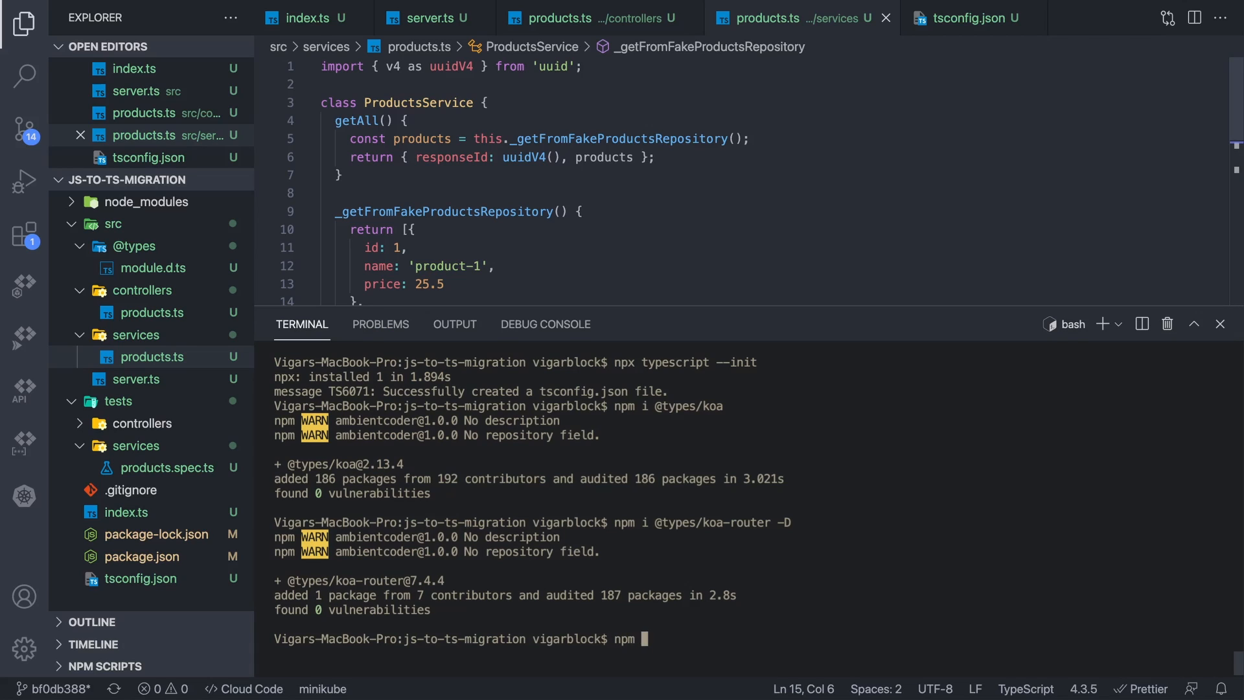
pyautogui.write('i typescript')
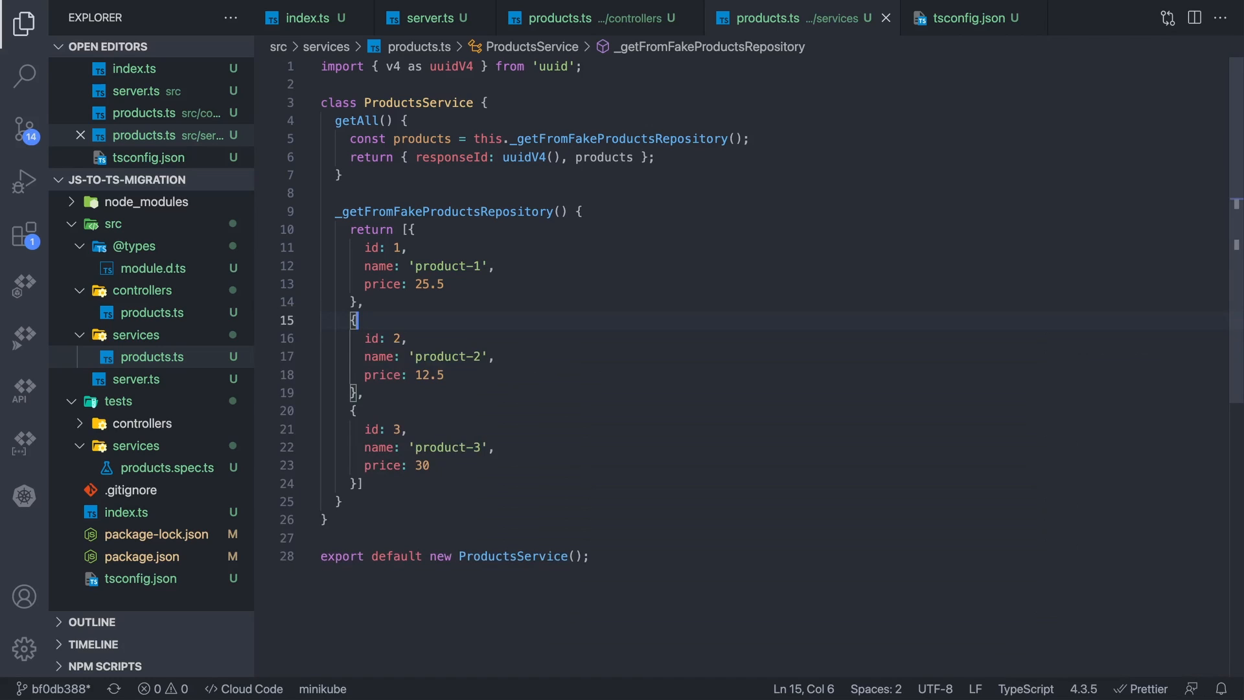
# Add a "build": "tsc -p tsconfig.json" script to package.json and save.
pyautogui.click(142, 556)
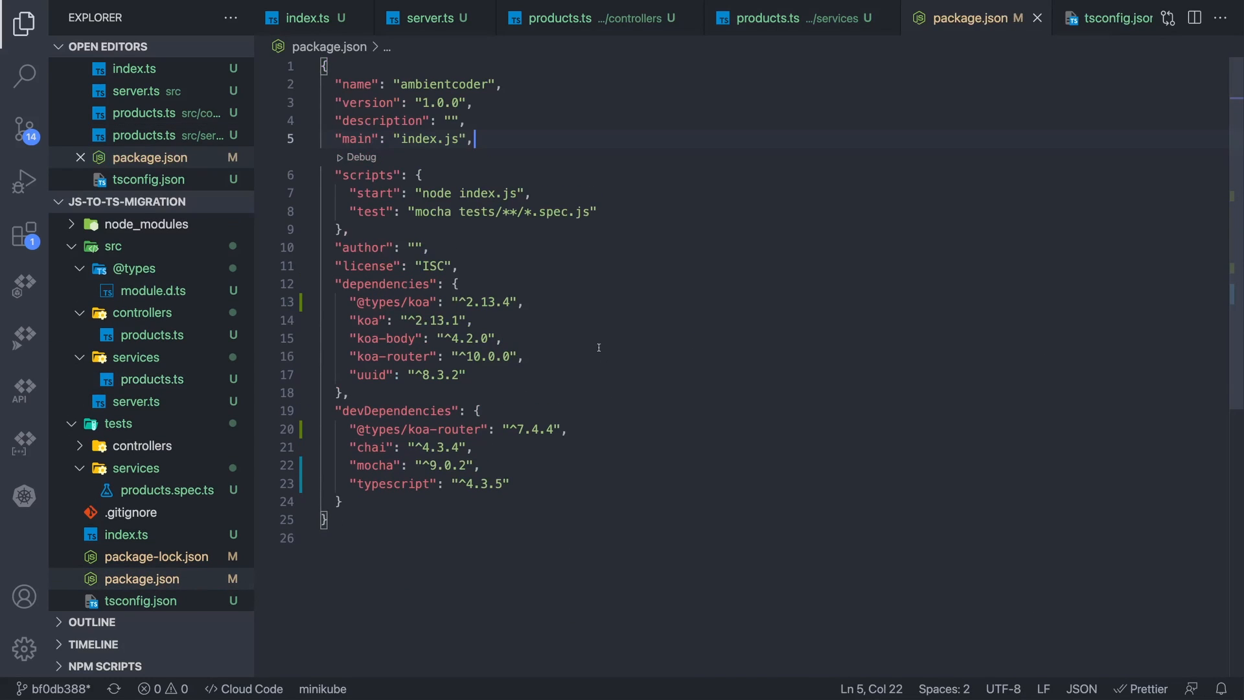
pyautogui.moveTo(562, 200)
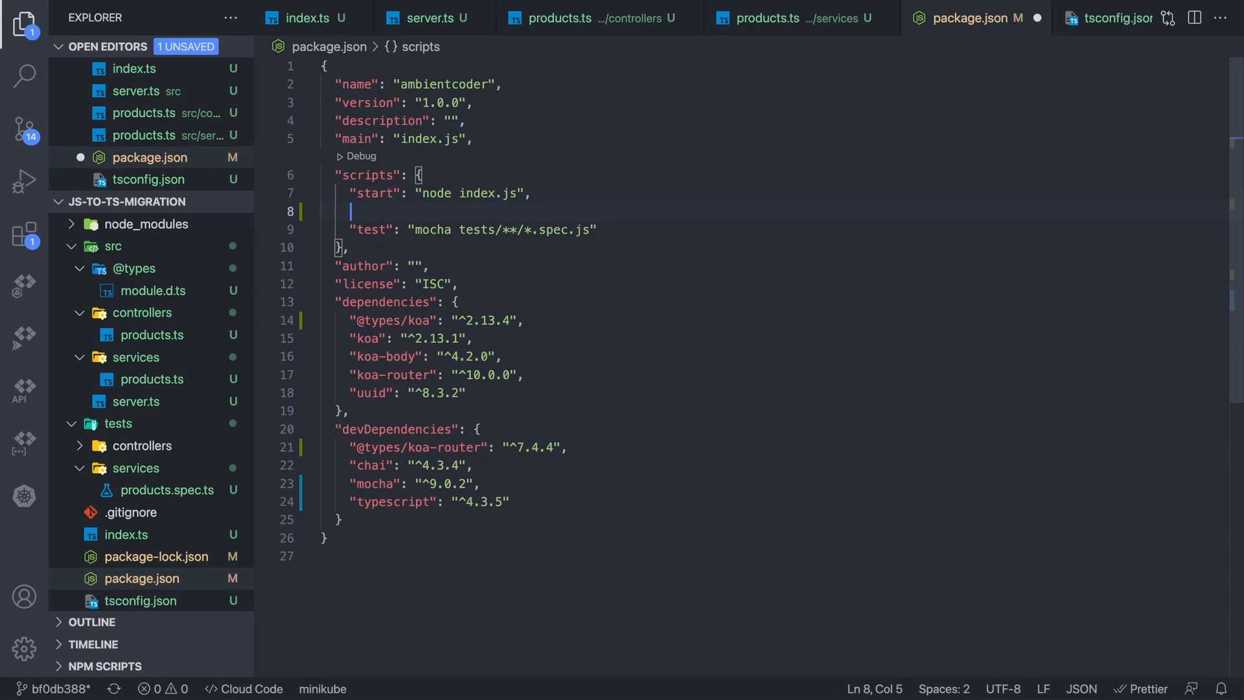
pyautogui.write('"build": "')
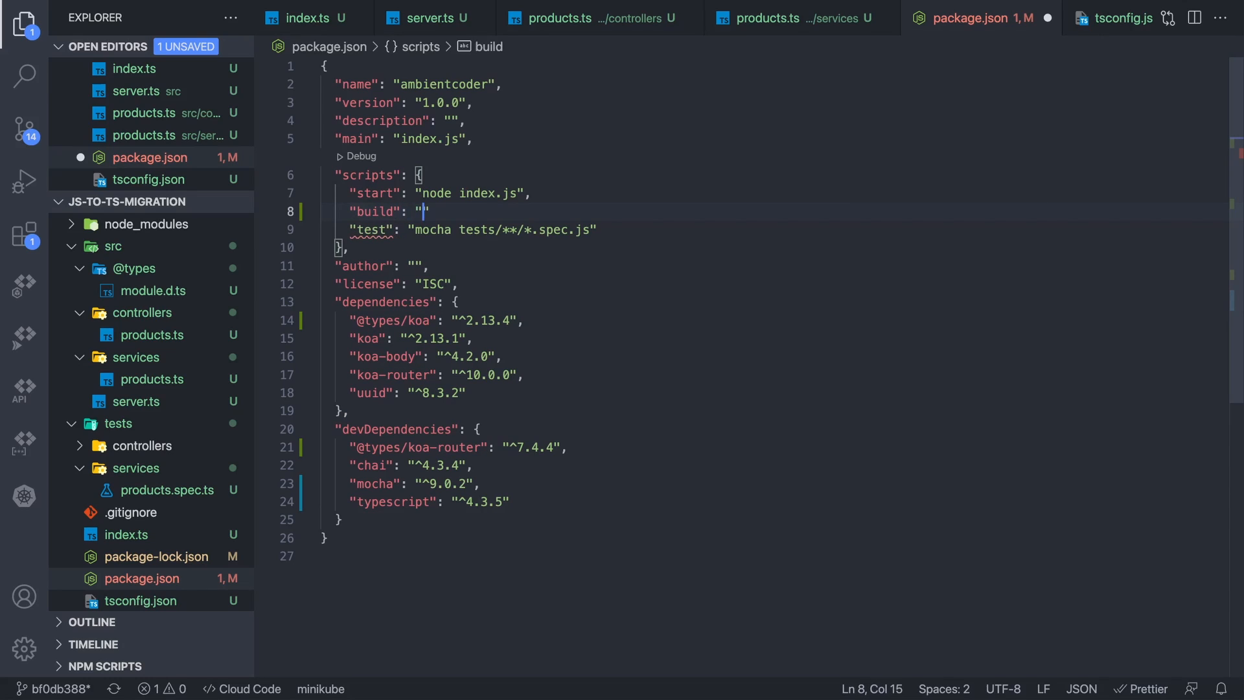
pyautogui.write('tsc')
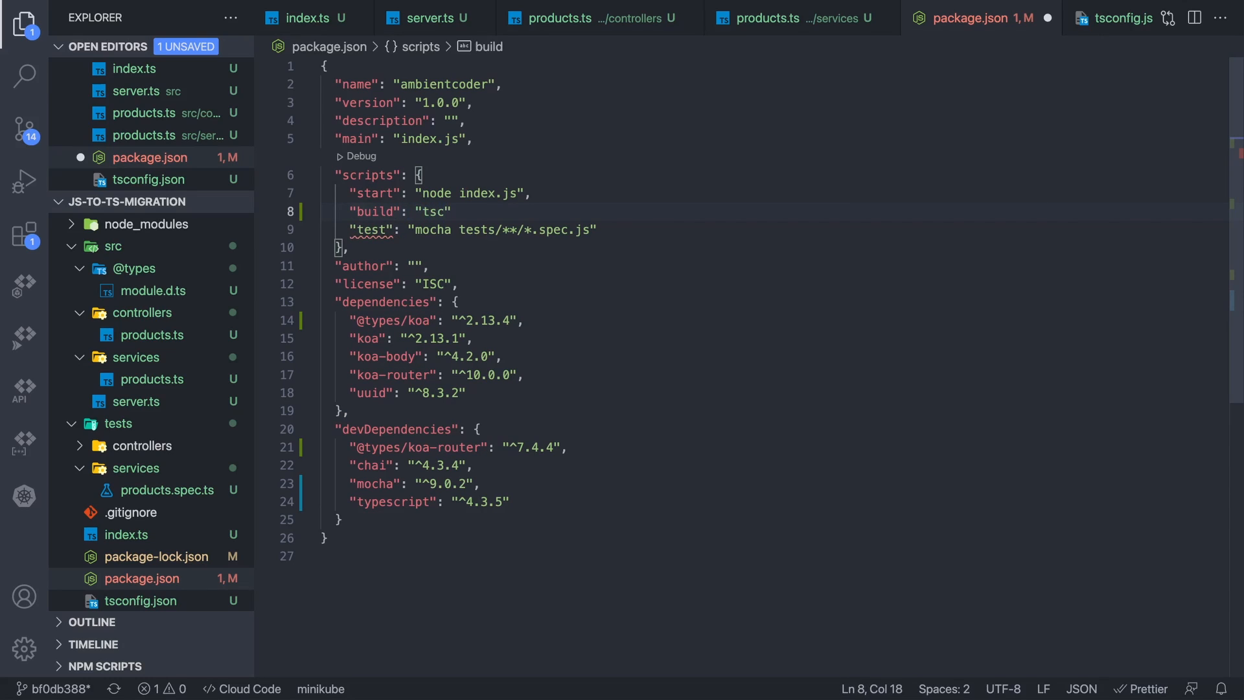
pyautogui.write('-p')
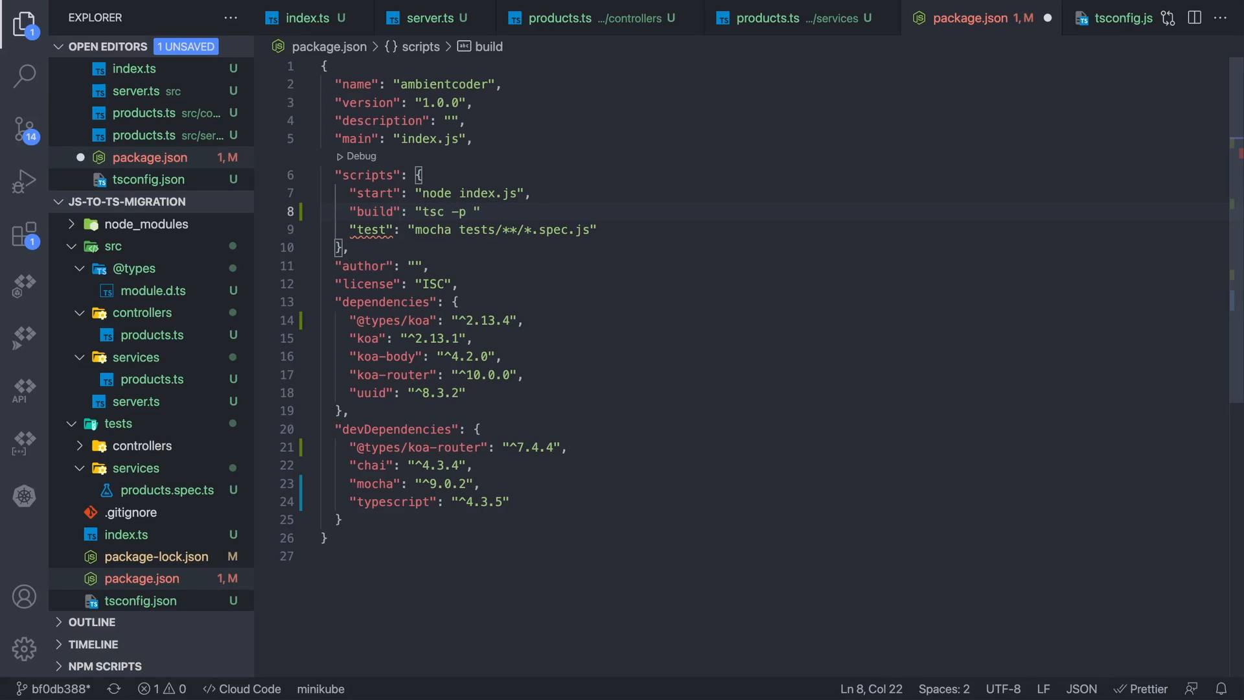
pyautogui.write('tsconfig.json')
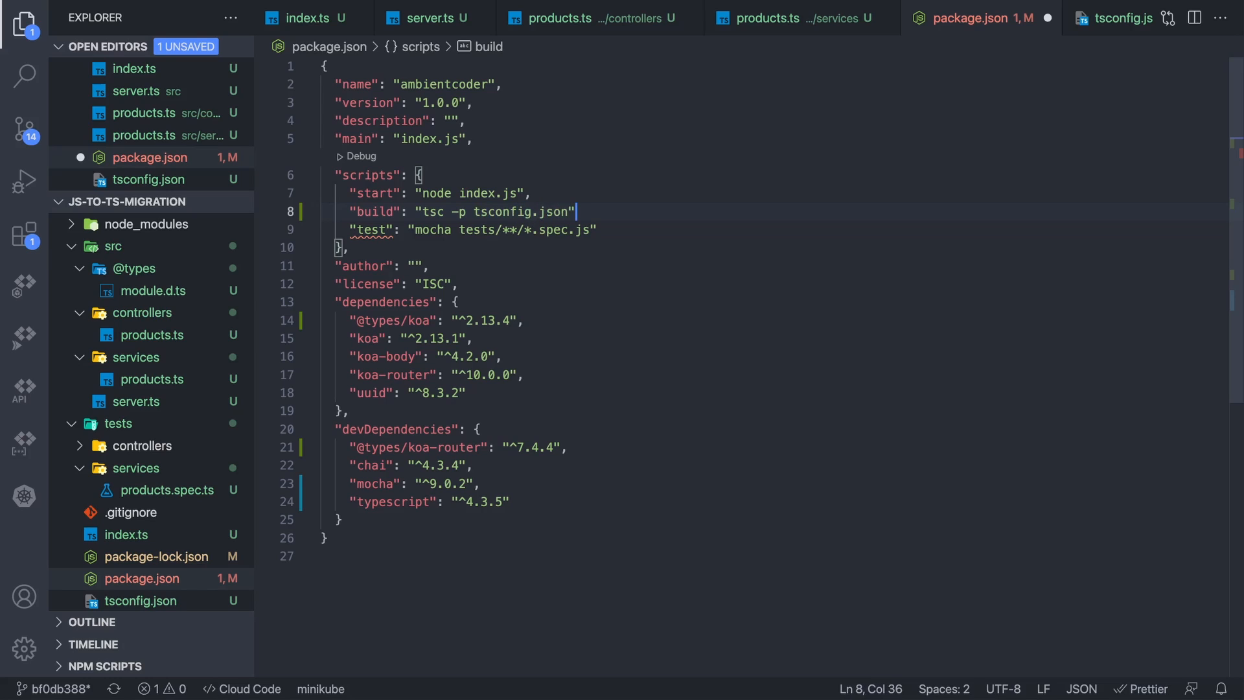
pyautogui.write(',')
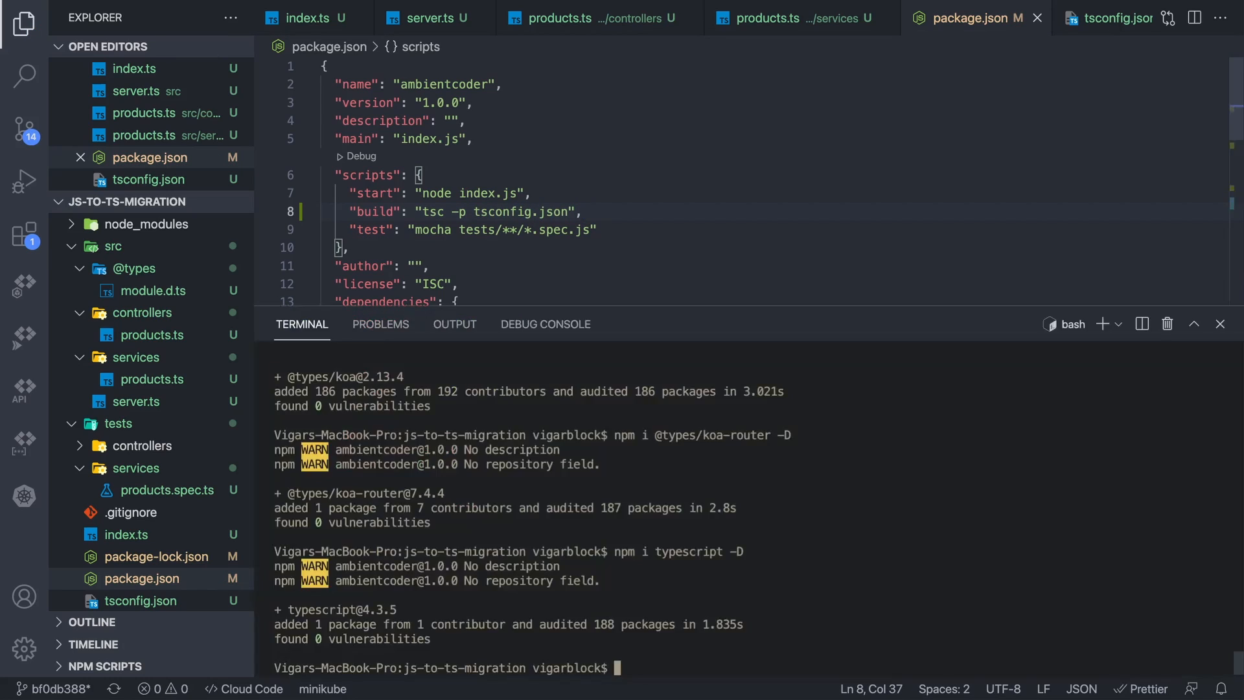
# Run npm run build, observe the TS2582 describe/it errors, and hide the terminal.
pyautogui.write('npm r')
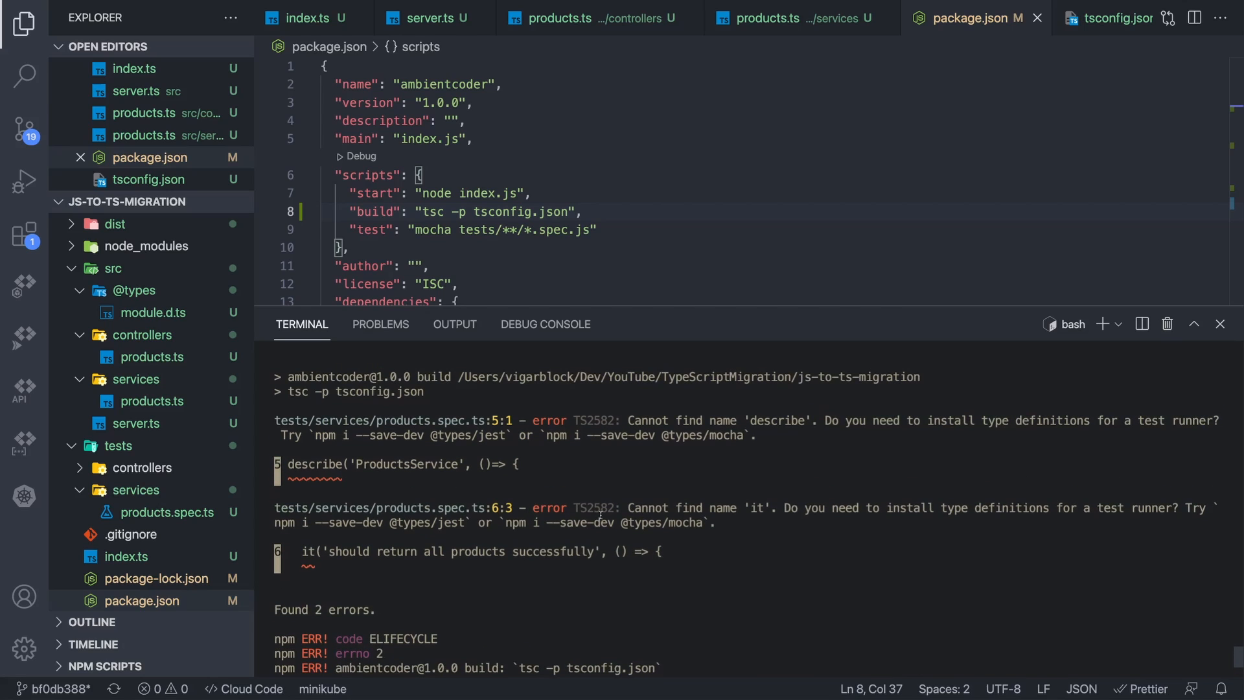
pyautogui.moveTo(918, 352)
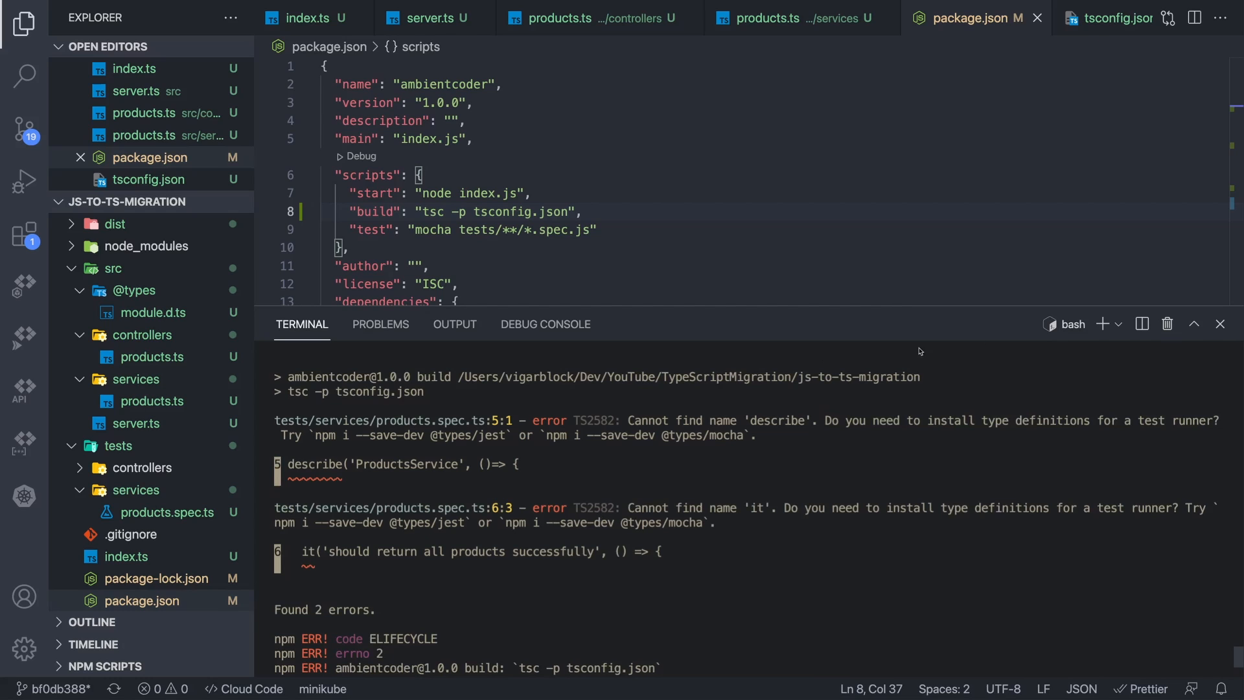
pyautogui.click(1221, 324)
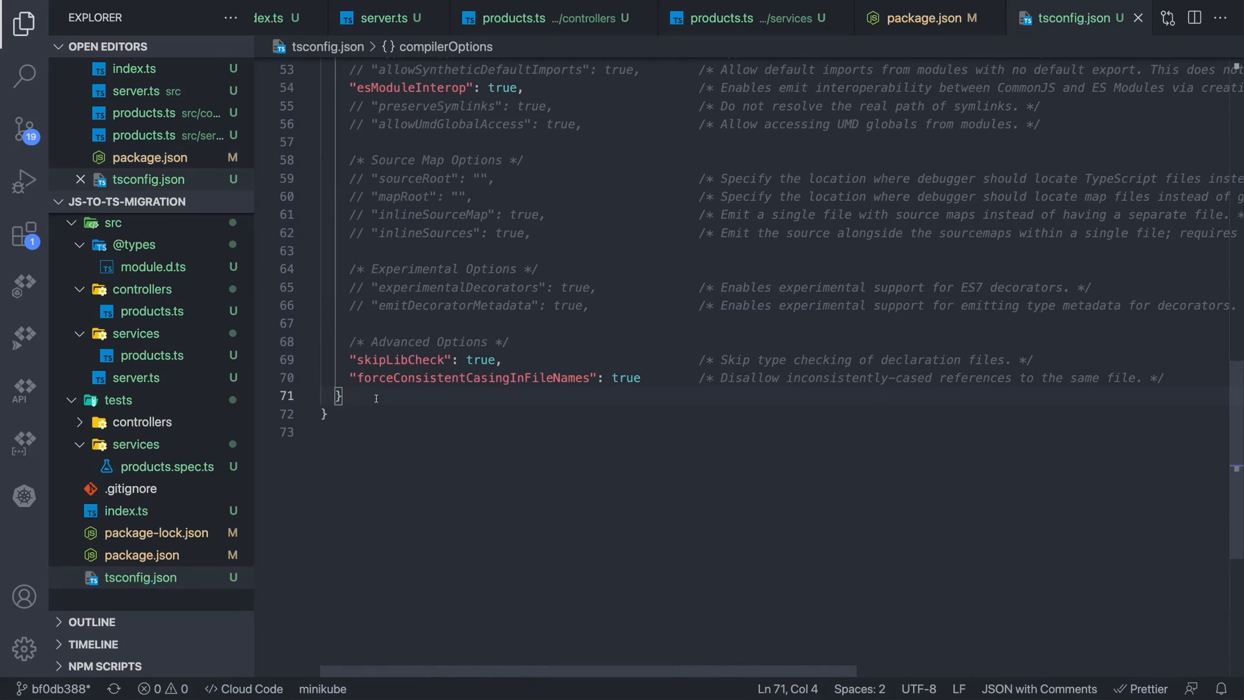
# Add an "include": ["src"] entry after compilerOptions in tsconfig.json.
pyautogui.write(',')
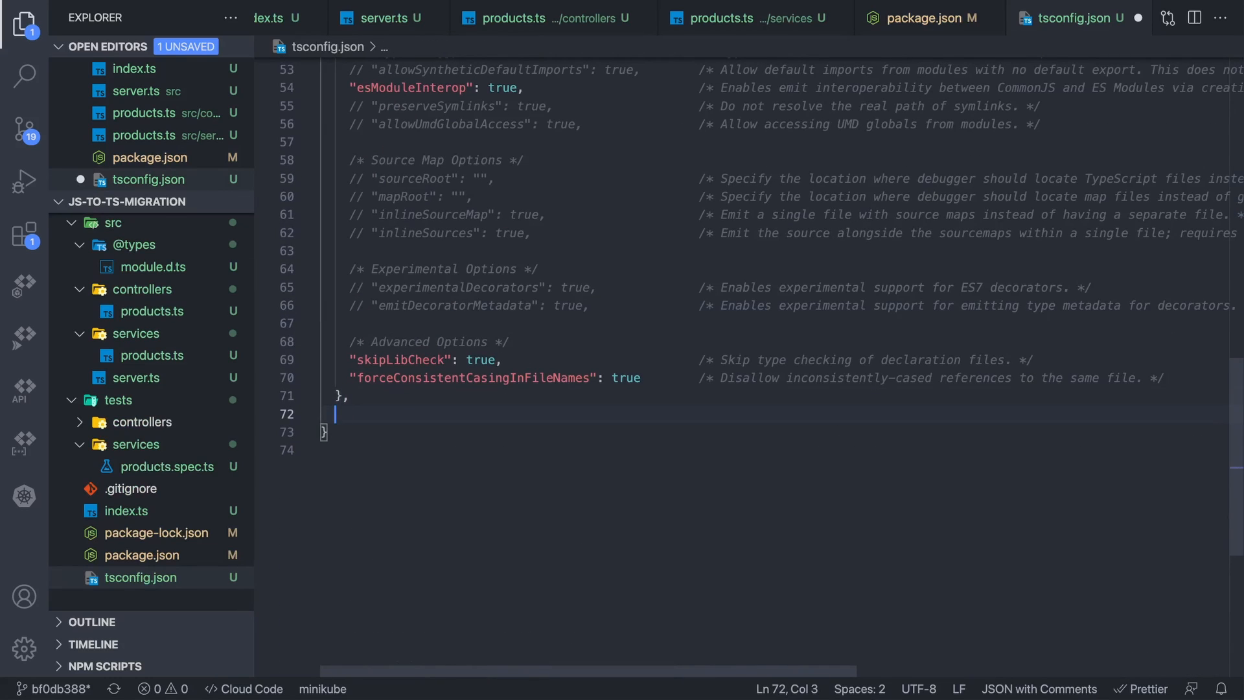
pyautogui.write('"include": []')
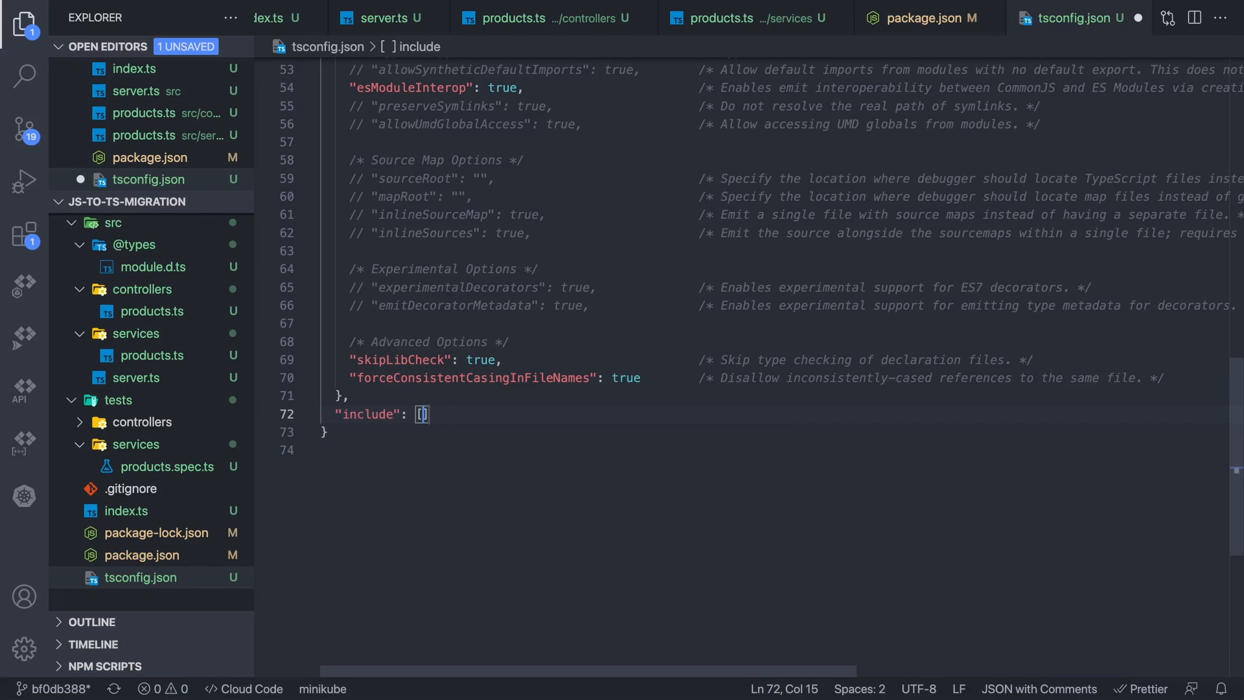
pyautogui.write('"src"')
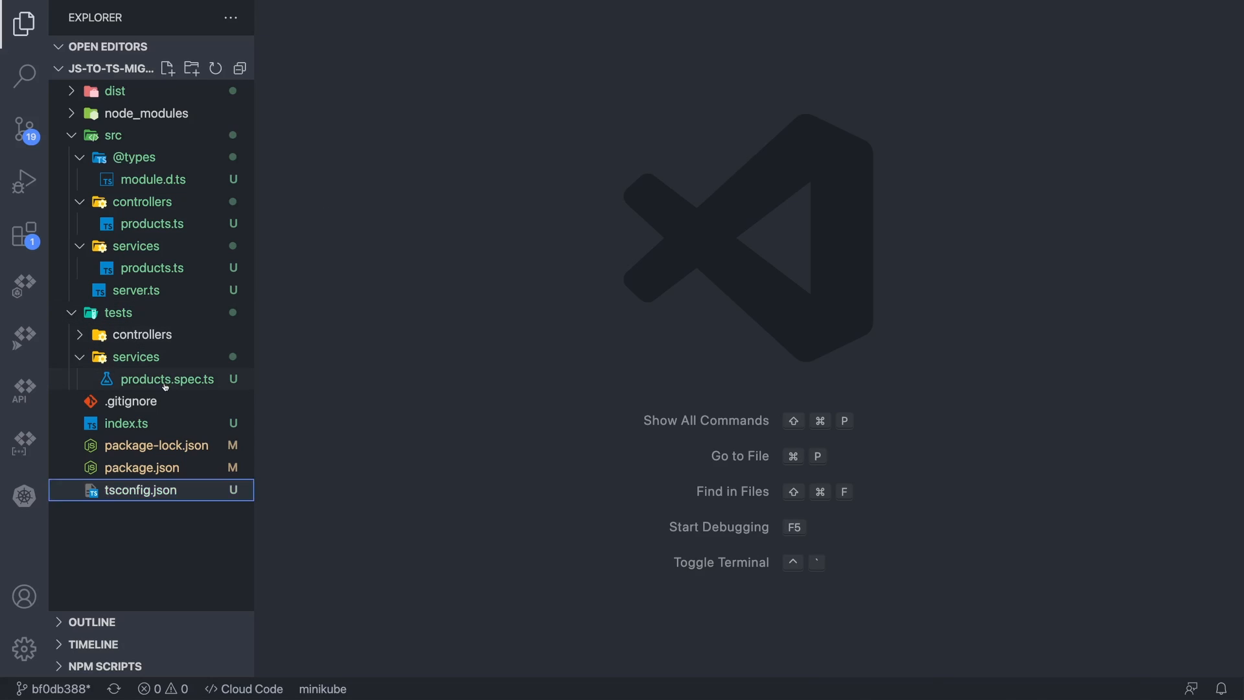
# Replace the chai require in products.spec.ts with import { expect } from 'chai'.
pyautogui.doubleClick(166, 379)
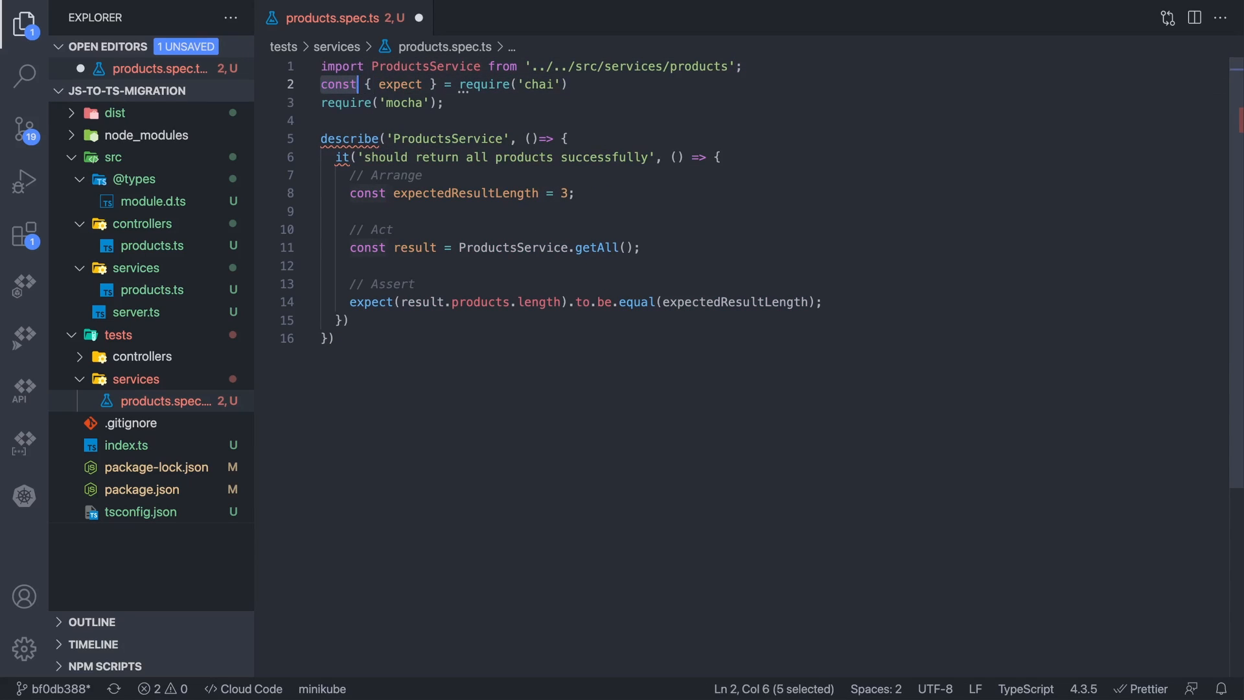
pyautogui.write("import { expect } from 'chai';")
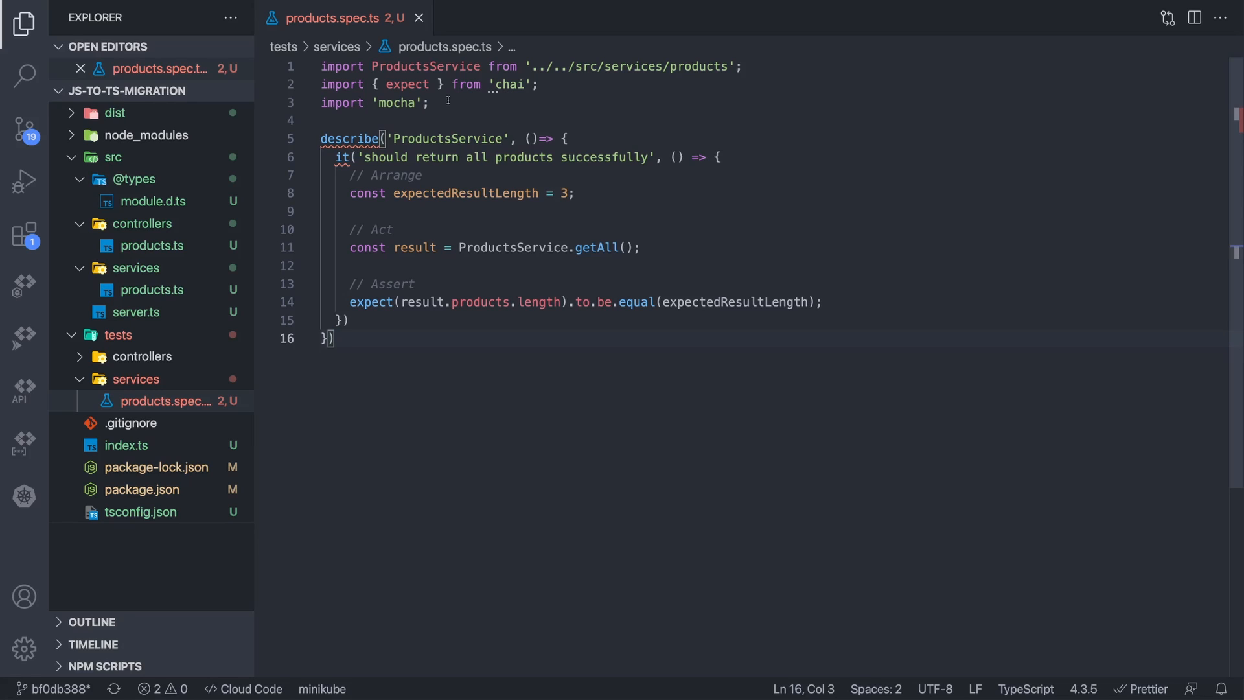
pyautogui.moveTo(464, 335)
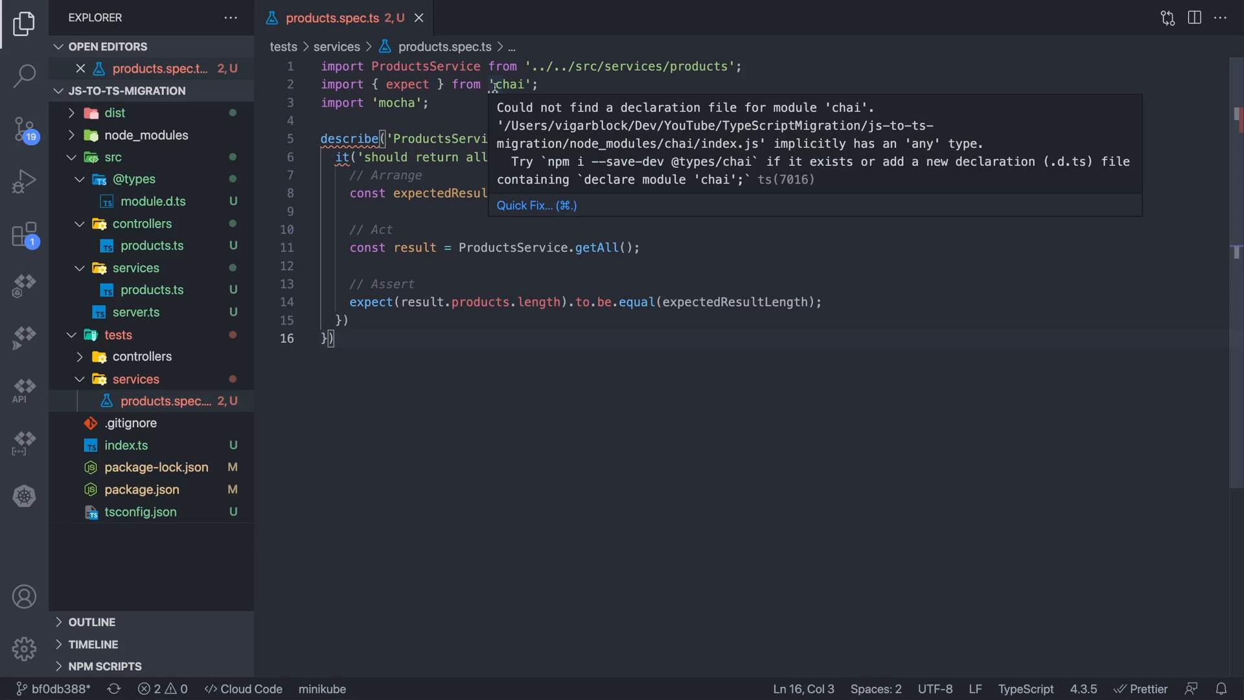
pyautogui.moveTo(542, 363)
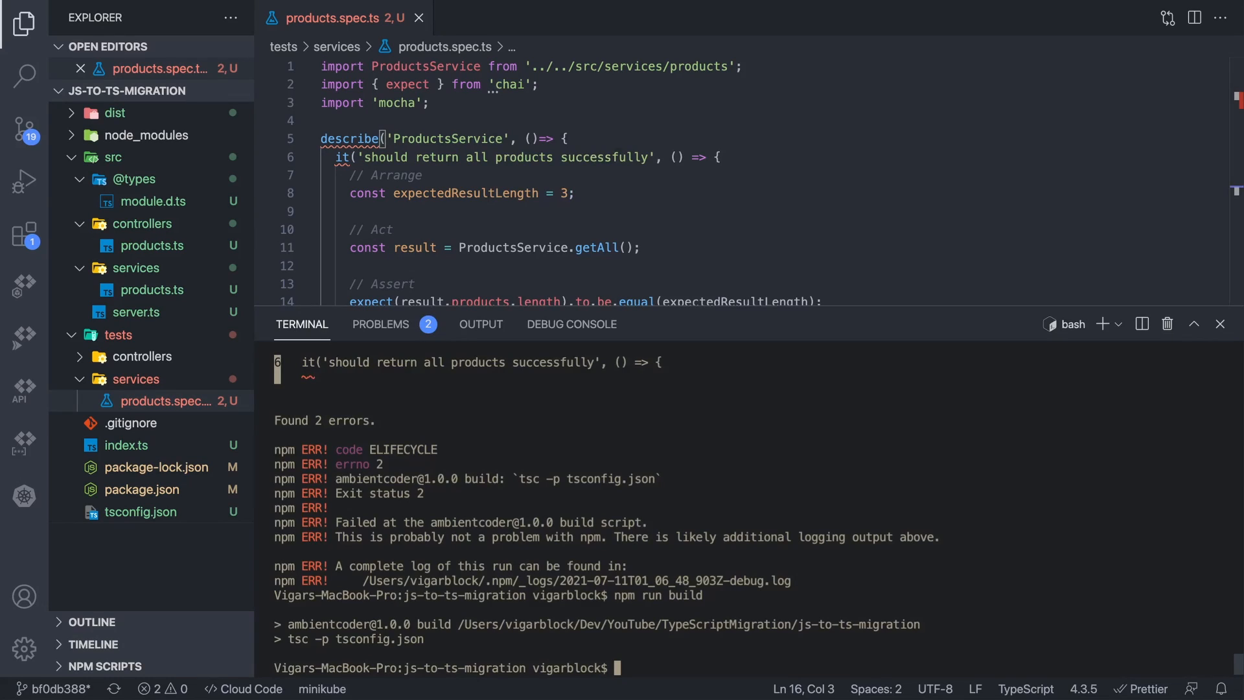
pyautogui.write('npm i')
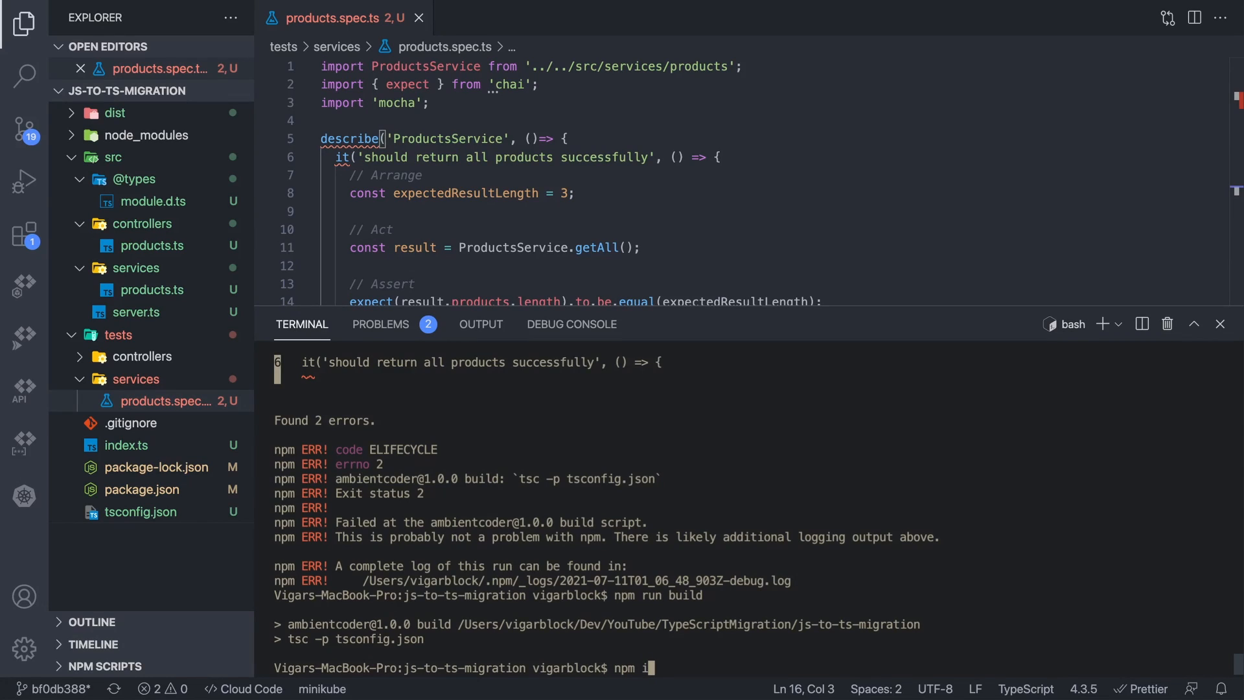
pyautogui.write('@types/')
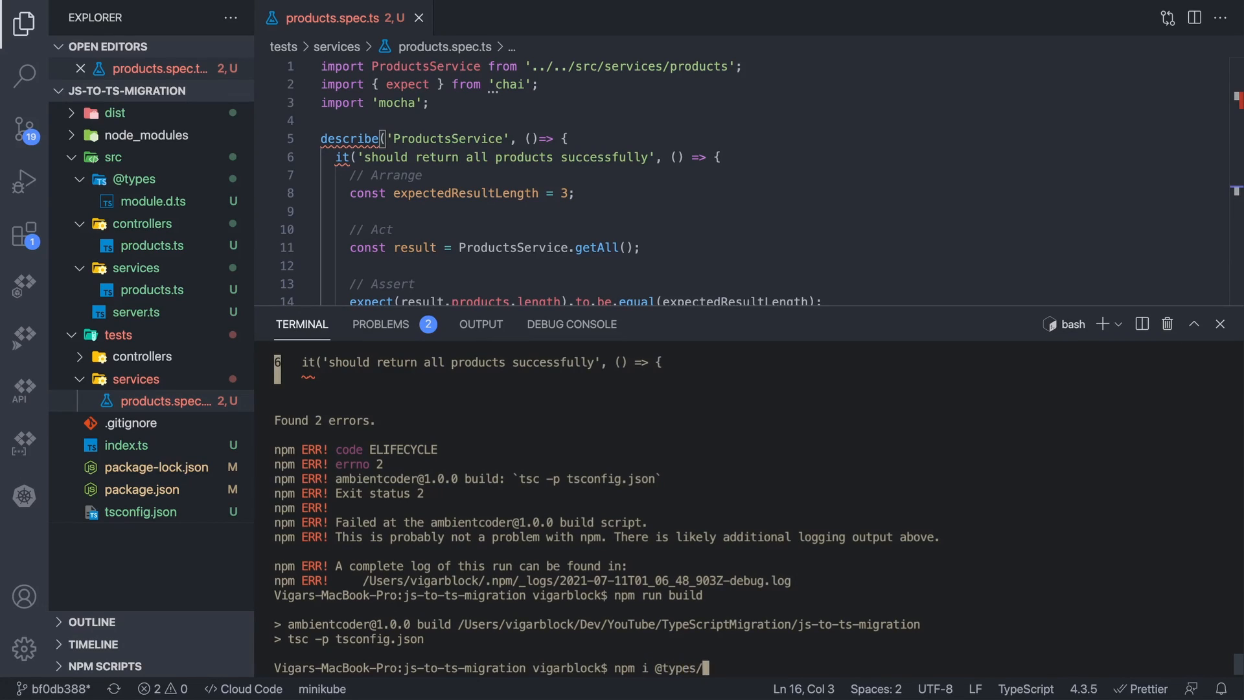
pyautogui.write('chai')
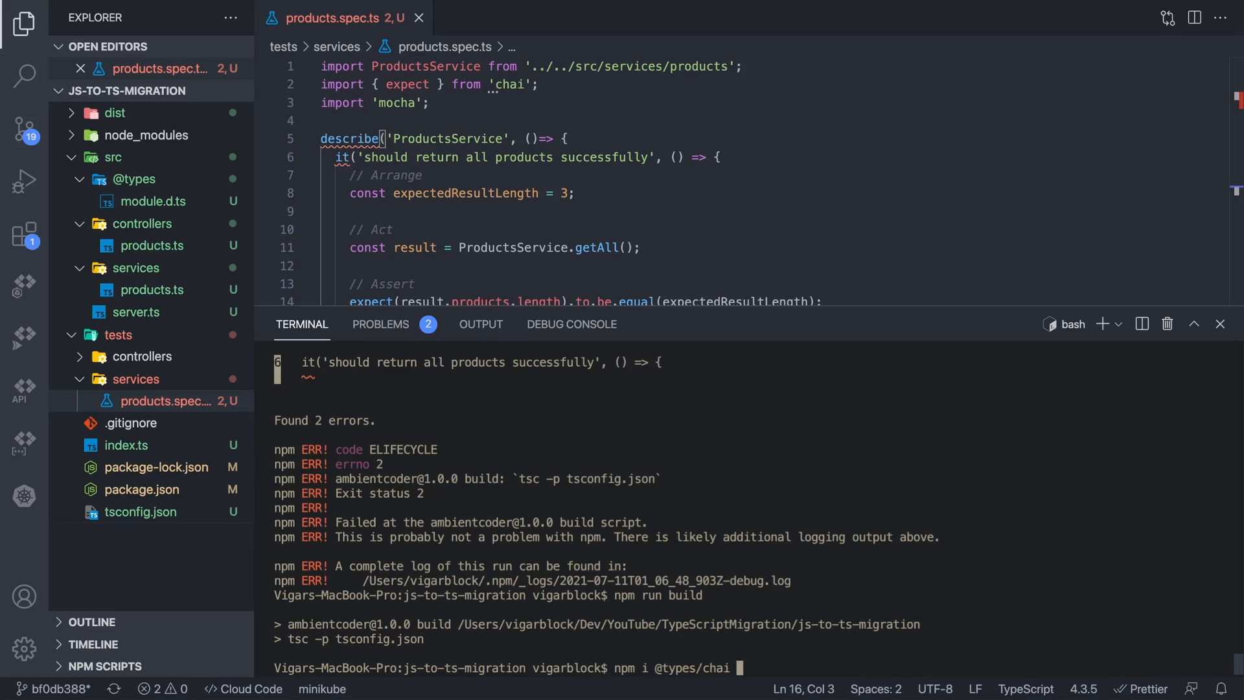
pyautogui.write('@types/moch')
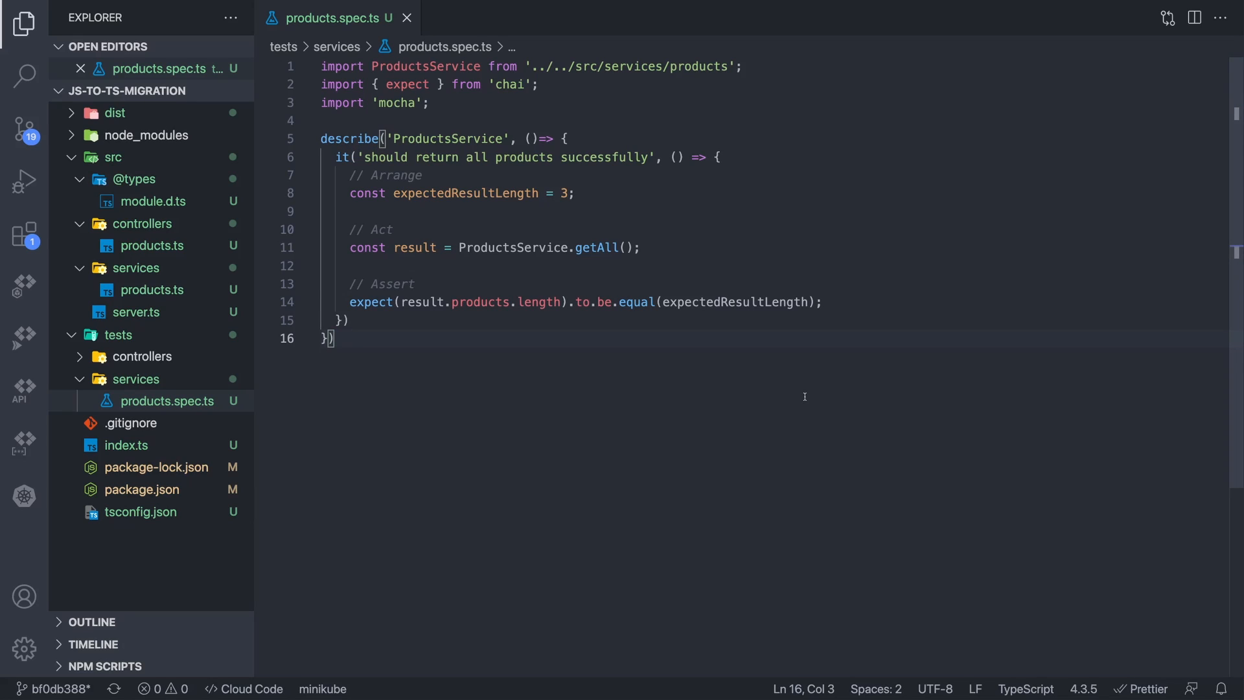
pyautogui.moveTo(446, 440)
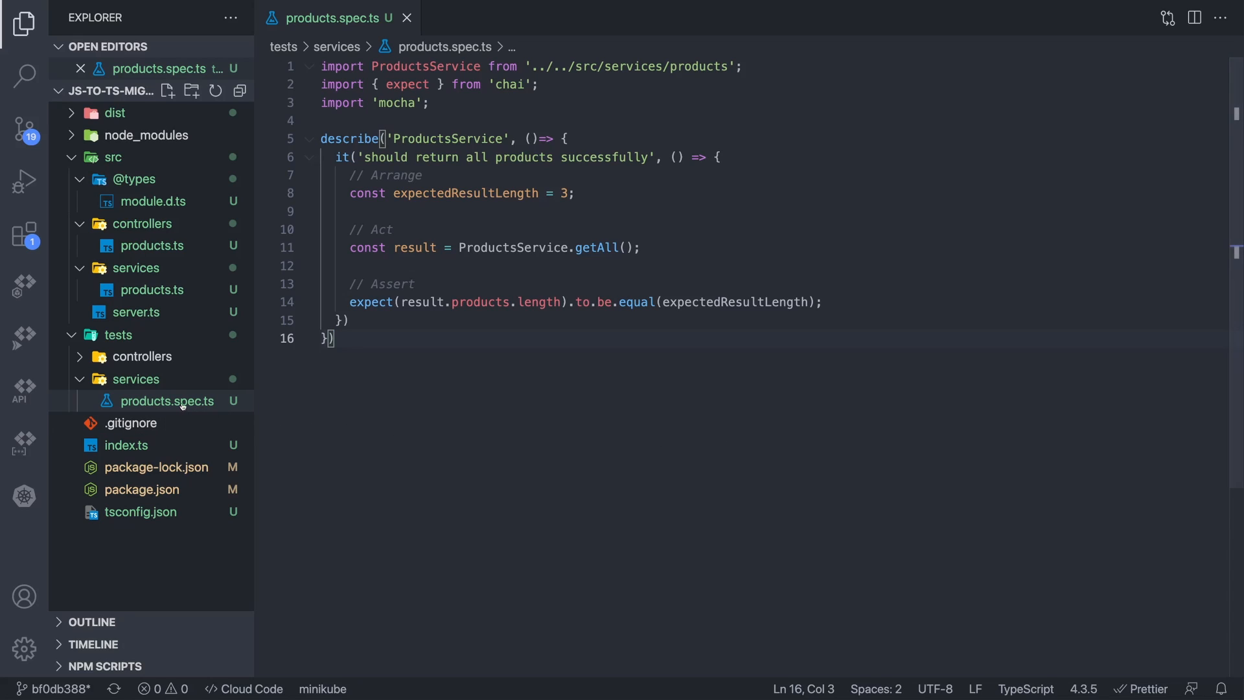
pyautogui.moveTo(167, 401)
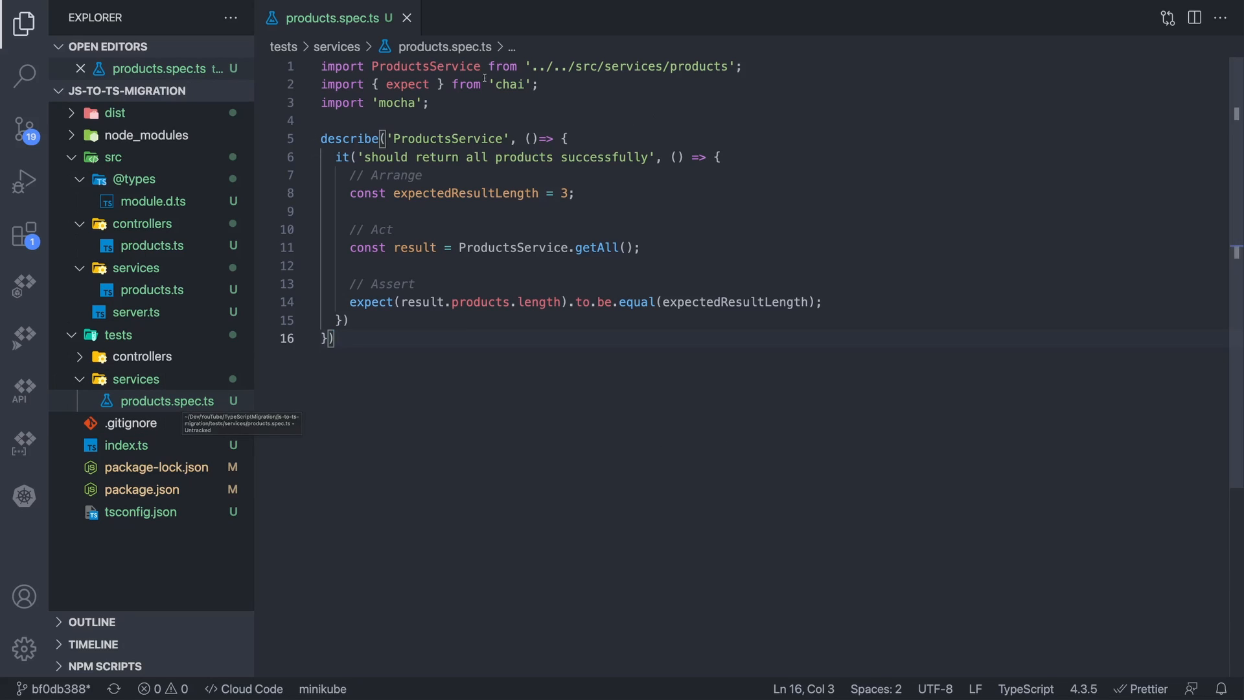
# Install ts-node as a dev dependency and close the terminal panel.
pyautogui.doubleClick(427, 66)
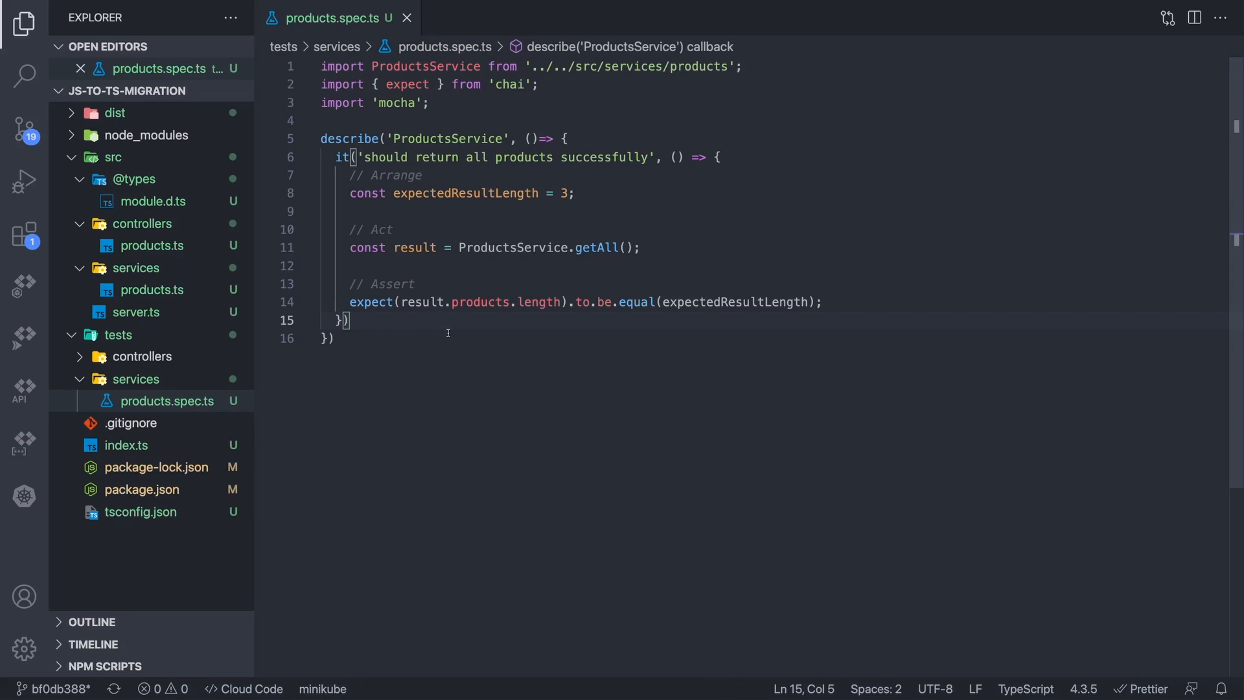
pyautogui.moveTo(443, 336)
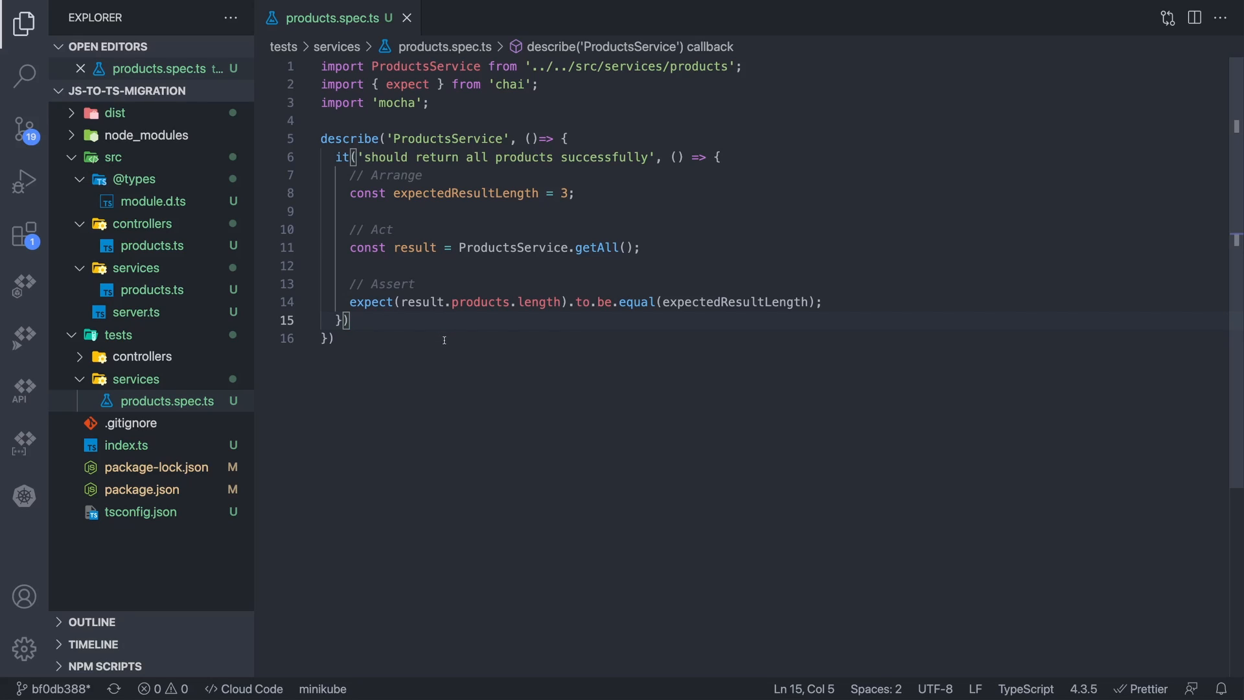
pyautogui.moveTo(426, 420)
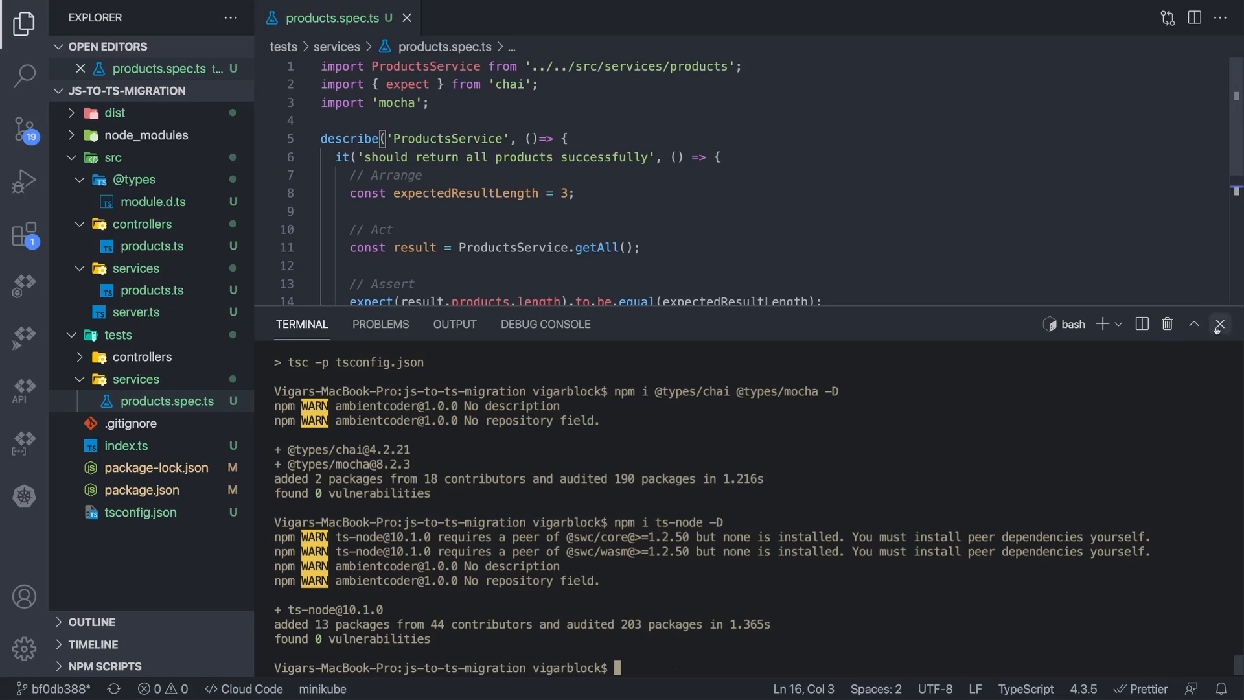
pyautogui.click(1219, 324)
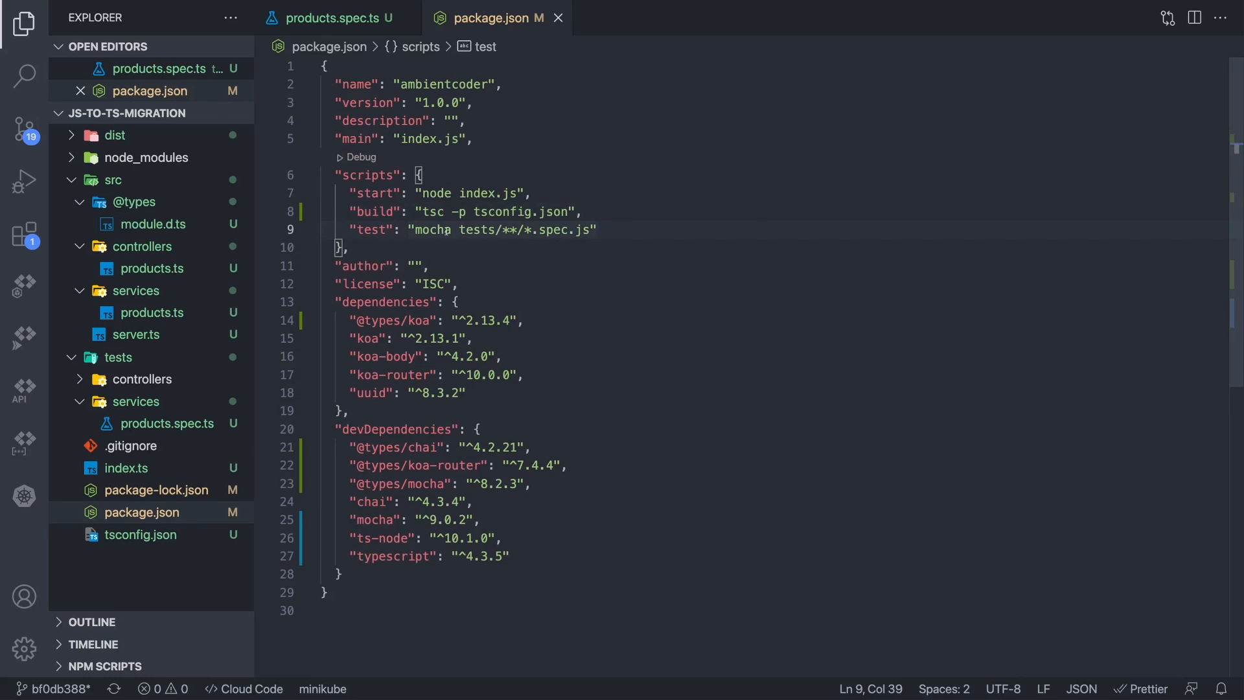
# Change the test script to mocha -r ts-node/register tests/**/*.spec.js.
pyautogui.write('-r')
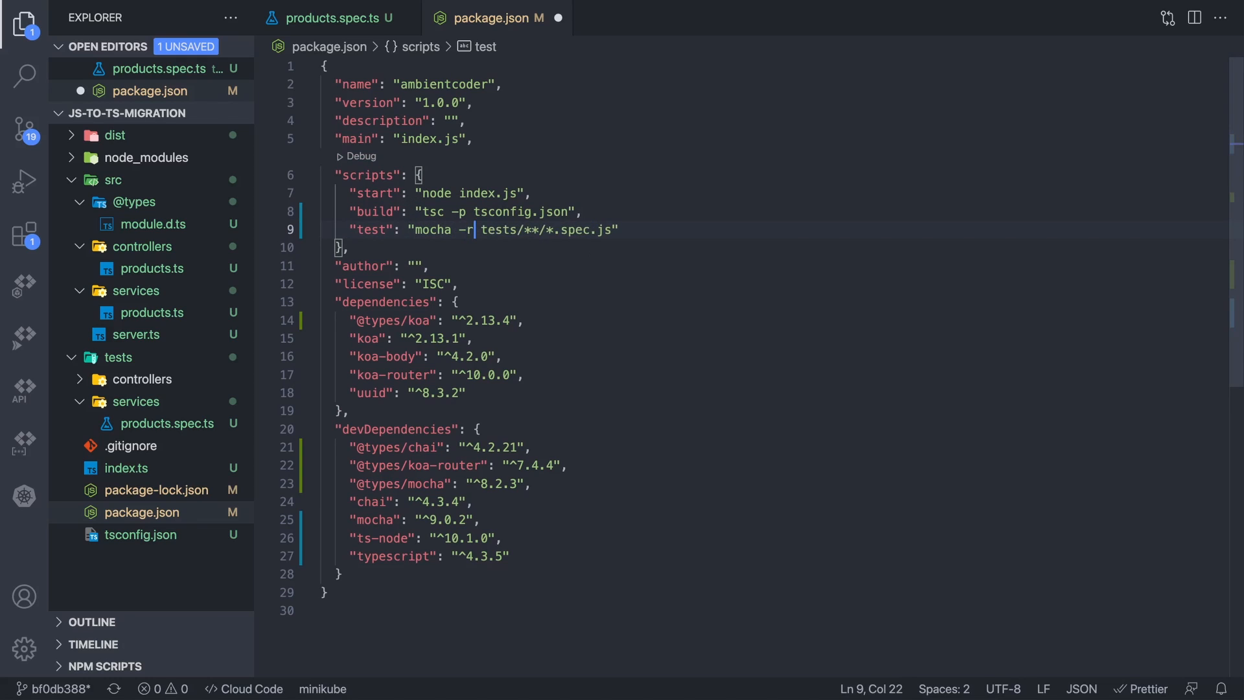
pyautogui.write('ts-node/registe')
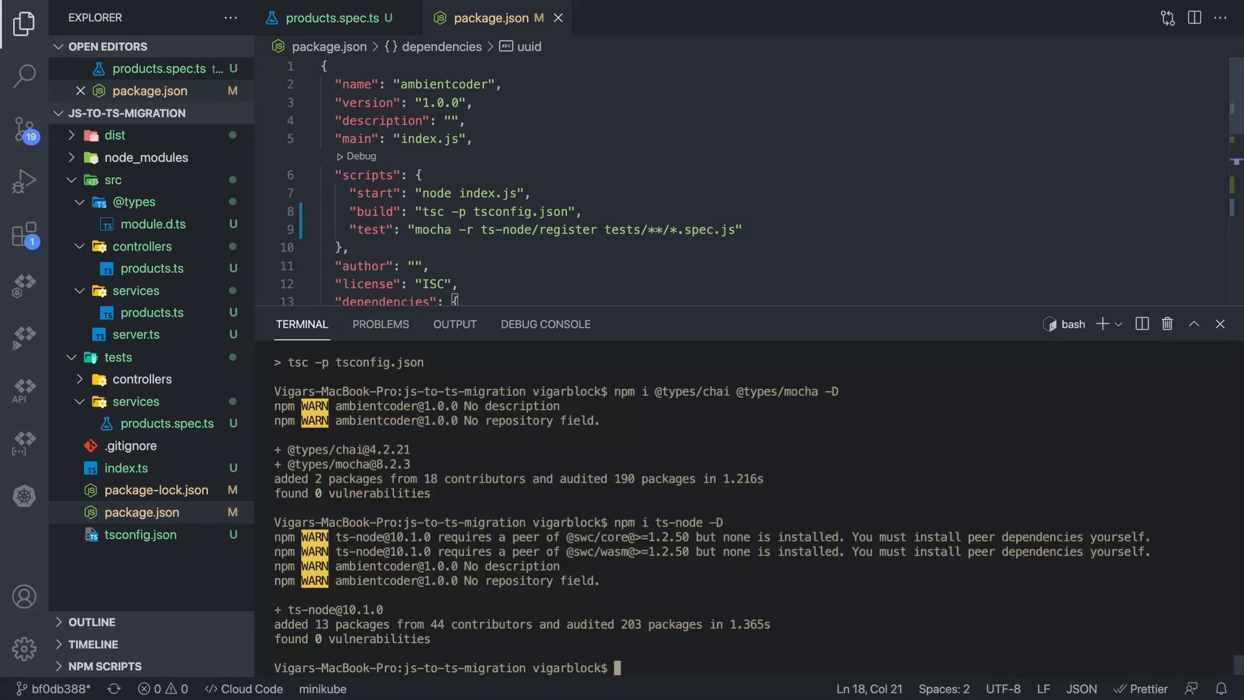
# Run npm run test, which fails with no test files found for tests/**/*.spec.js.
pyautogui.write('npm')
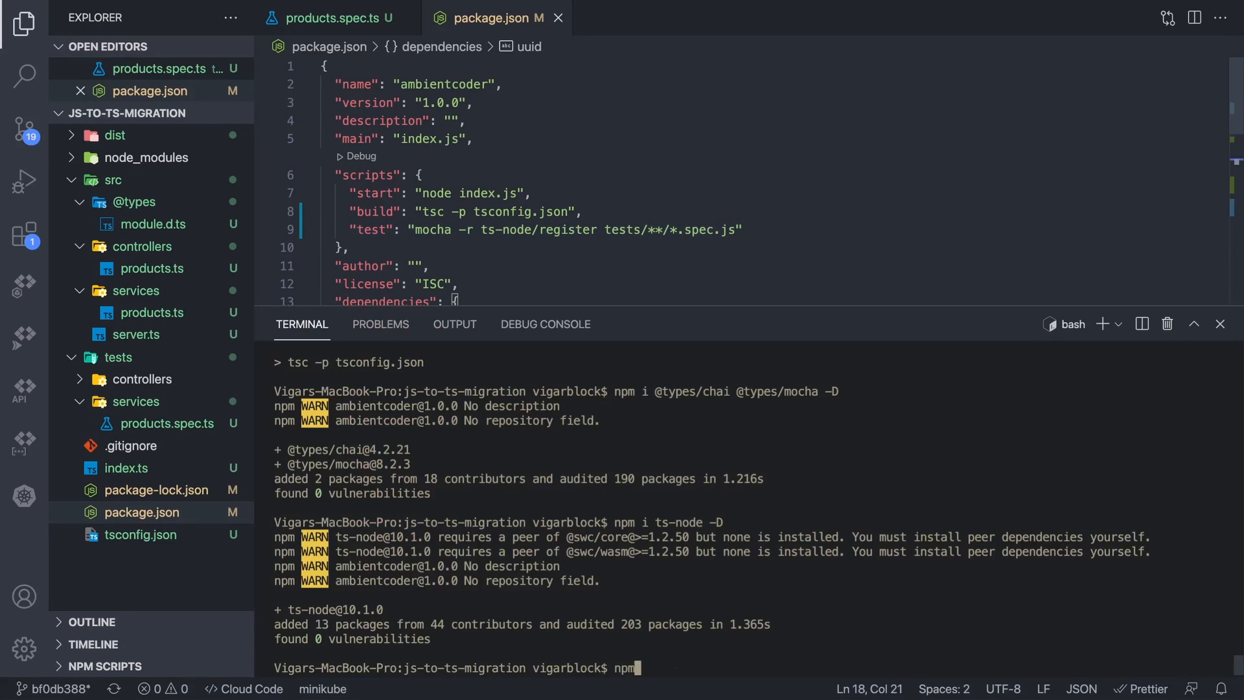
pyautogui.write('run test')
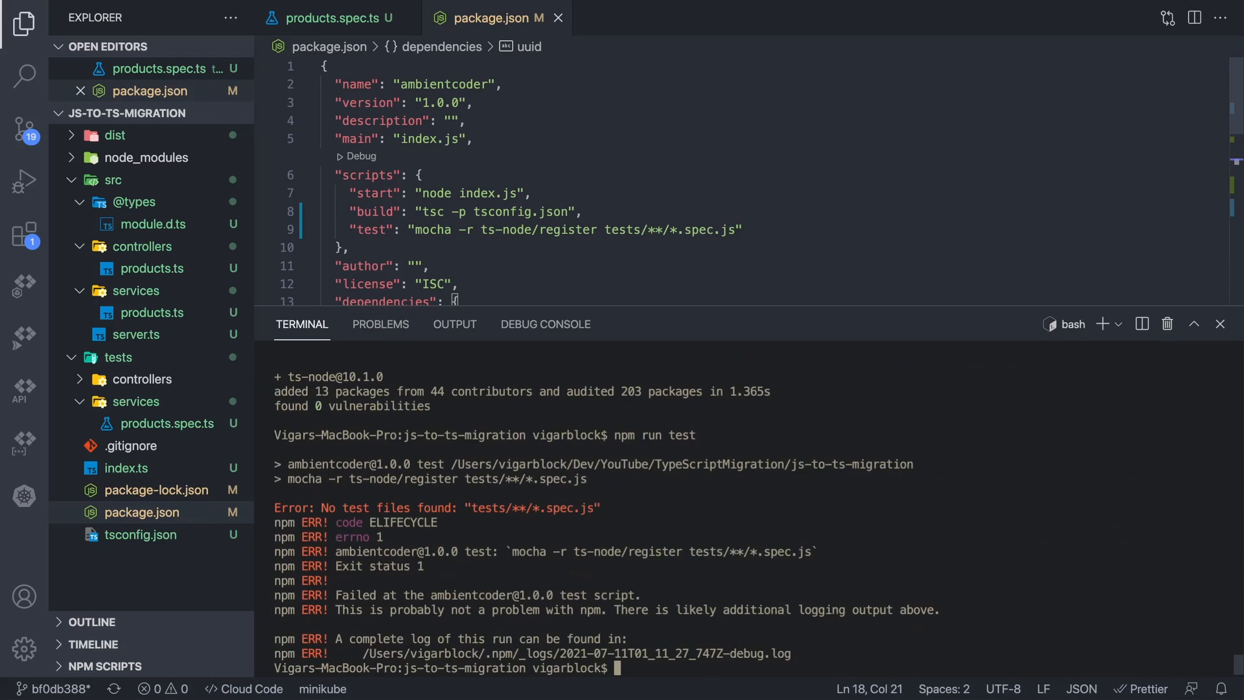
pyautogui.moveTo(587, 518)
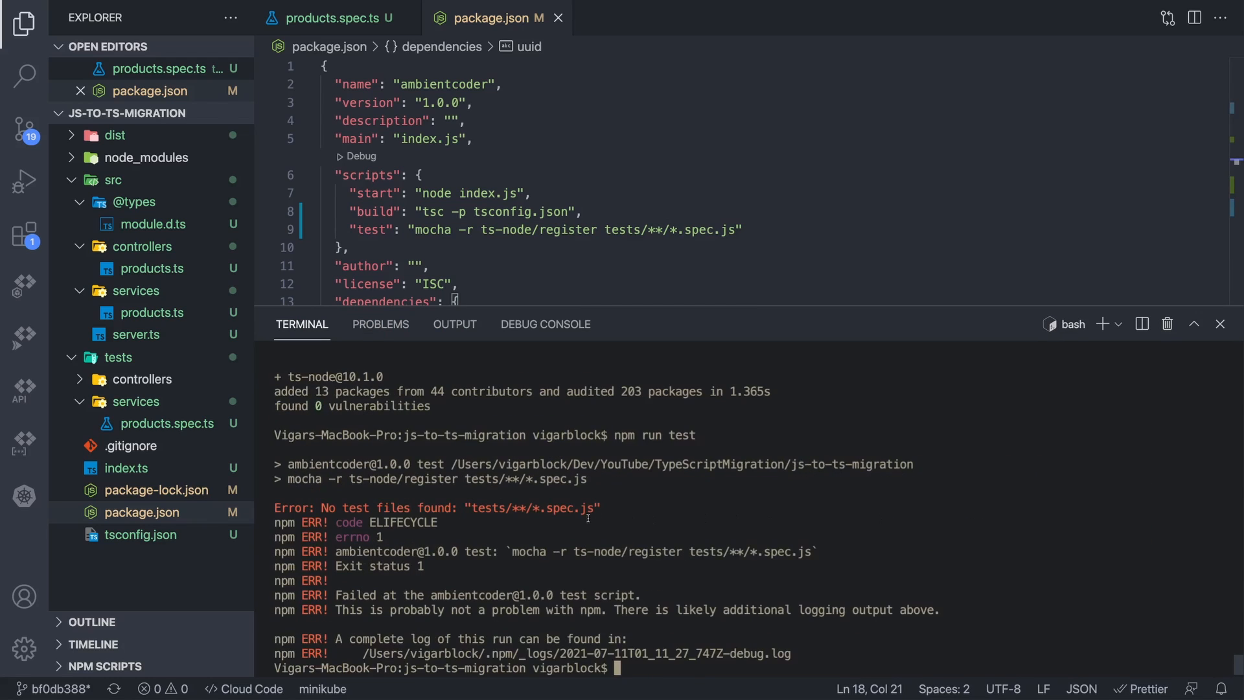
pyautogui.moveTo(583, 514)
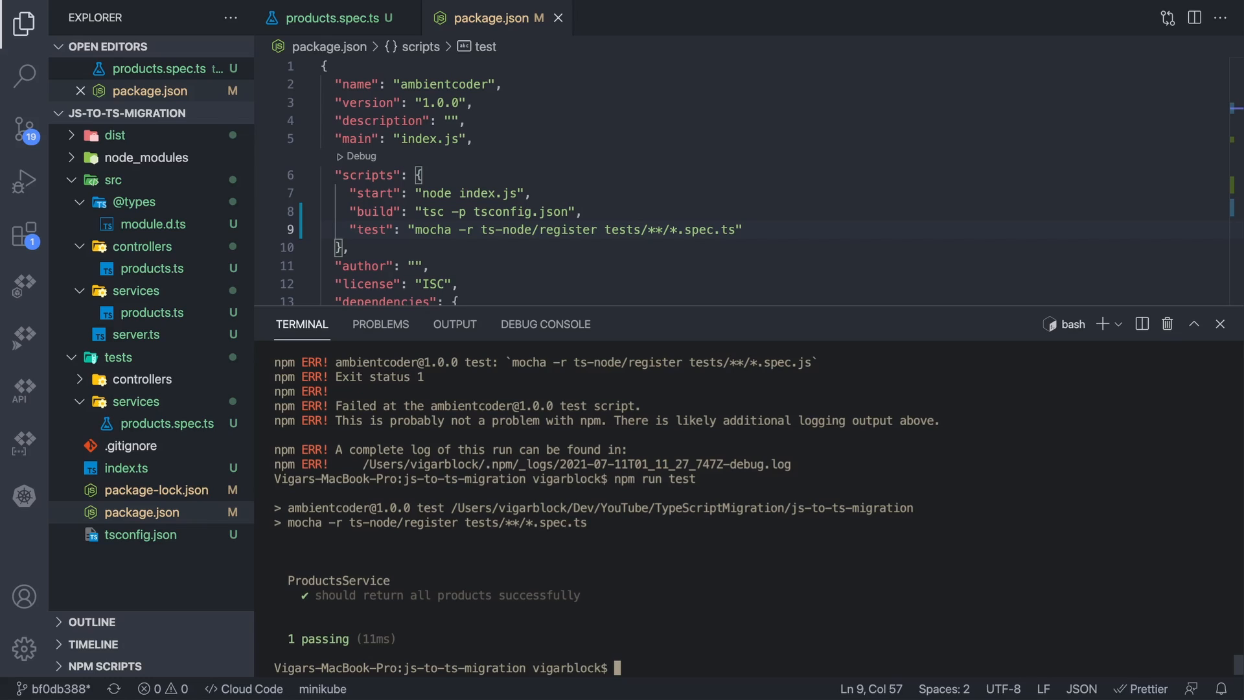
pyautogui.moveTo(828, 312)
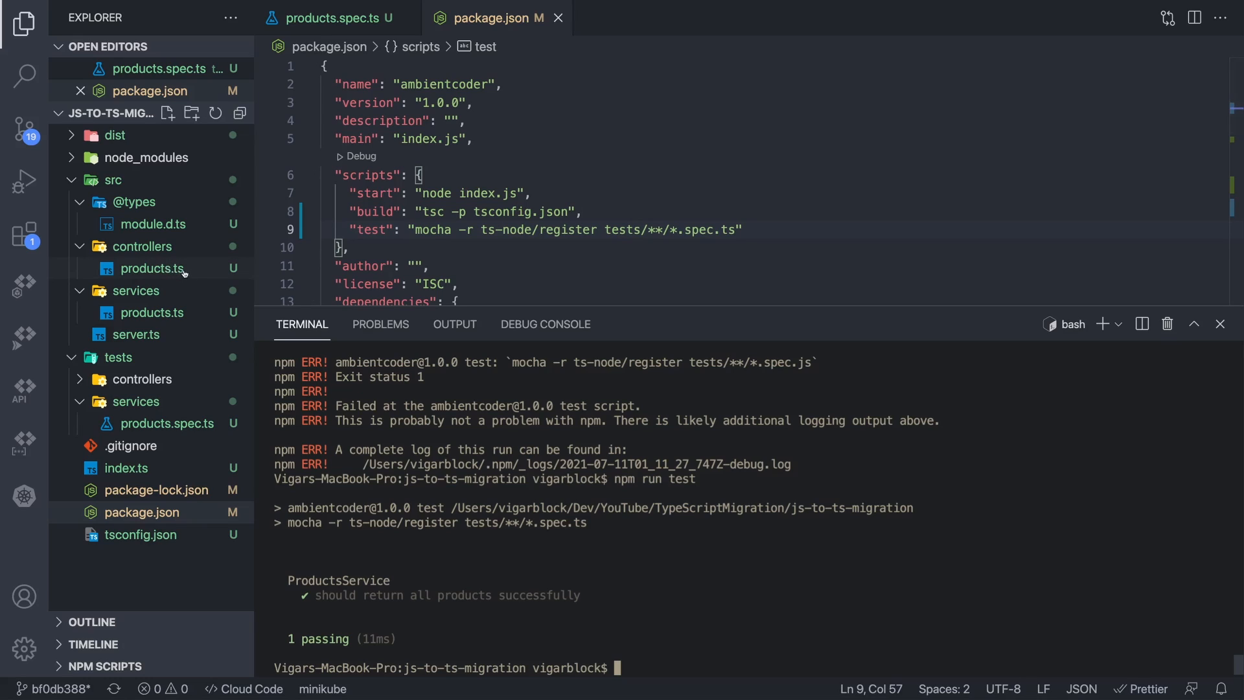
pyautogui.moveTo(152, 269)
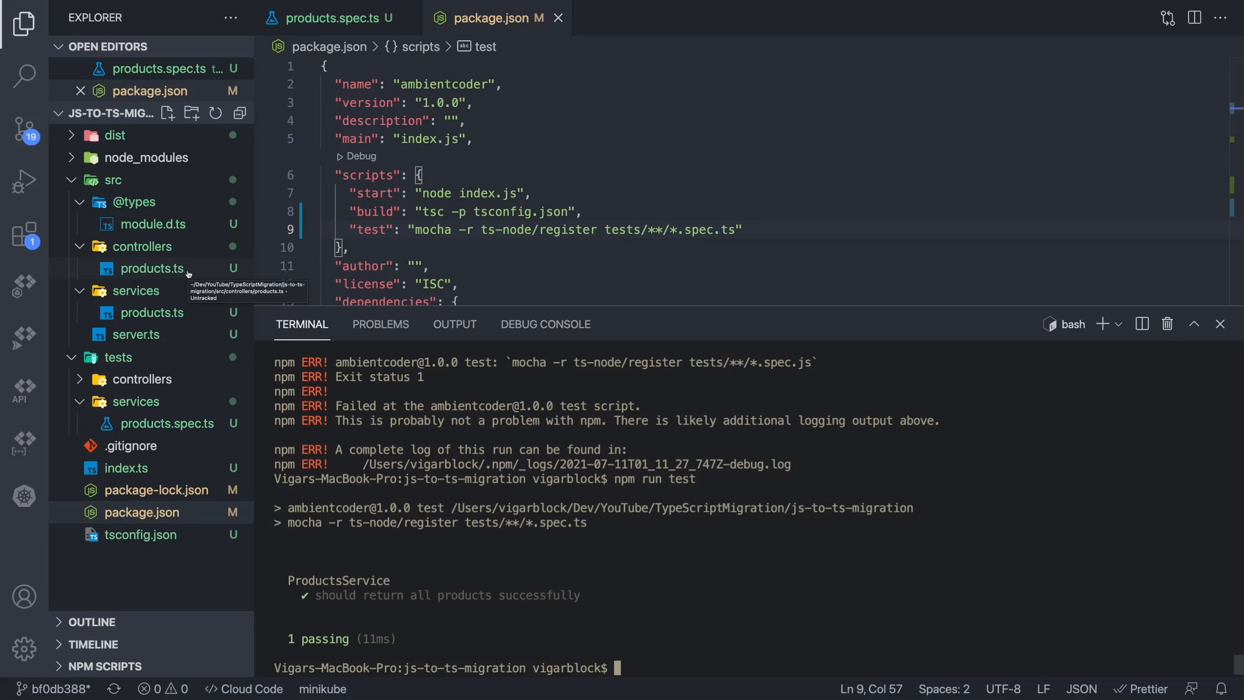